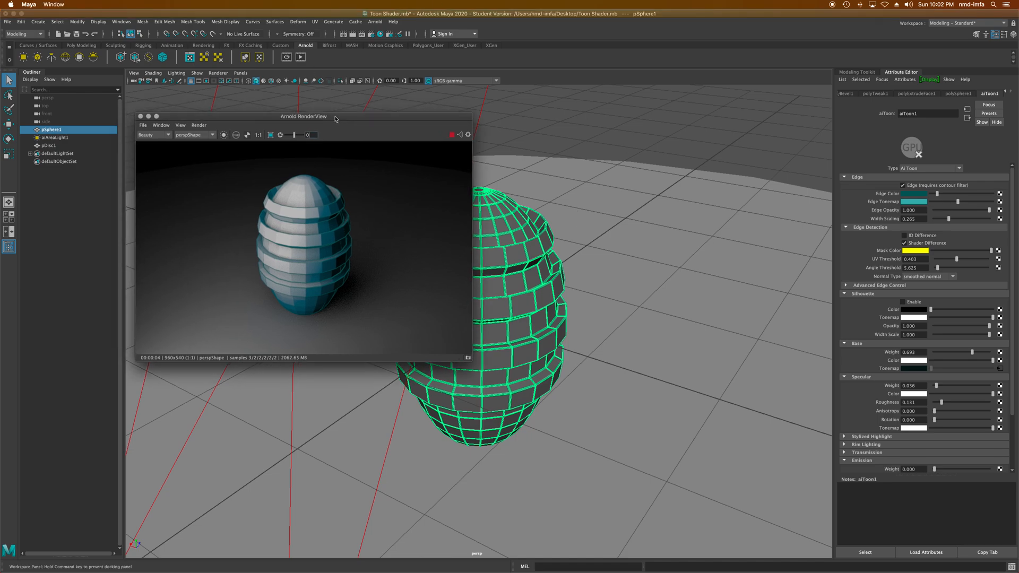
# Close the Arnold RenderView and start a new empty scene, answering the Save Changes prompt
pyautogui.moveTo(302, 116); pyautogui.dragTo(318, 138)
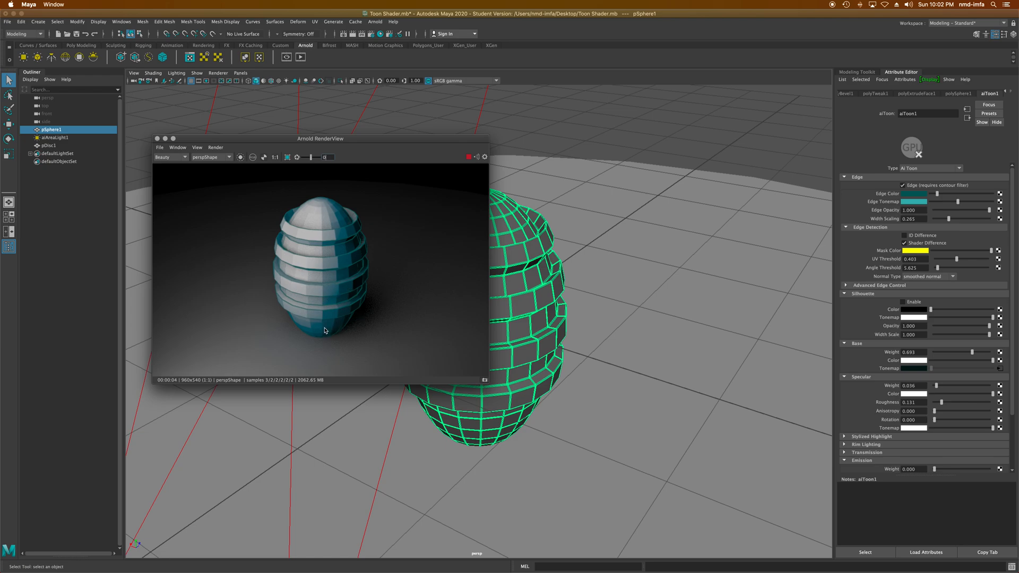
pyautogui.moveTo(310, 328)
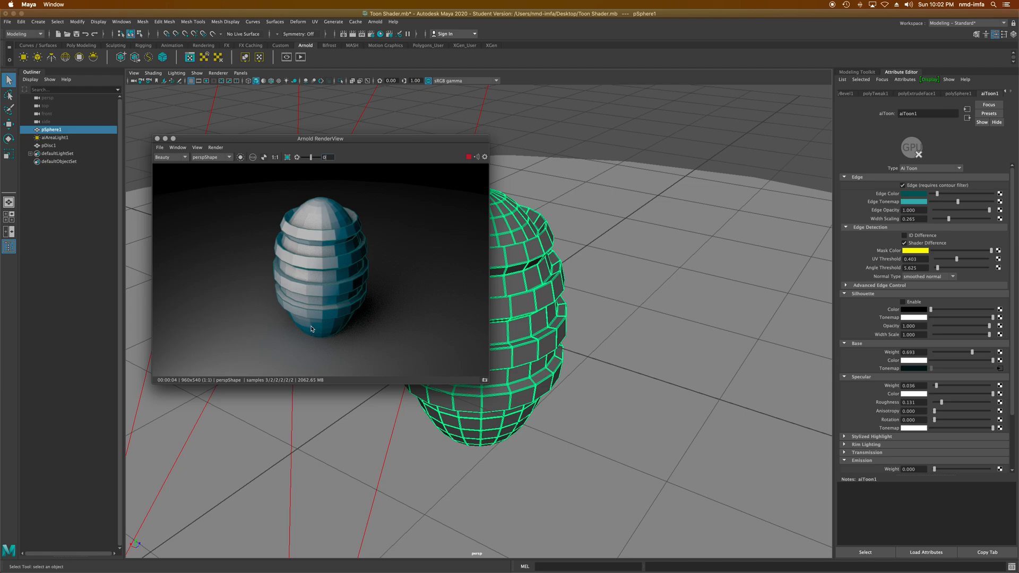
pyautogui.moveTo(311, 326)
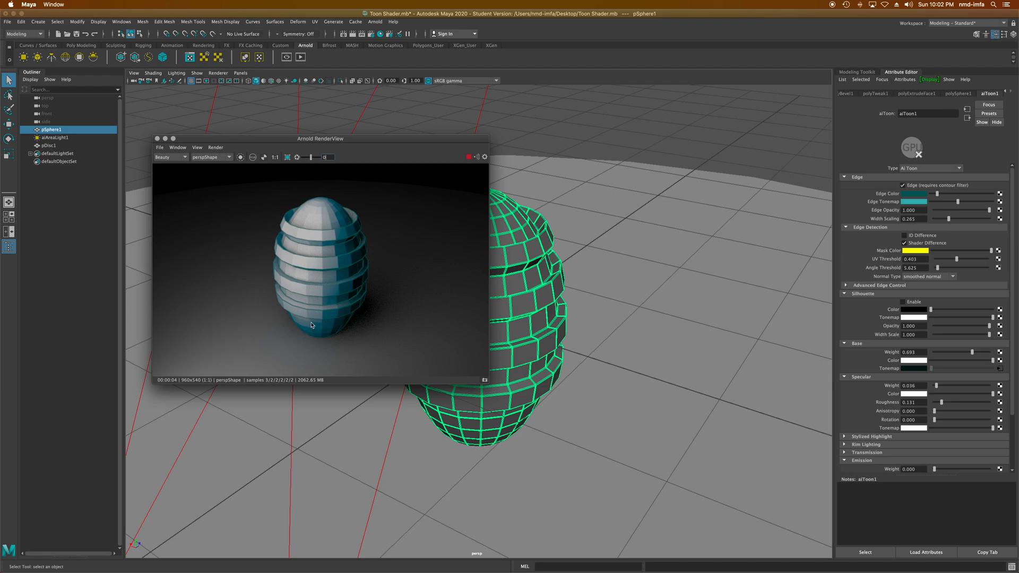
pyautogui.moveTo(354, 254)
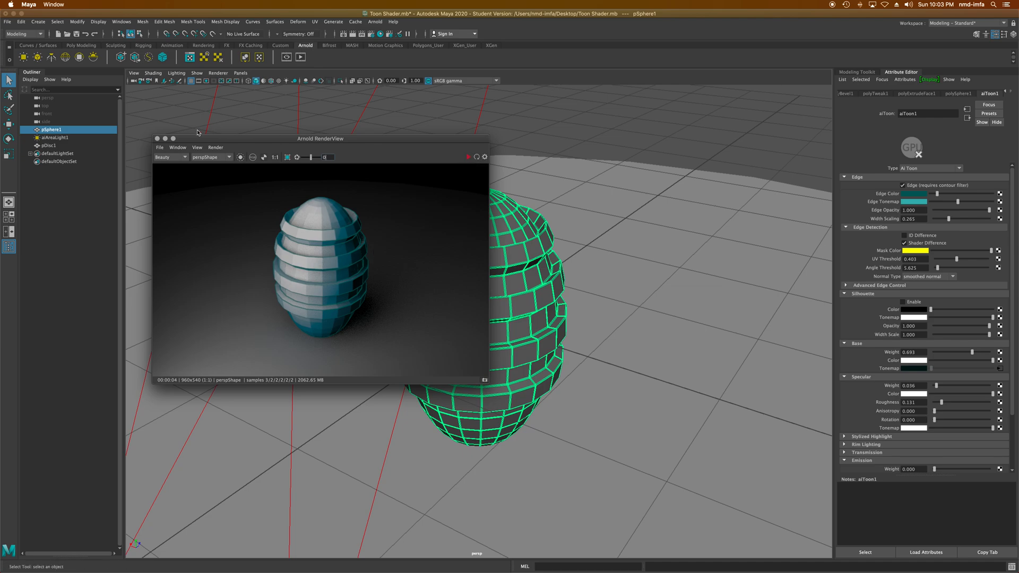
pyautogui.click(156, 138)
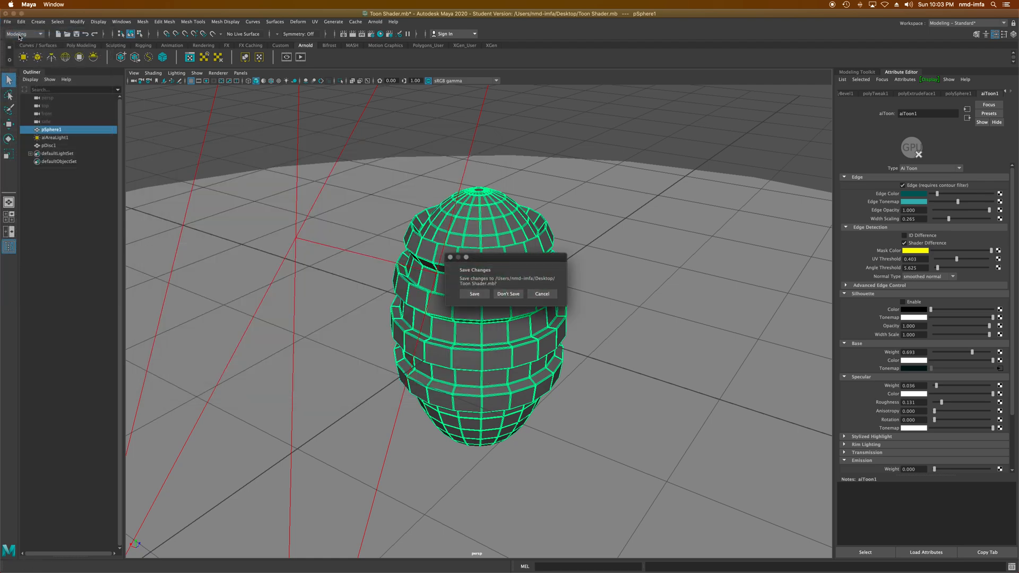
pyautogui.click(507, 294)
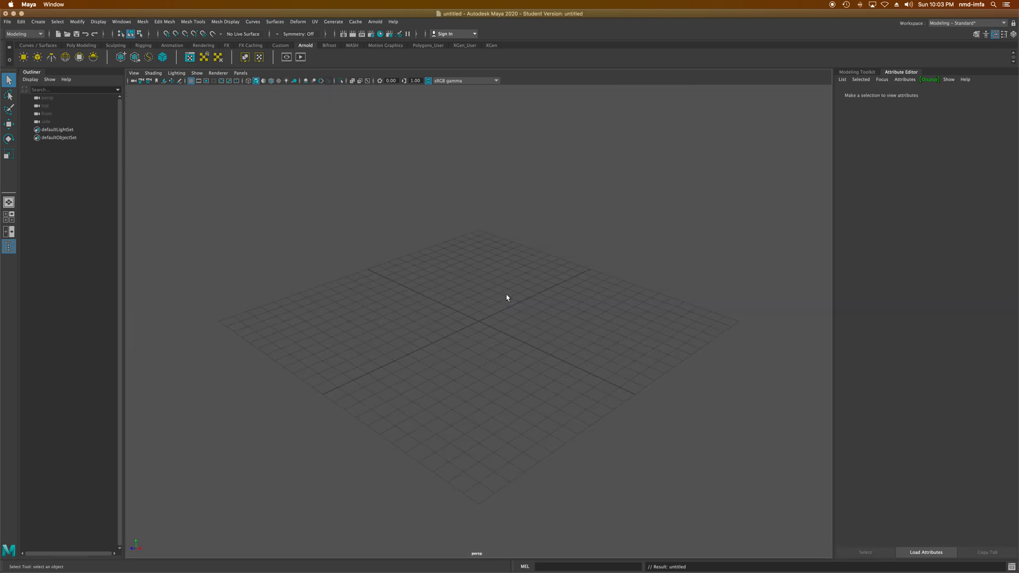
# Stretch a new polygon sphere vertically into an egg and extrude face rings into raised bands
pyautogui.click(81, 44)
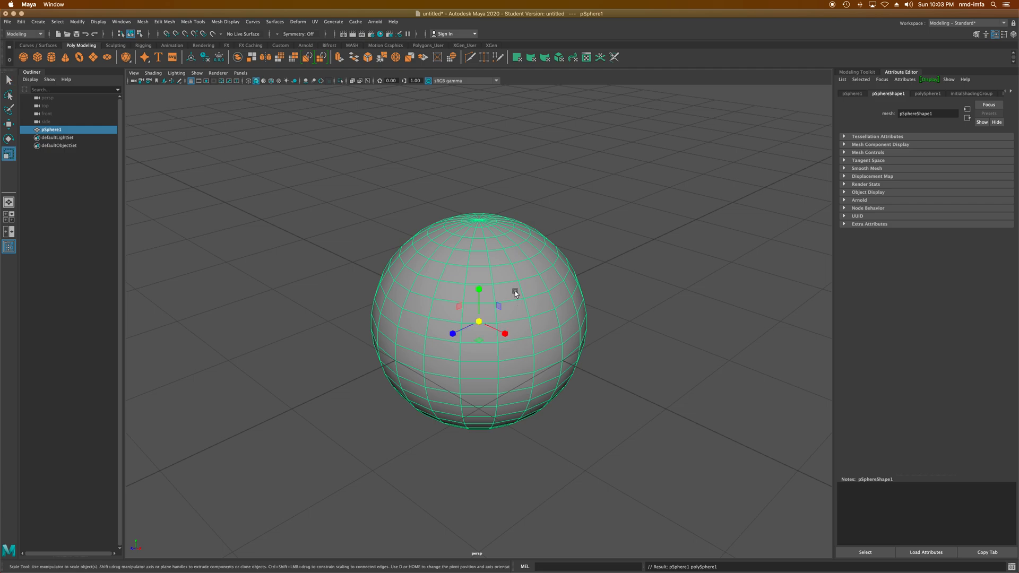
pyautogui.moveTo(478, 289); pyautogui.dragTo(478, 224)
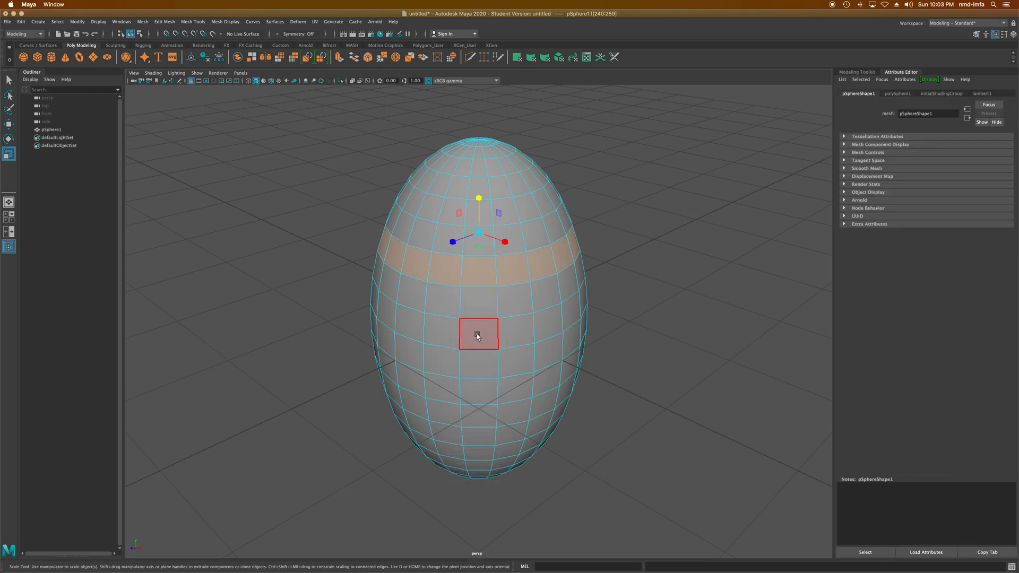
pyautogui.moveTo(479, 334); pyautogui.dragTo(478, 392)
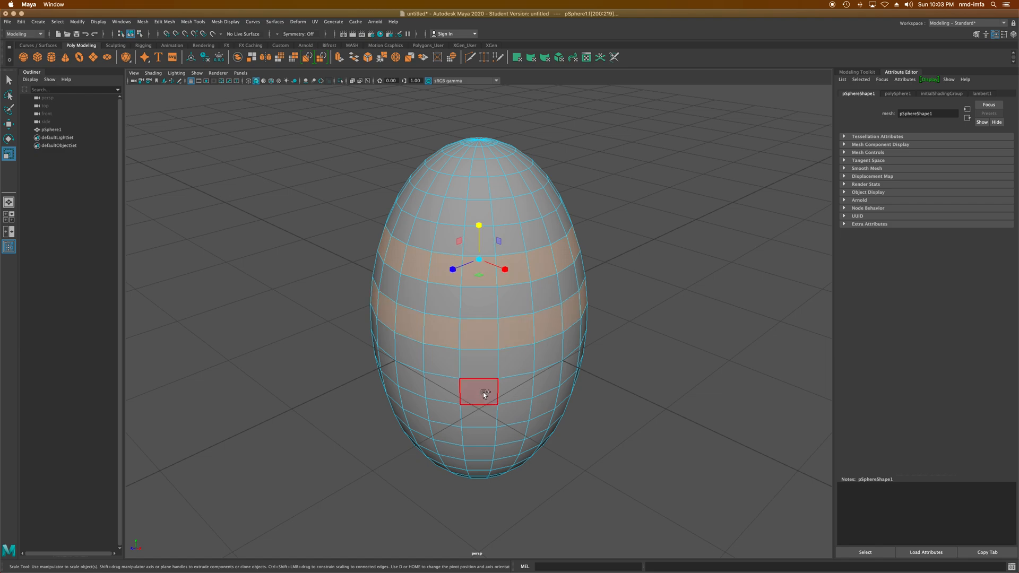
pyautogui.click(566, 383)
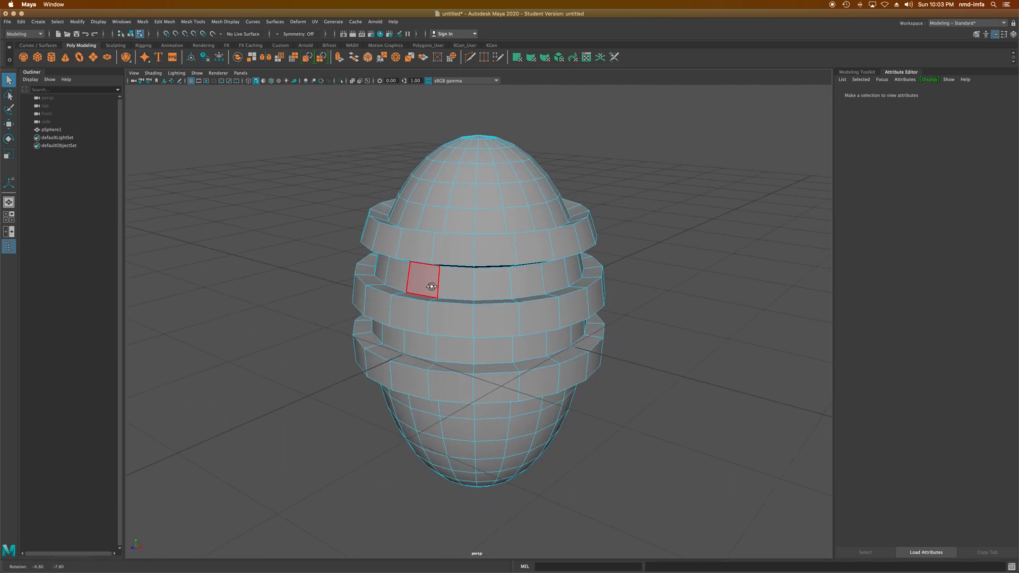
# Select the egg in Object Mode and assign it a new Arnold aiToon material
pyautogui.rightClick(428, 286)
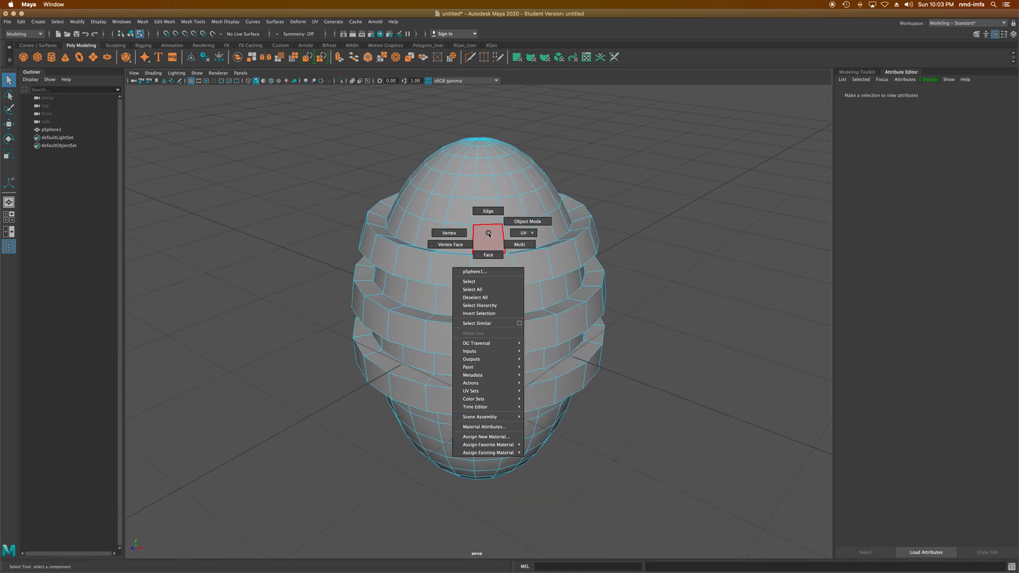
pyautogui.click(527, 221)
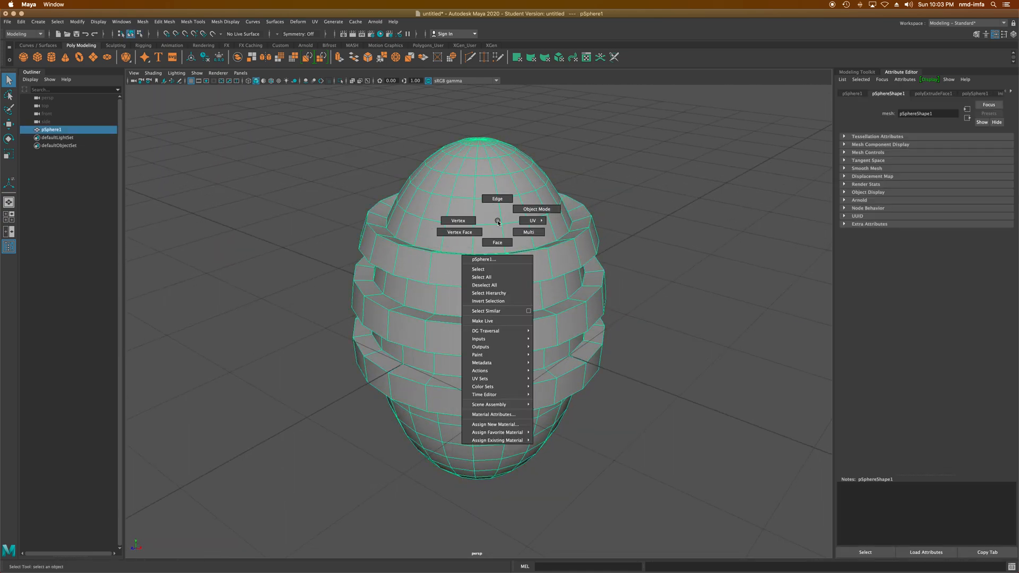
pyautogui.click(495, 423)
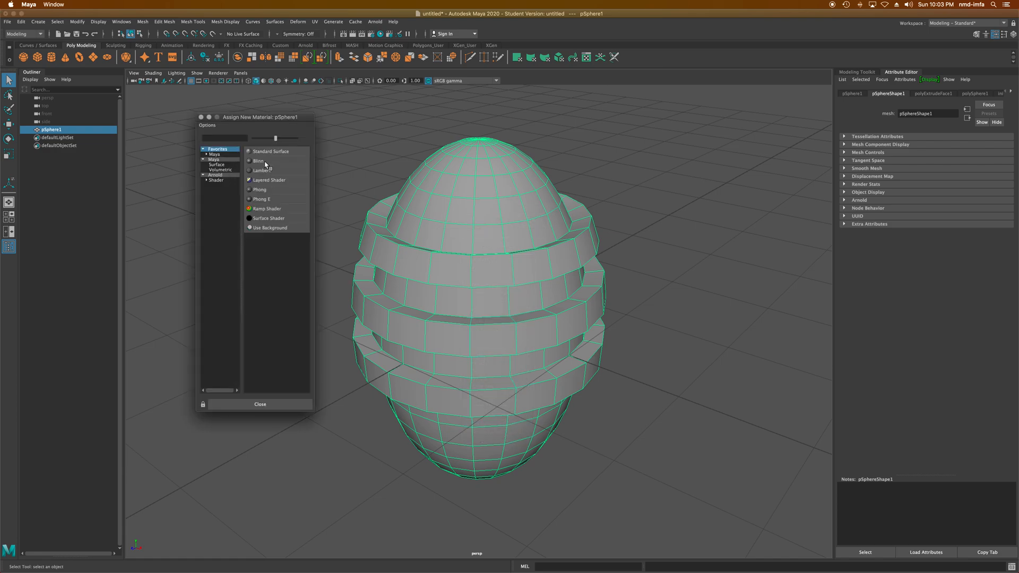
pyautogui.click(216, 175)
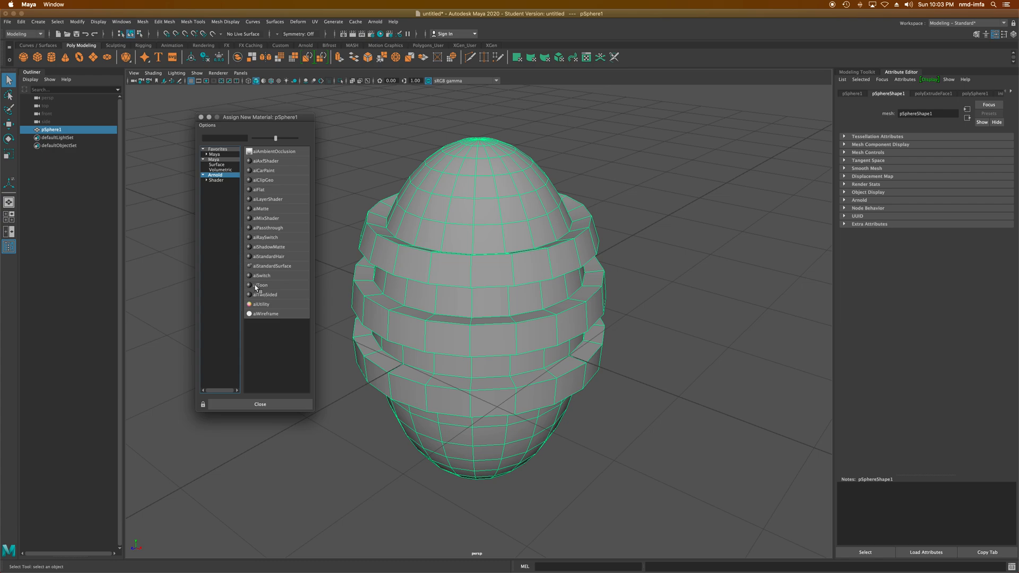
pyautogui.click(259, 284)
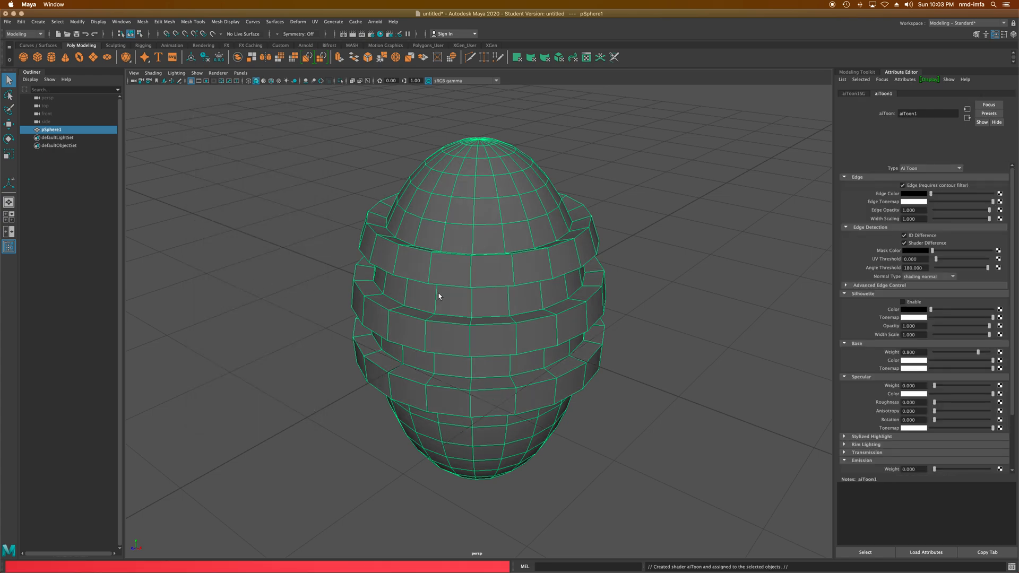
pyautogui.click(7, 21)
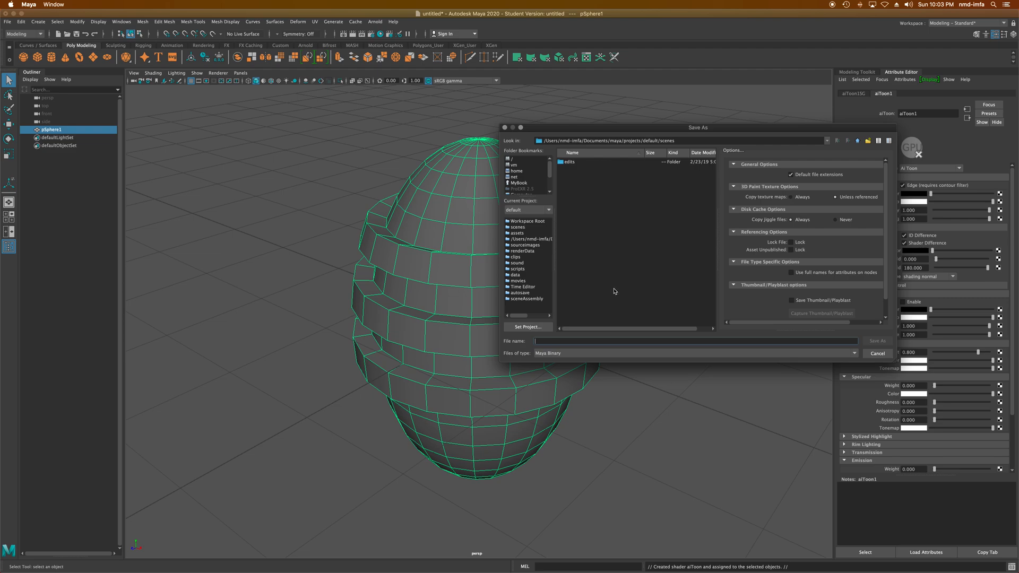
# Save the scene as toon2.mb on the Desktop, continuing past the Student Version warning
pyautogui.write('toon2')
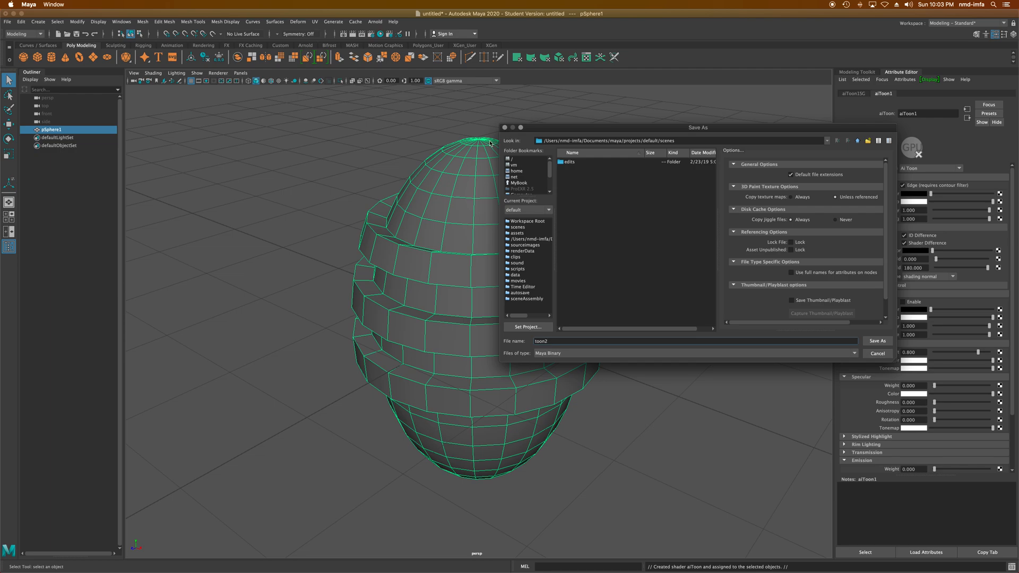
pyautogui.click(519, 177)
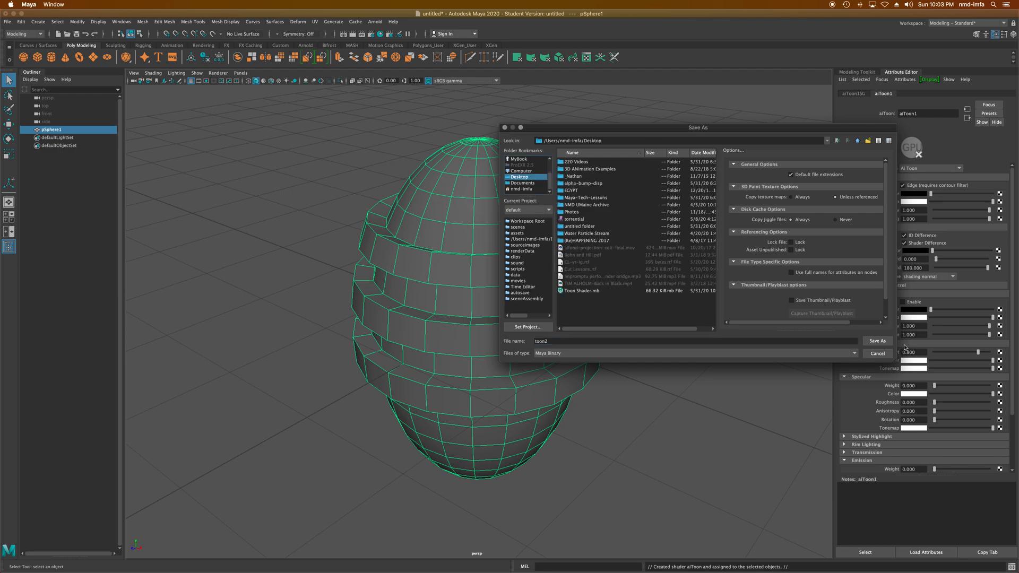
pyautogui.click(876, 340)
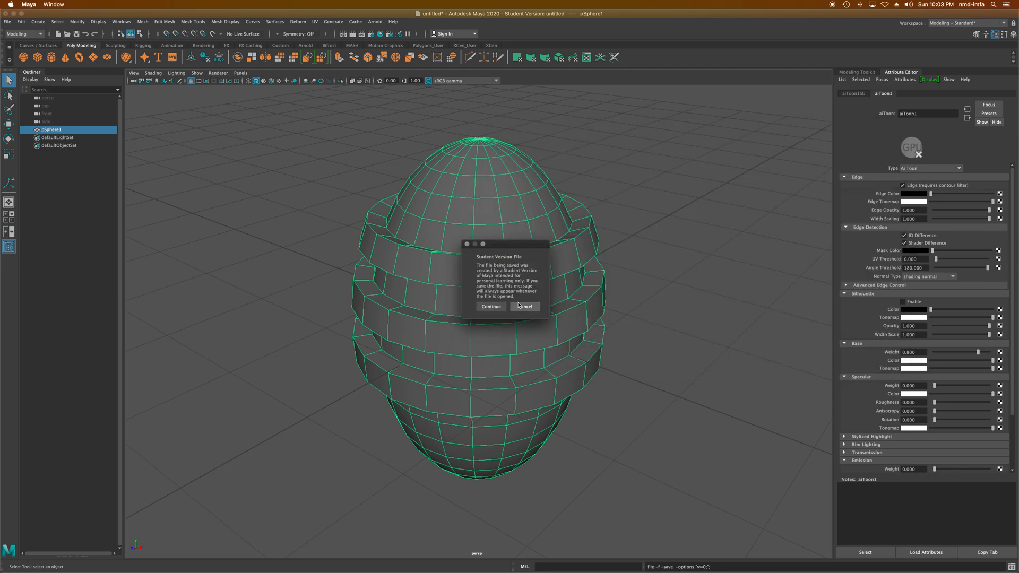
pyautogui.click(490, 305)
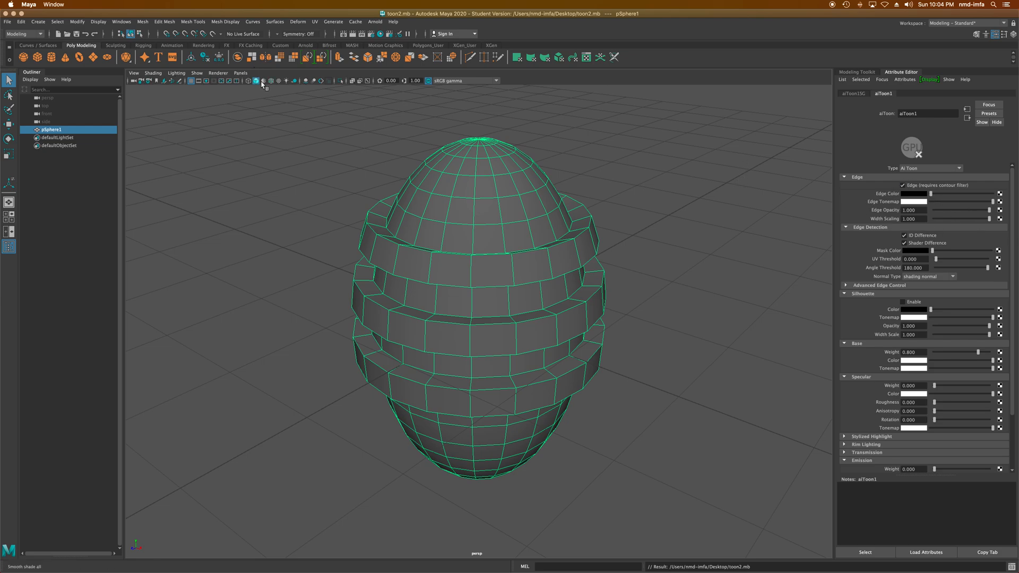
# Show the egg smooth shaded and add an aiSkyDomeLight from the Arnold shelf
pyautogui.click(305, 46)
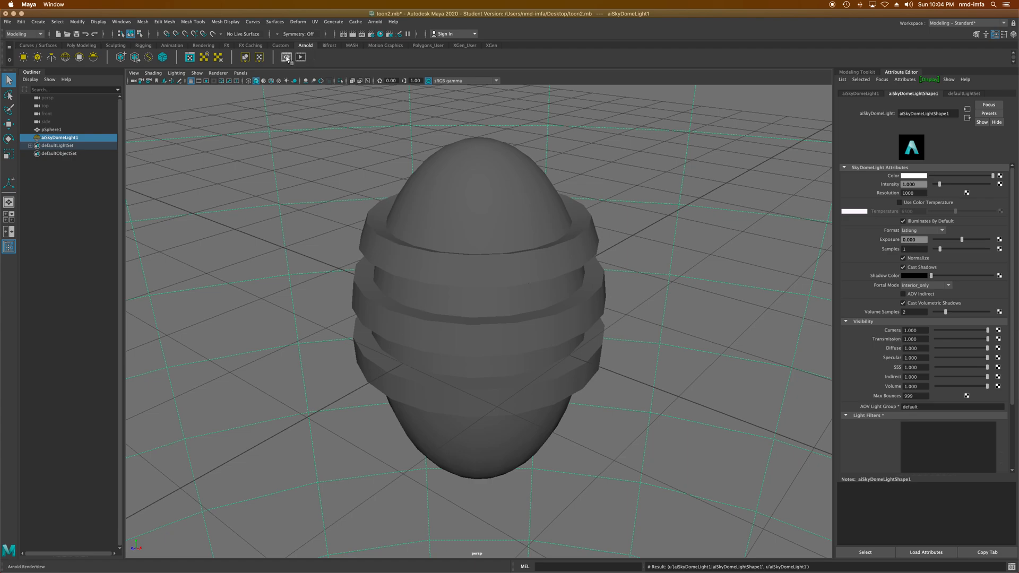
pyautogui.click(285, 57)
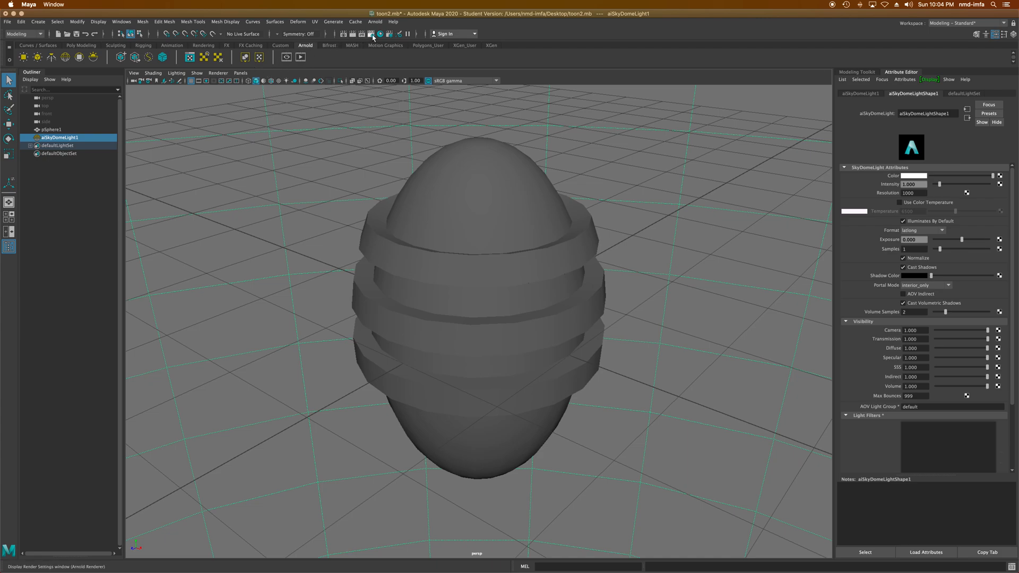
# Set the Arnold renderer's Filter Type to contour in Render Settings
pyautogui.click(372, 34)
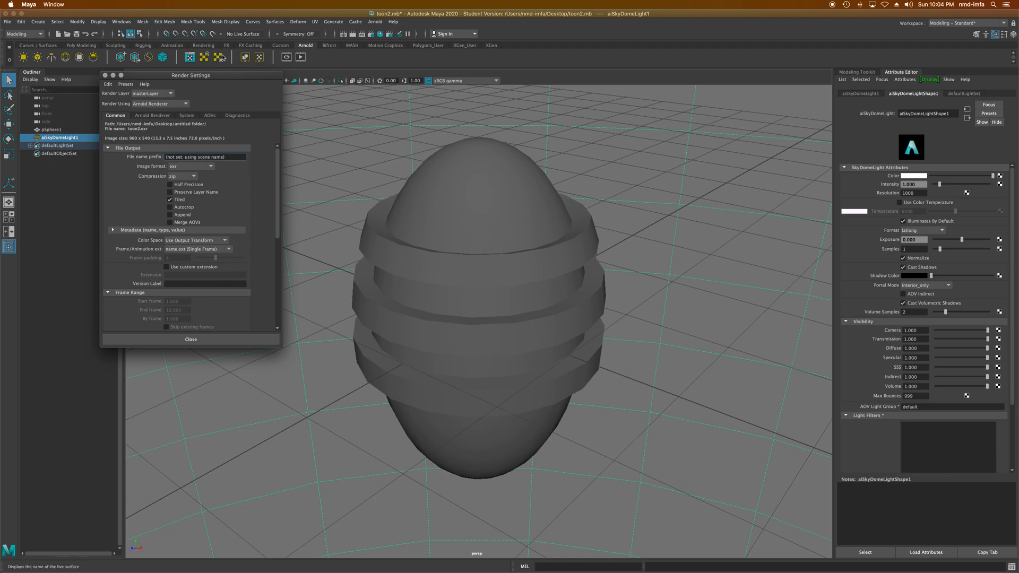
pyautogui.click(152, 114)
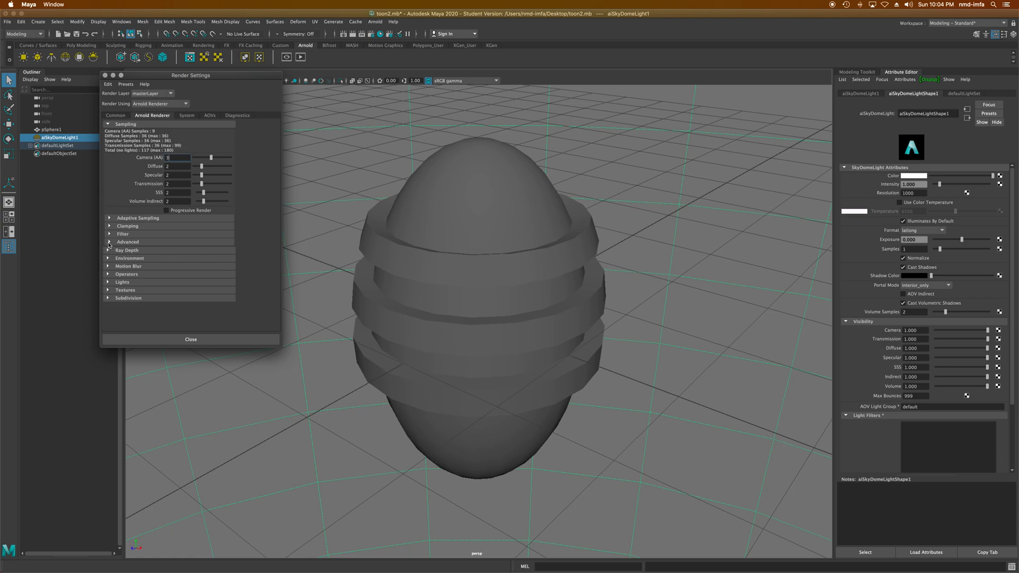
pyautogui.click(109, 234)
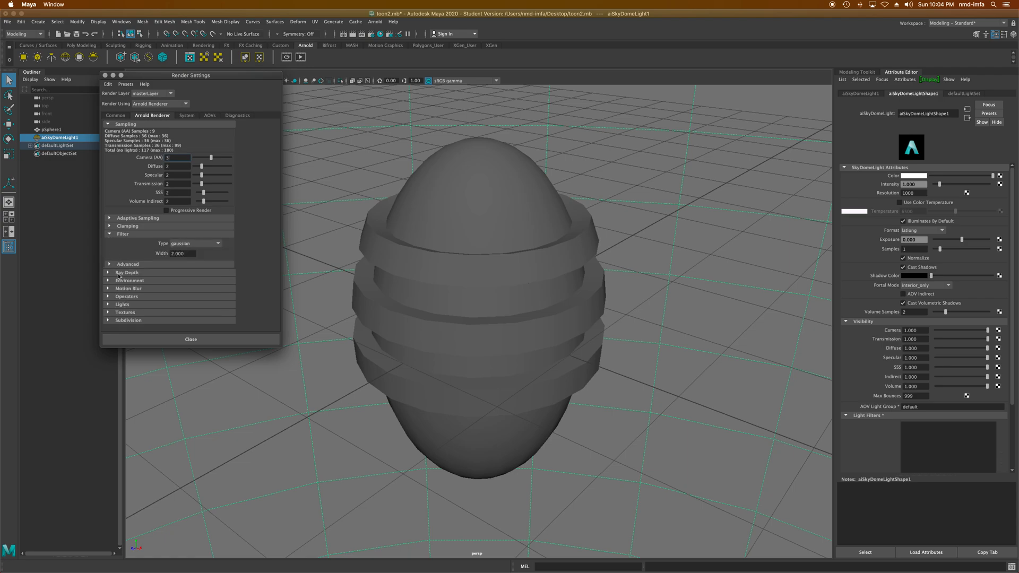
pyautogui.click(195, 243)
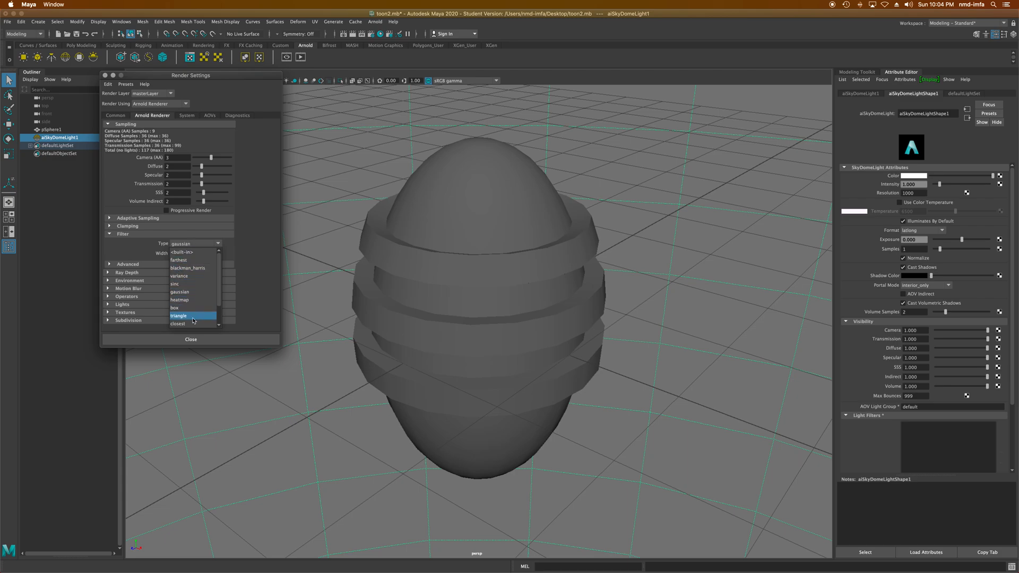
pyautogui.scroll(-3)
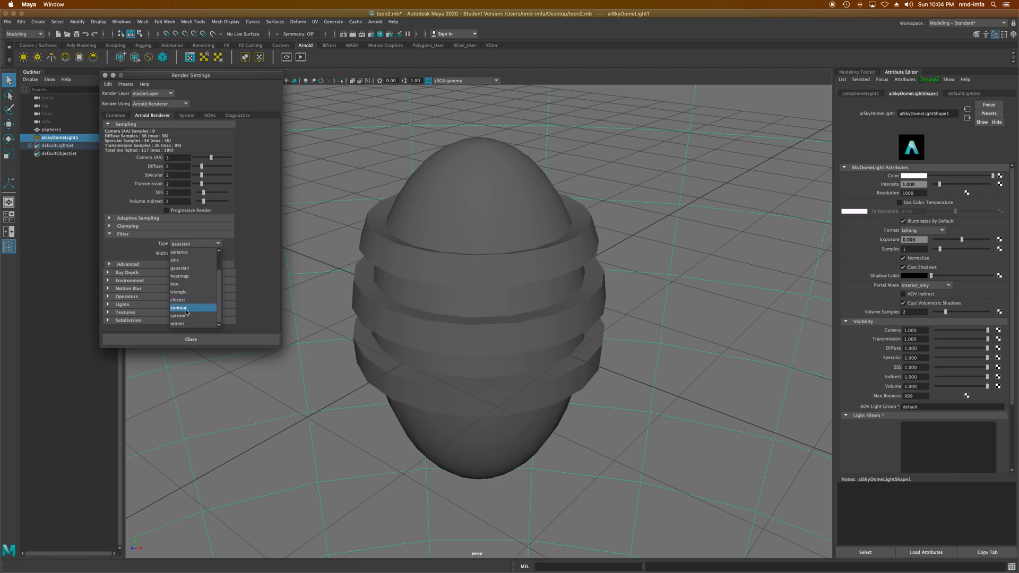
pyautogui.click(178, 308)
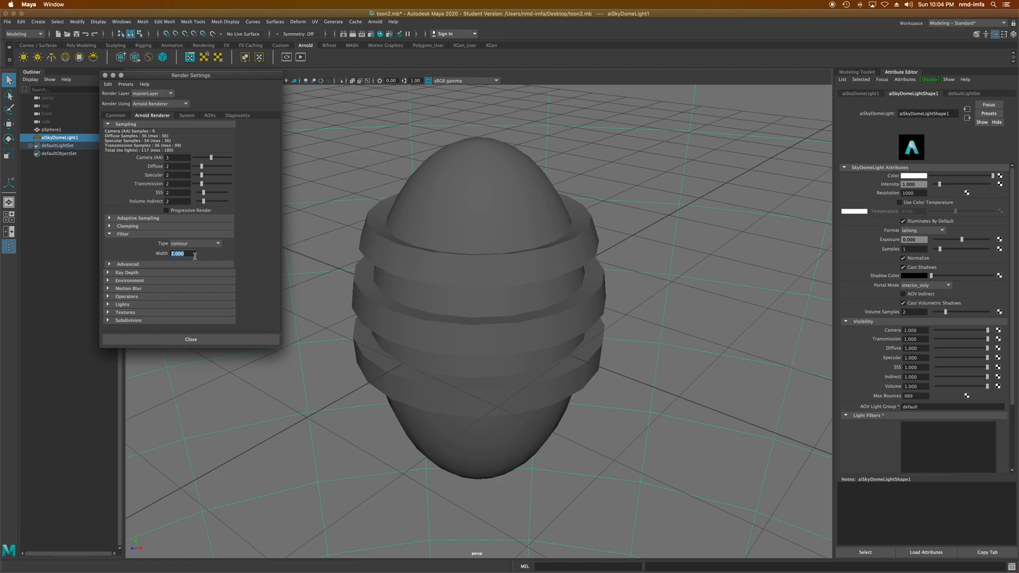
pyautogui.click(190, 339)
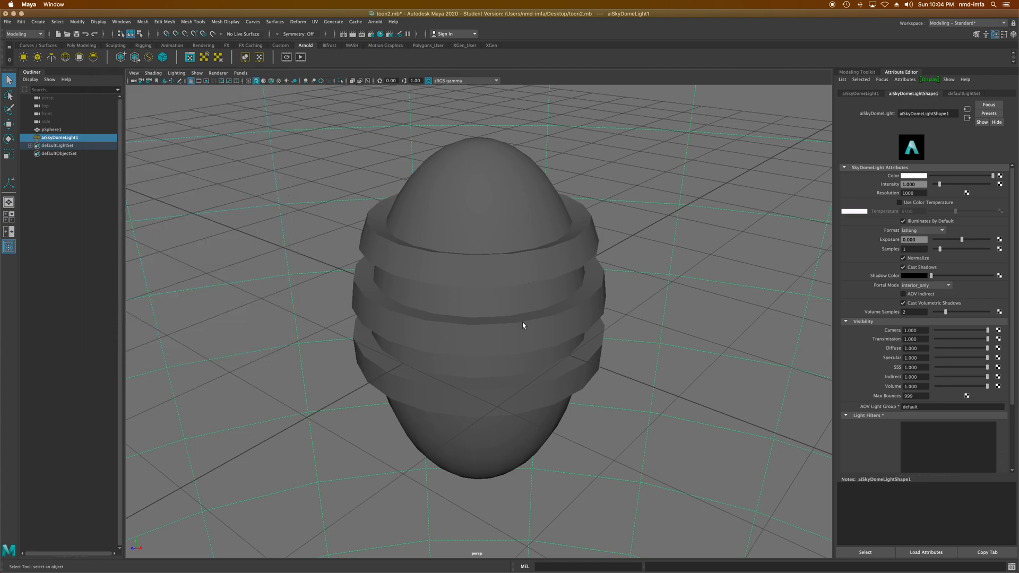
# Start an IPR render in Arnold RenderView showing the egg with a black contour outline
pyautogui.click(286, 57)
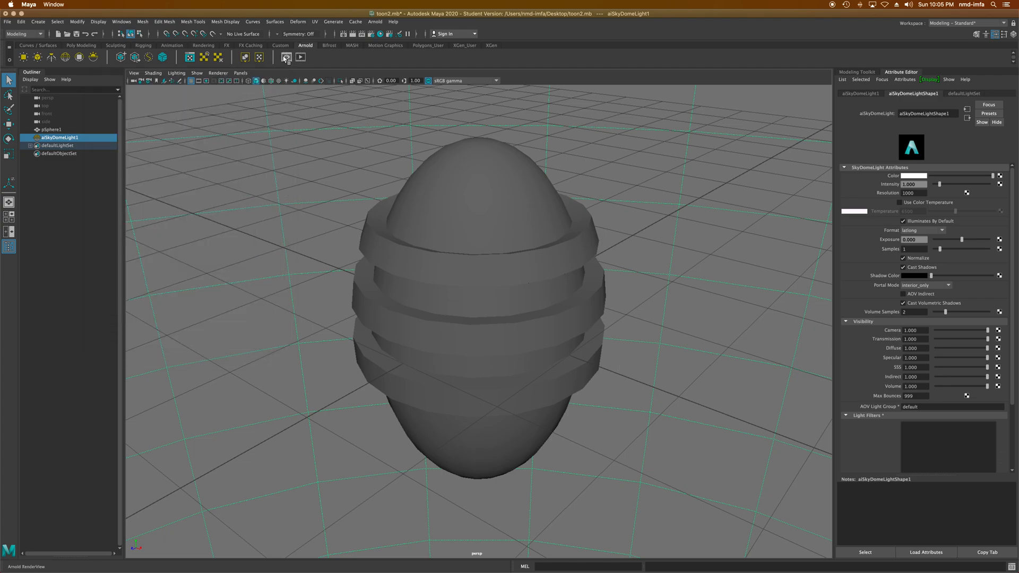
pyautogui.click(284, 57)
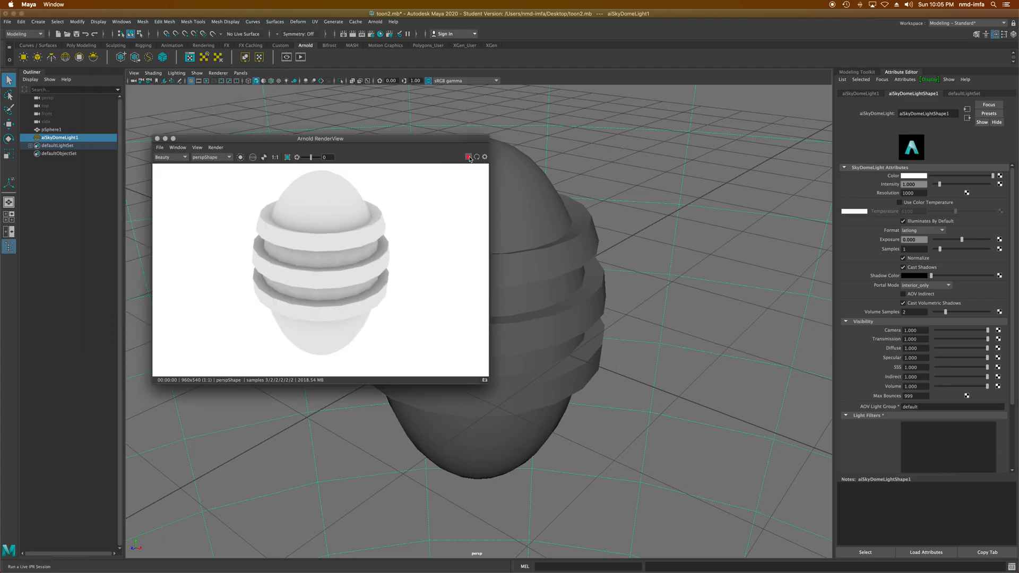
pyautogui.click(468, 157)
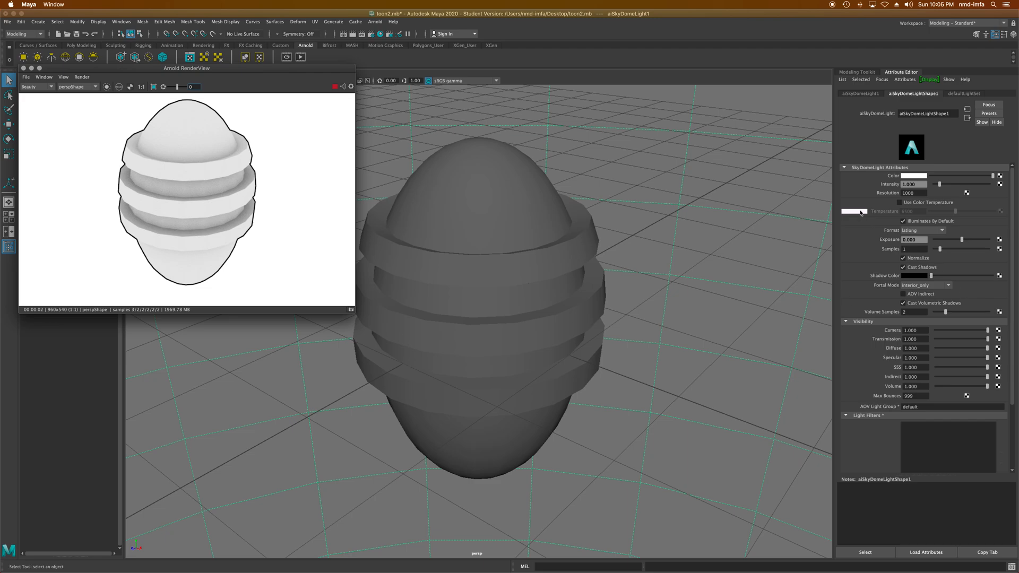
pyautogui.moveTo(426, 286)
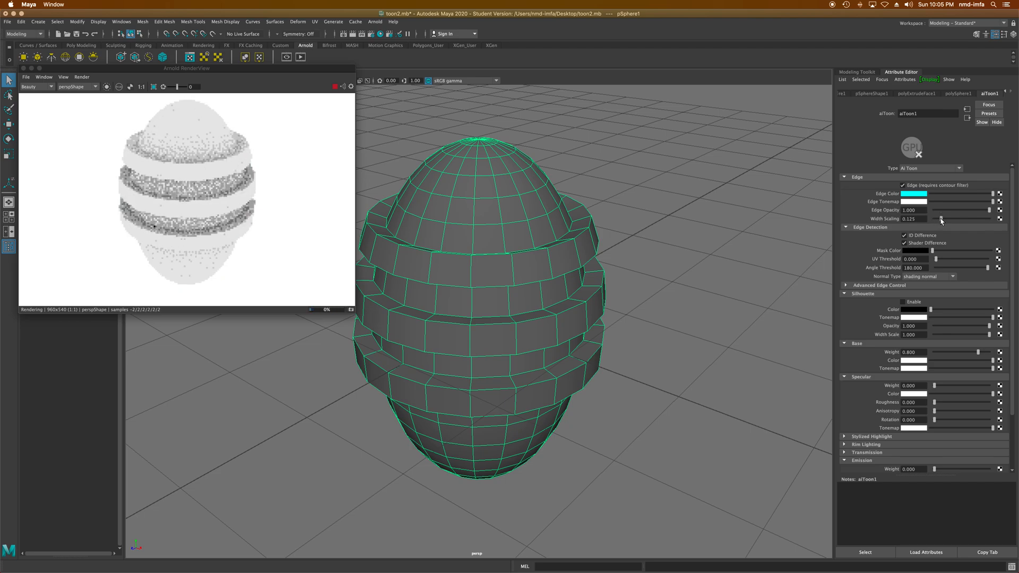
# Raise the aiToon edge Width Scaling to 1.0 for full-width cyan outlines
pyautogui.moveTo(941, 218); pyautogui.dragTo(958, 219)
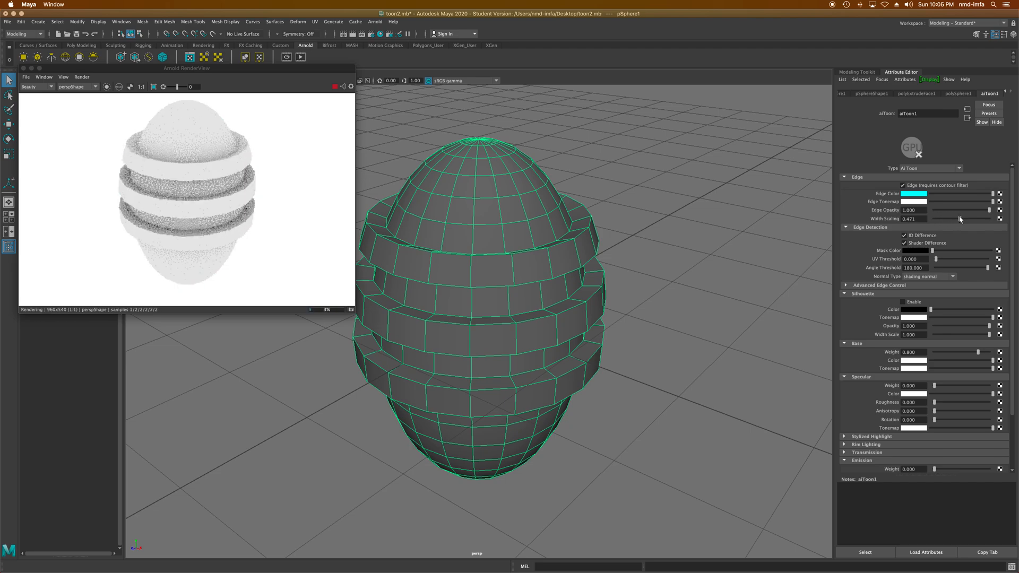
pyautogui.moveTo(967, 219); pyautogui.dragTo(997, 219)
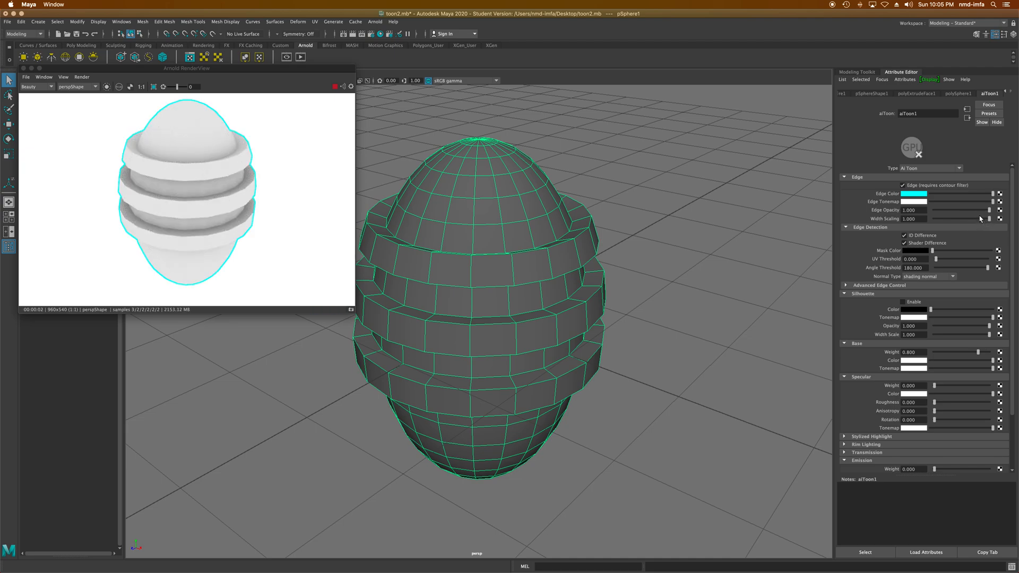
pyautogui.moveTo(988, 219); pyautogui.dragTo(971, 219)
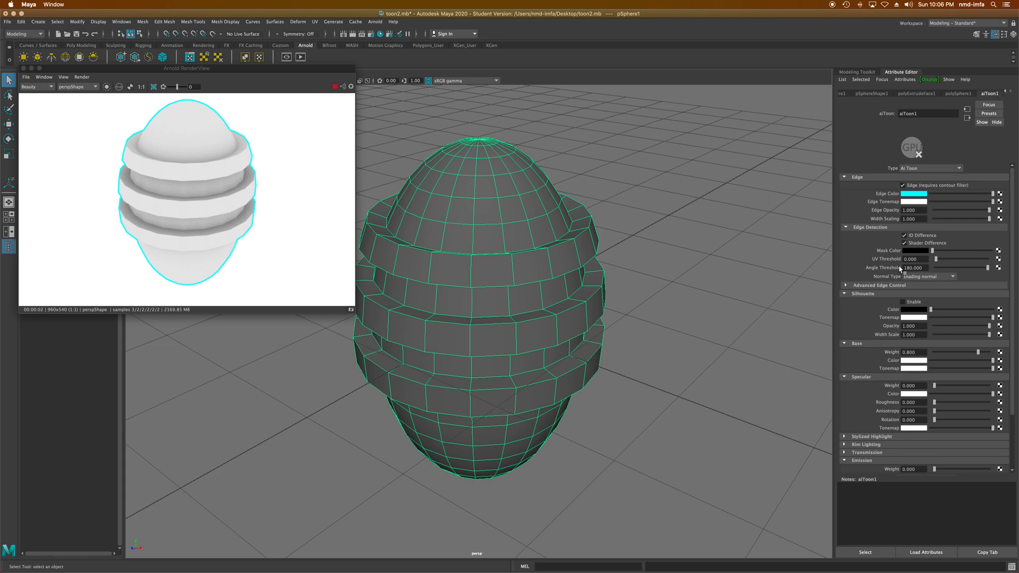
pyautogui.moveTo(896, 266)
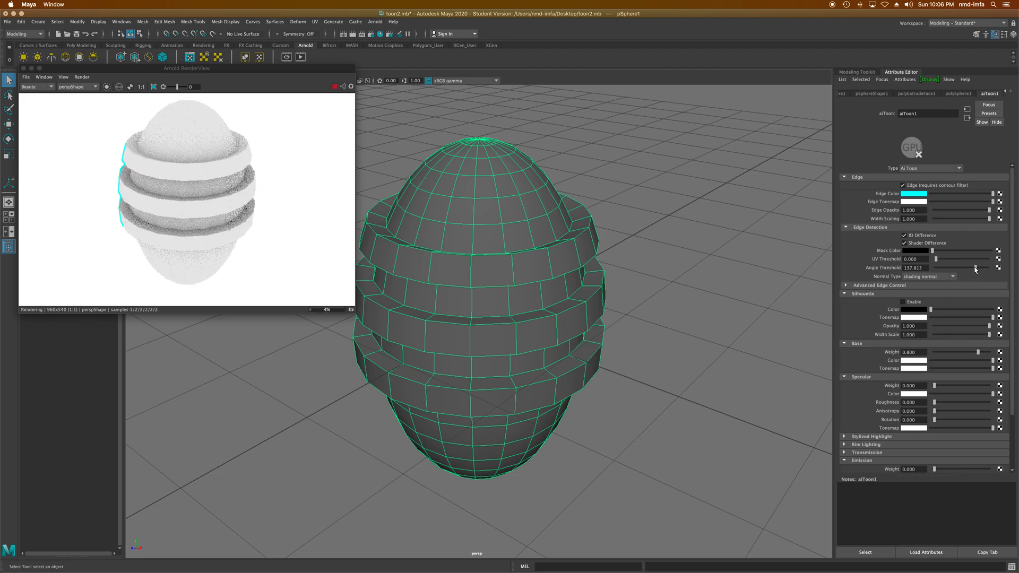
# Lower the aiToon Angle Threshold from 180 to nearly 0 so every band edge gets a cyan line
pyautogui.moveTo(974, 268); pyautogui.dragTo(965, 267)
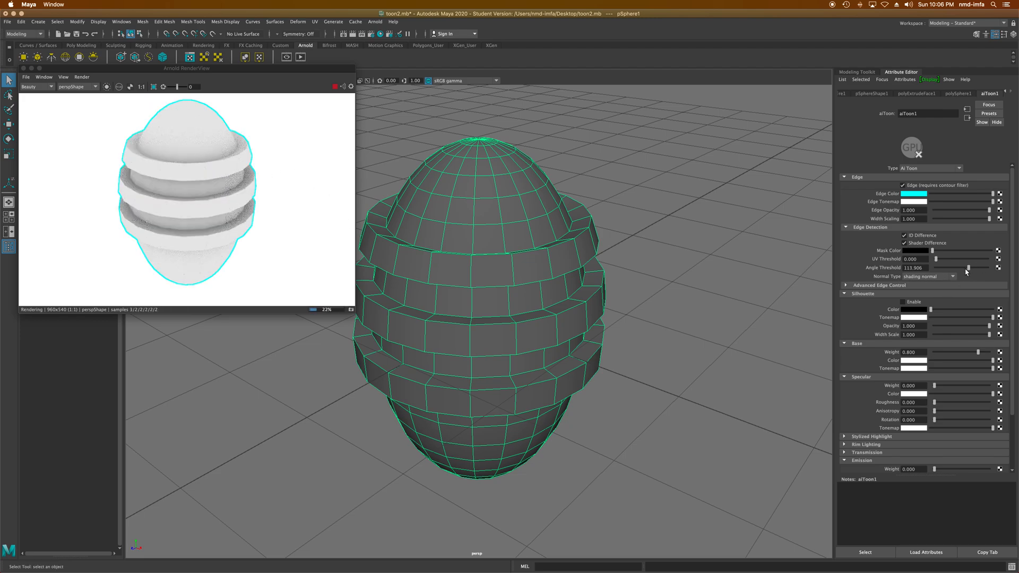
pyautogui.moveTo(988, 267); pyautogui.dragTo(965, 268)
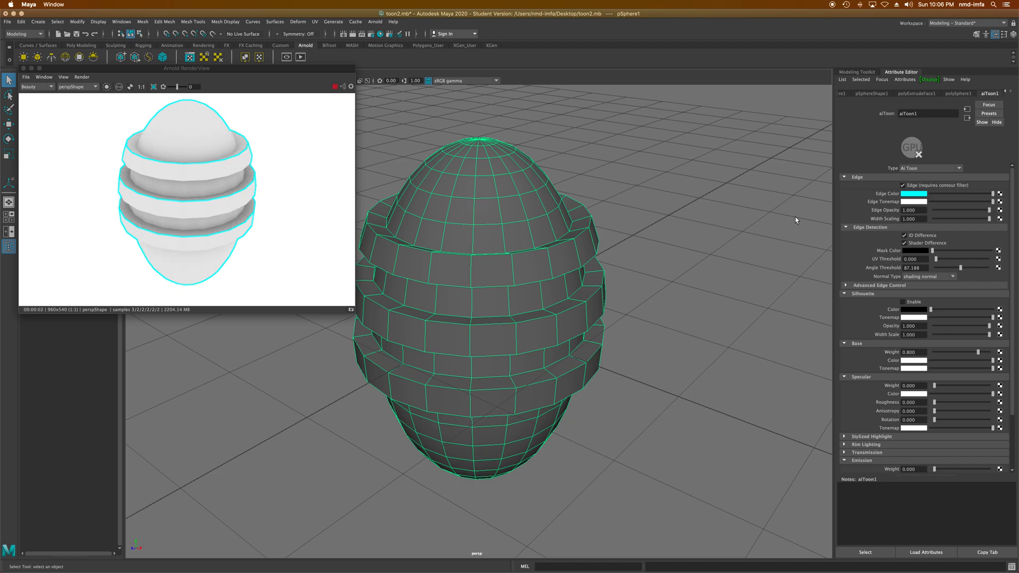
pyautogui.moveTo(967, 268); pyautogui.dragTo(955, 267)
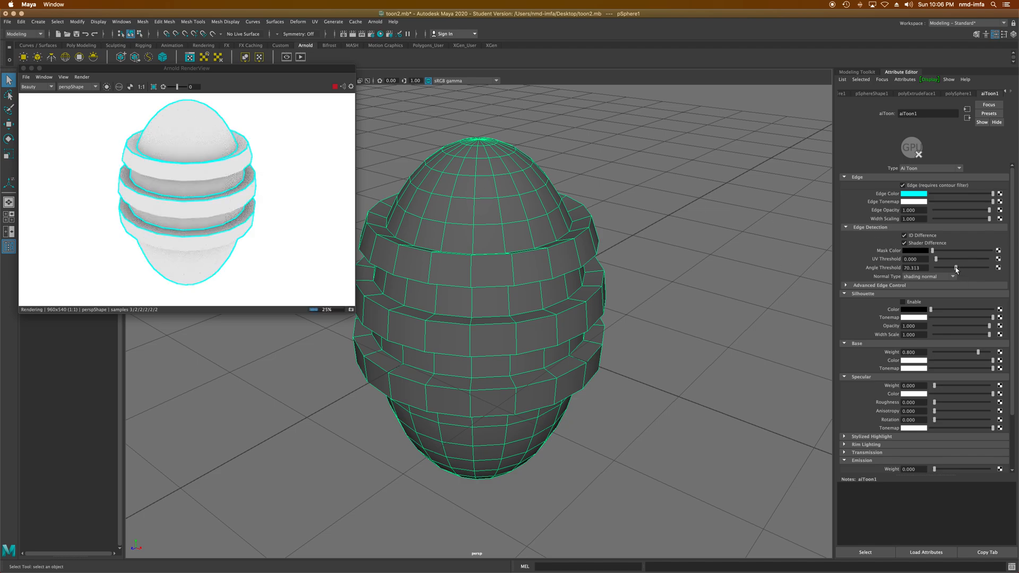
pyautogui.moveTo(955, 267); pyautogui.dragTo(951, 268)
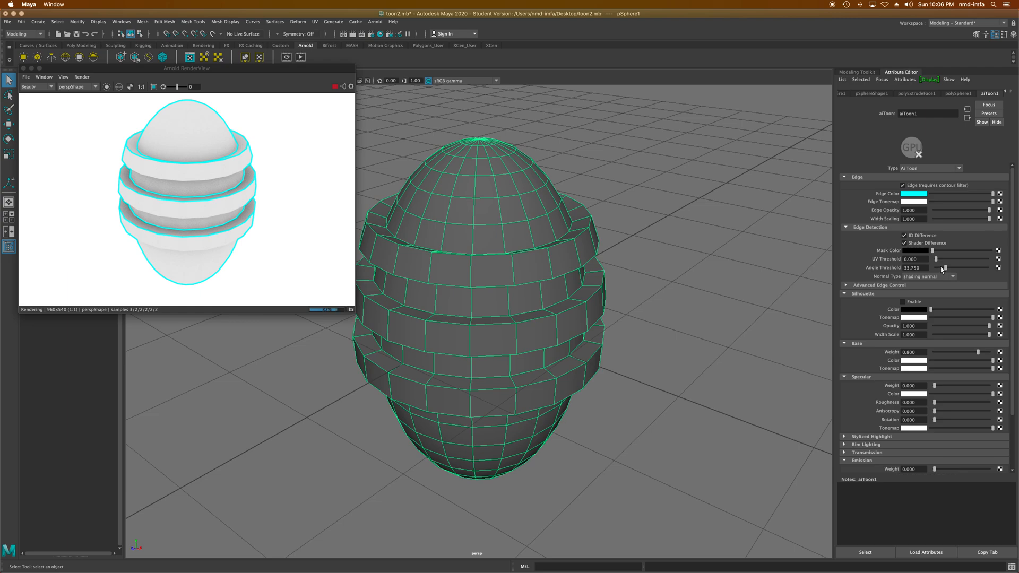
pyautogui.moveTo(942, 267); pyautogui.dragTo(939, 268)
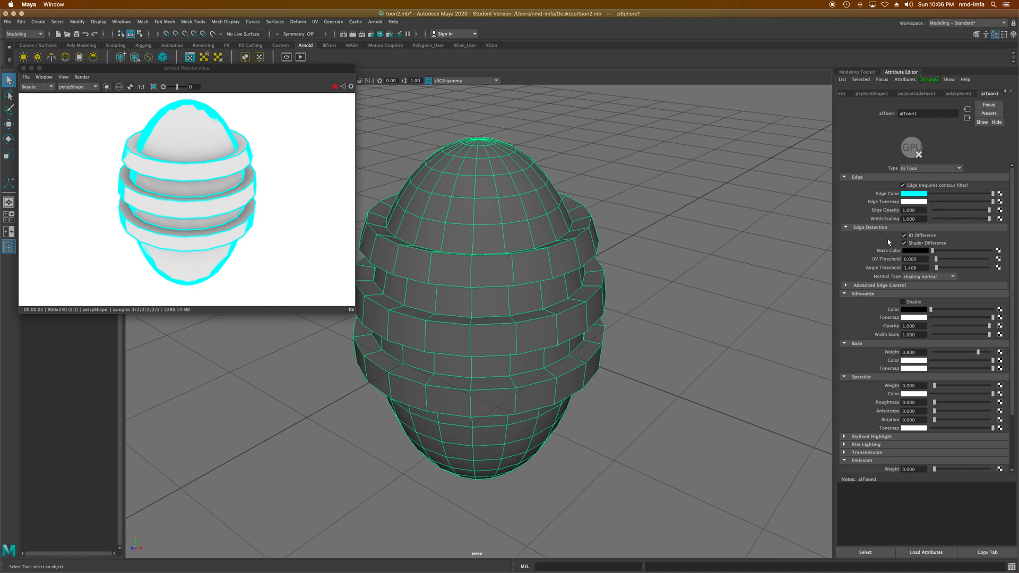
pyautogui.moveTo(980, 219); pyautogui.dragTo(980, 218)
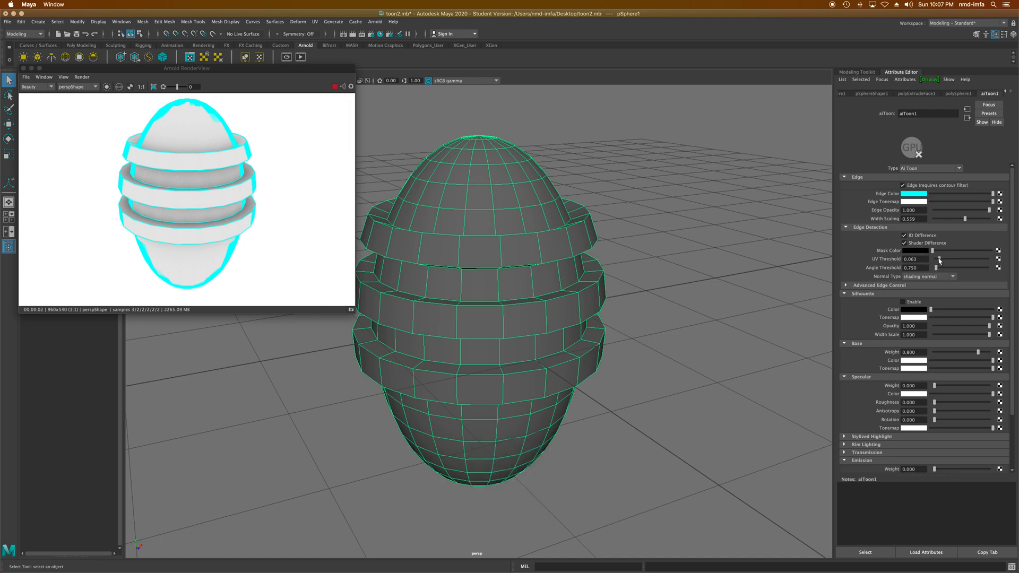
# Adjust the edge UV Threshold, test Edge Opacity and return it to 1, and tweak Width Scaling
pyautogui.moveTo(935, 259); pyautogui.dragTo(944, 259)
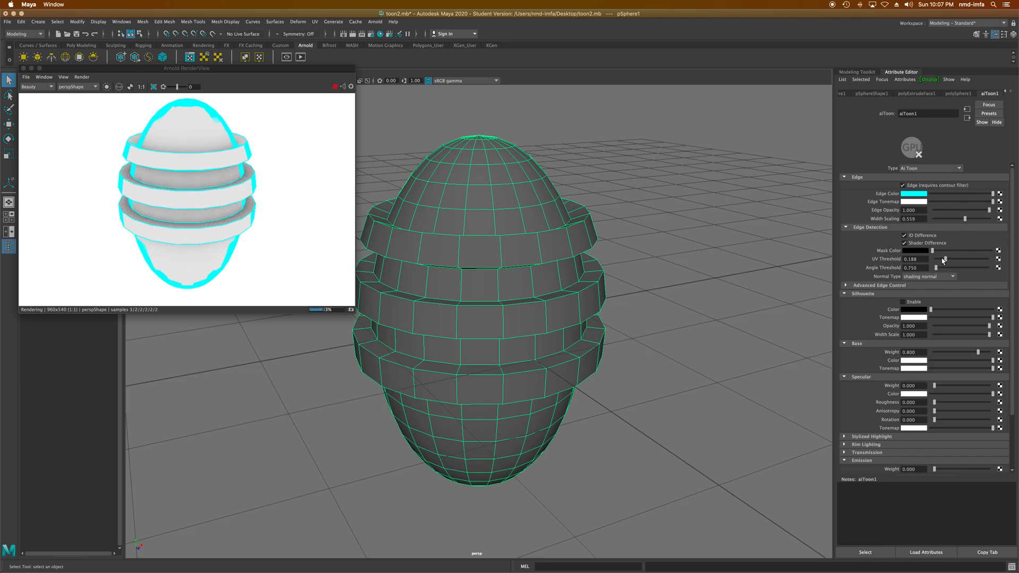
pyautogui.moveTo(945, 259); pyautogui.dragTo(962, 259)
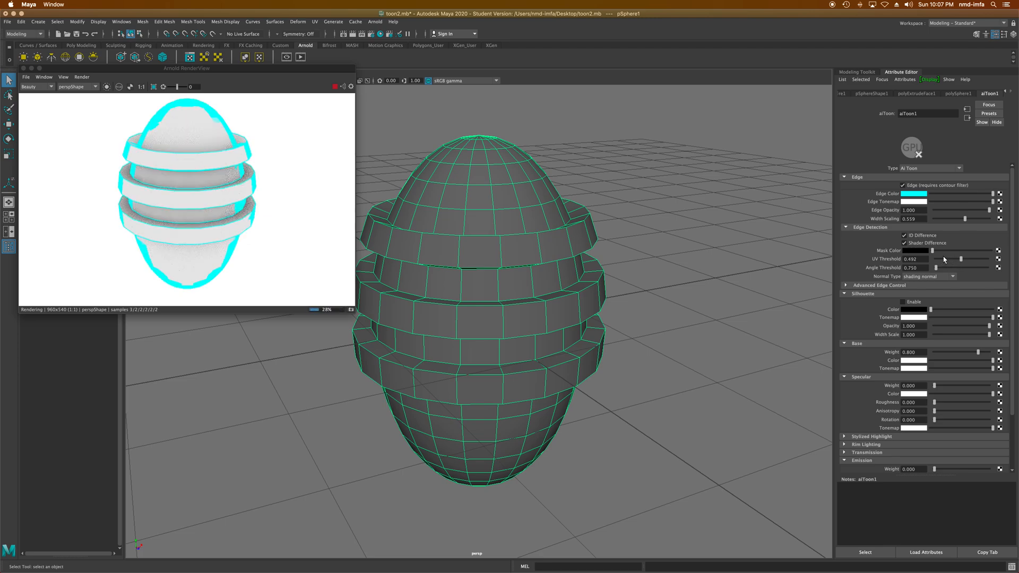
pyautogui.moveTo(965, 259); pyautogui.dragTo(937, 259)
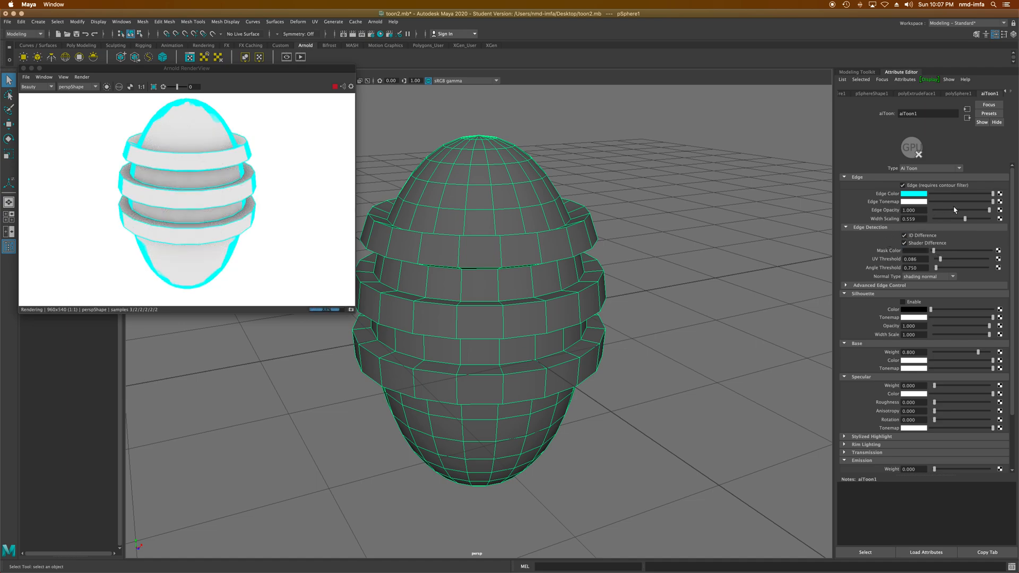
pyautogui.moveTo(977, 210); pyautogui.dragTo(942, 210)
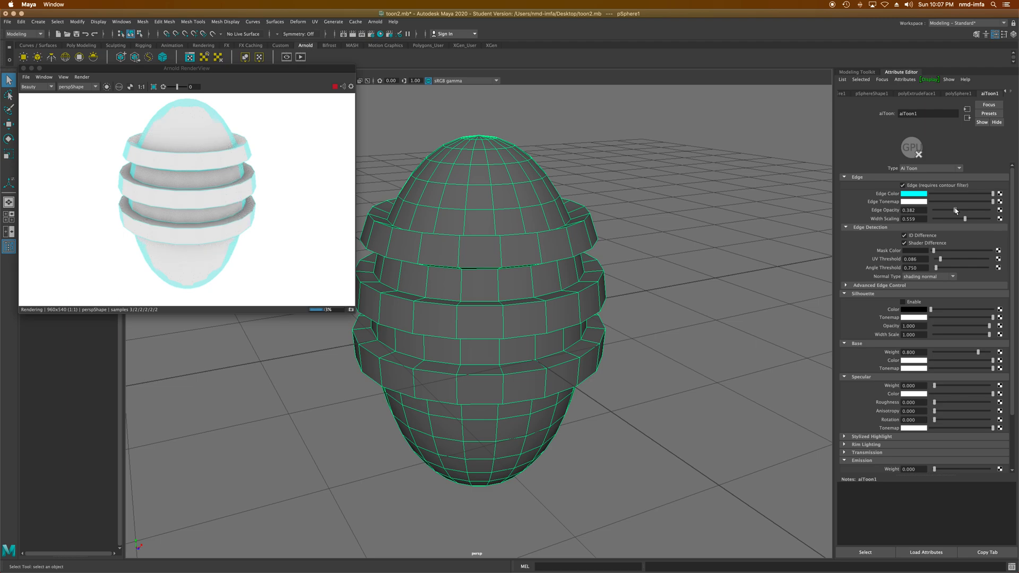
pyautogui.moveTo(948, 210); pyautogui.dragTo(987, 210)
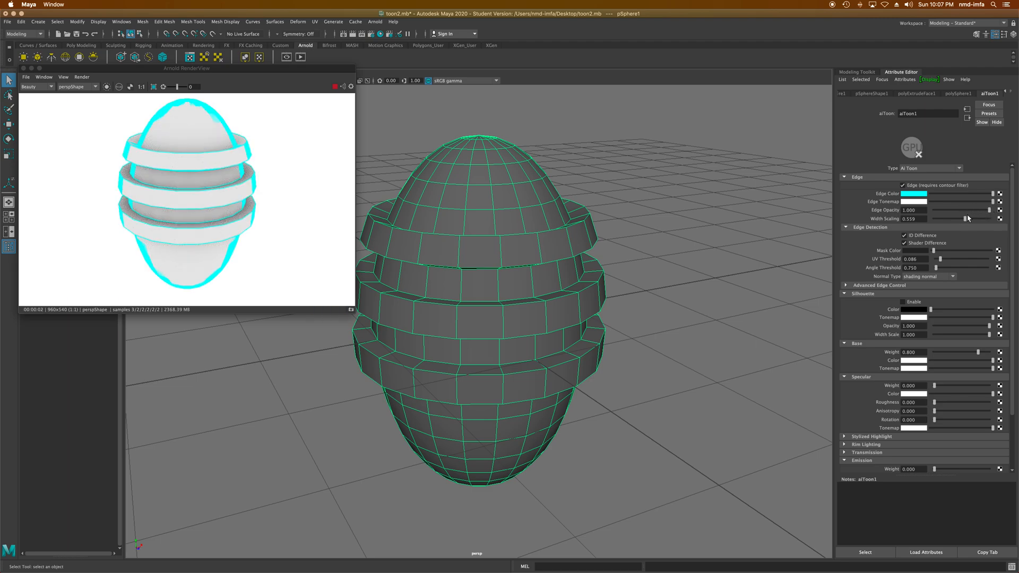
pyautogui.moveTo(980, 209); pyautogui.dragTo(949, 209)
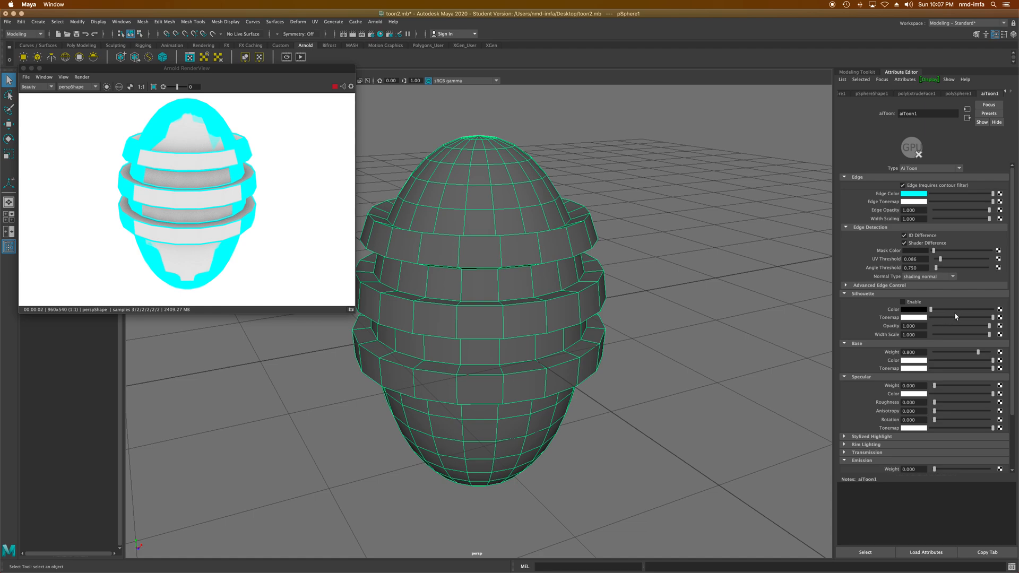
pyautogui.moveTo(955, 336)
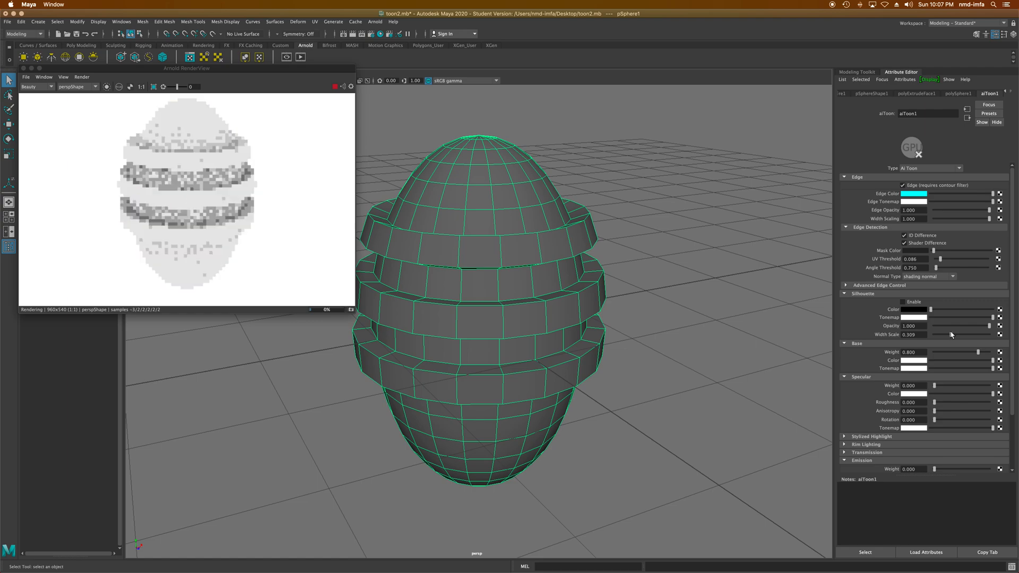
# Lower aiToon1 Silhouette Width Scale to about 0.3 for thinner cyan outlines
pyautogui.moveTo(941, 267); pyautogui.dragTo(958, 267)
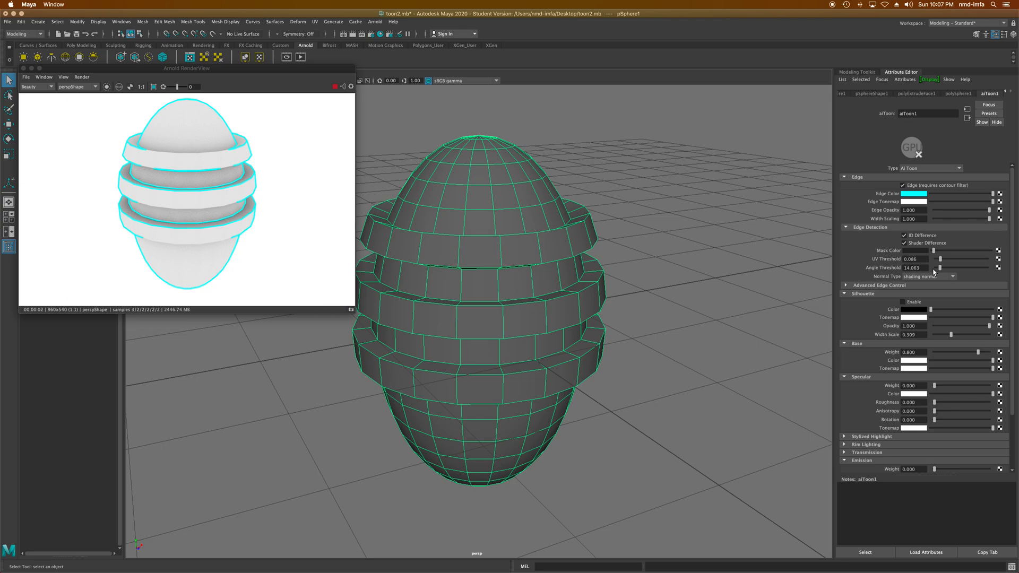
pyautogui.moveTo(931, 271)
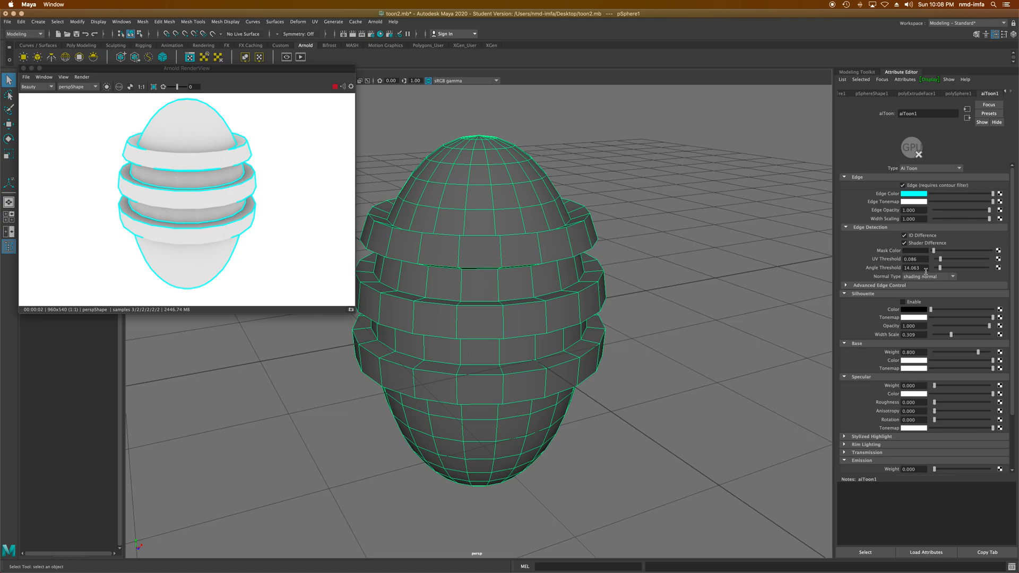
pyautogui.moveTo(805, 358)
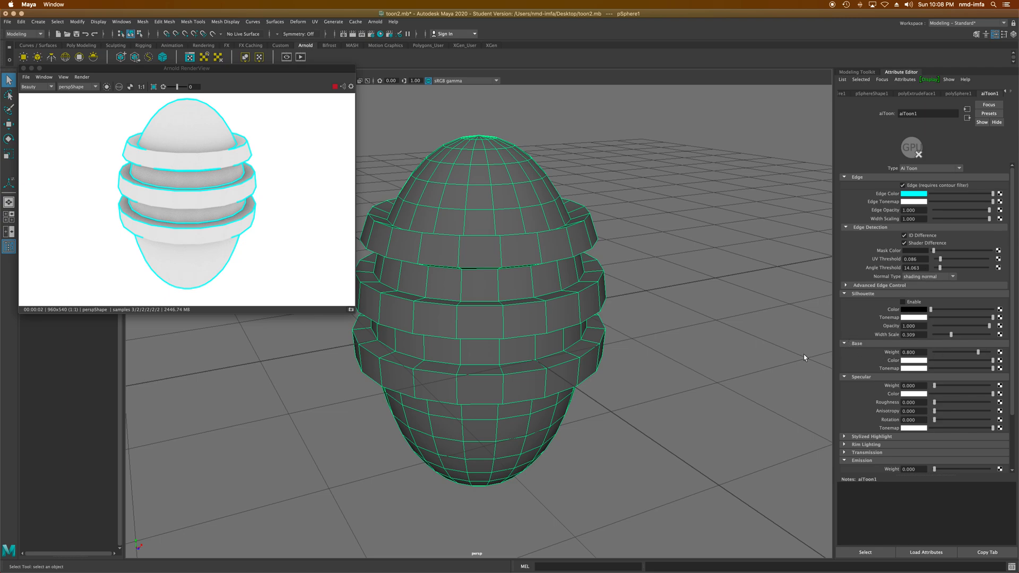
pyautogui.moveTo(908, 361)
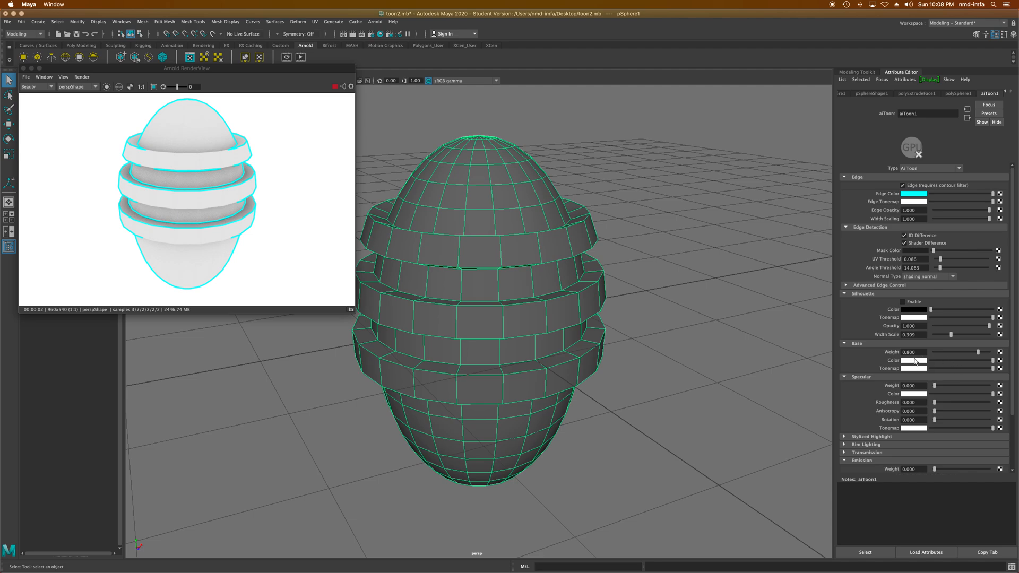
# Use the map button beside Base Tonemap on aiToon1 to bring up Create Render Node
pyautogui.click(914, 361)
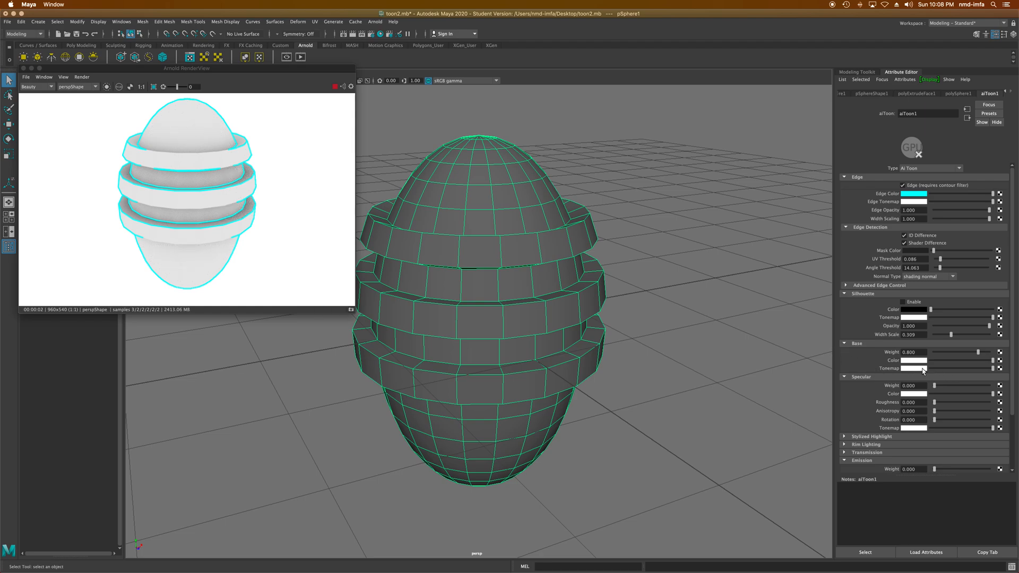
pyautogui.click(914, 361)
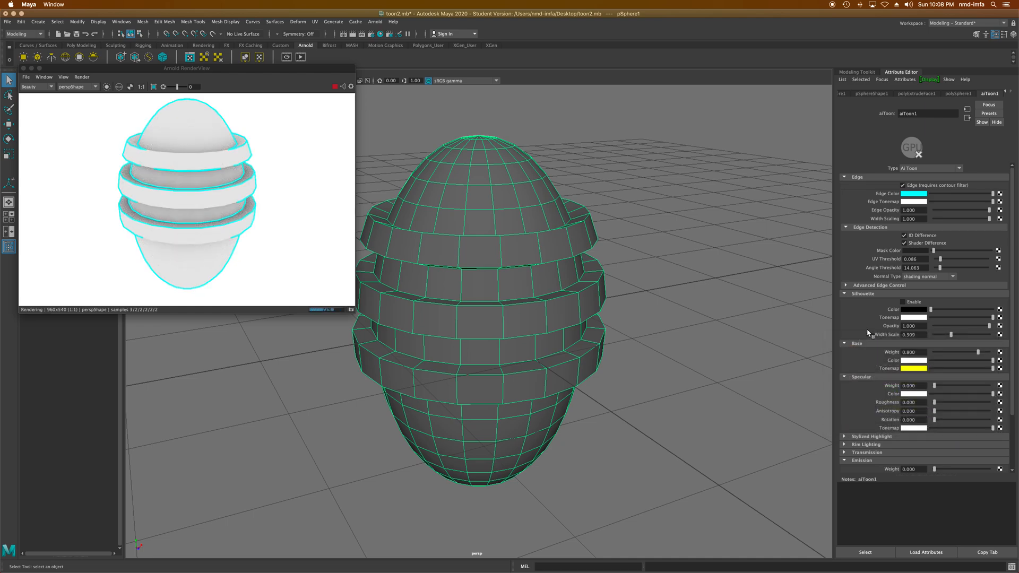
pyautogui.click(911, 359)
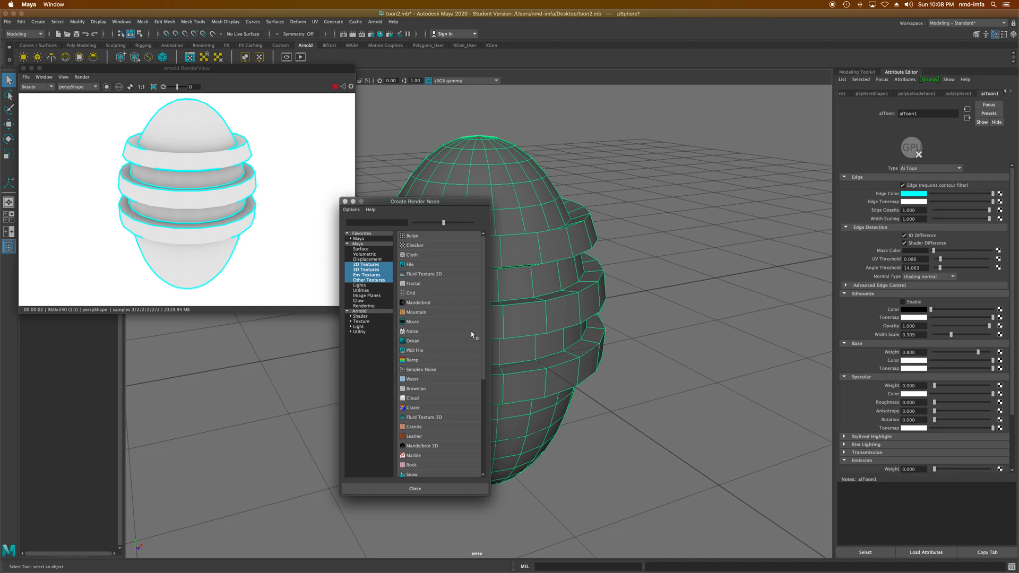
pyautogui.scroll(-3)
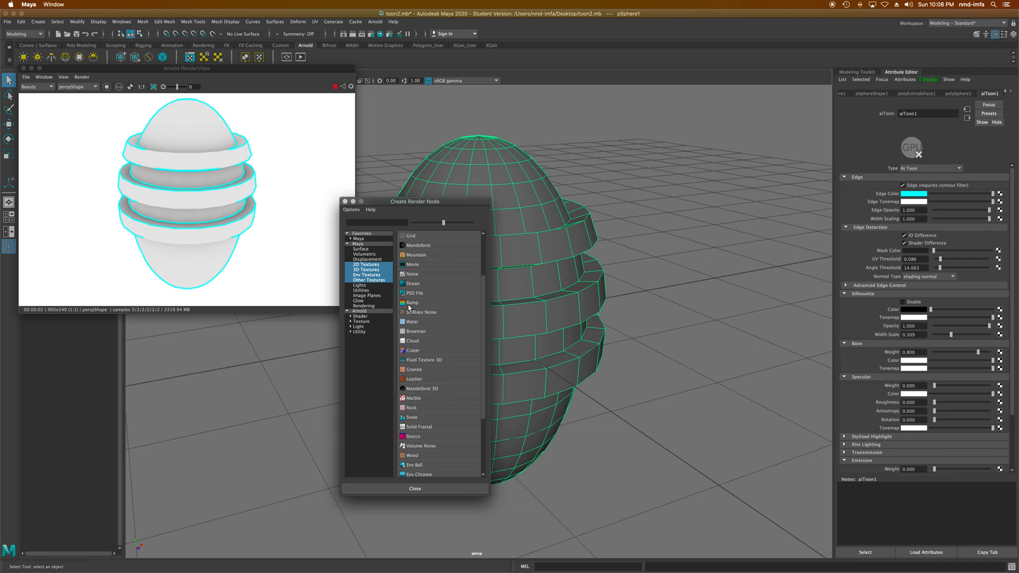
pyautogui.moveTo(410, 304)
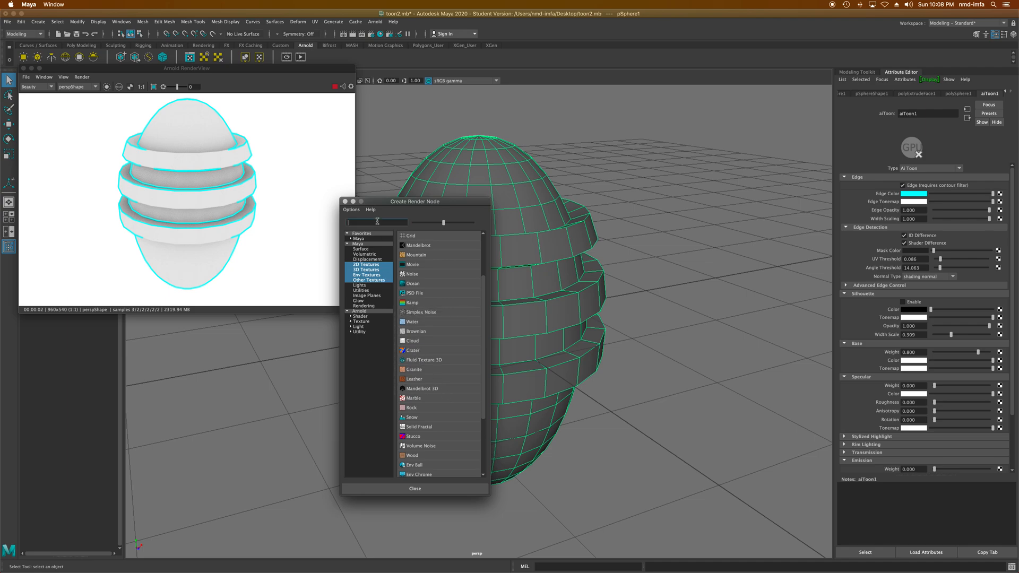
pyautogui.write('ramp')
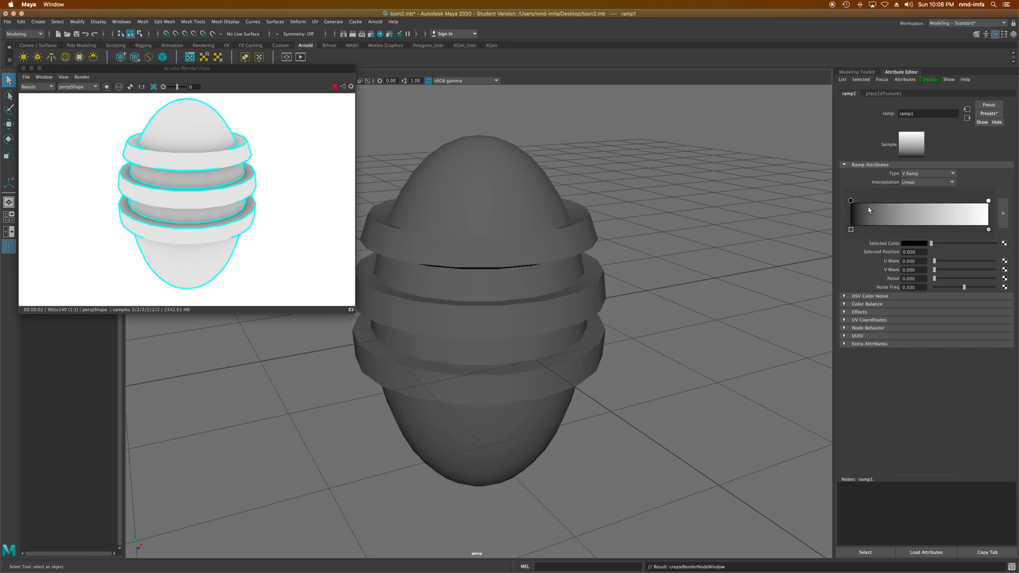
pyautogui.moveTo(850, 204)
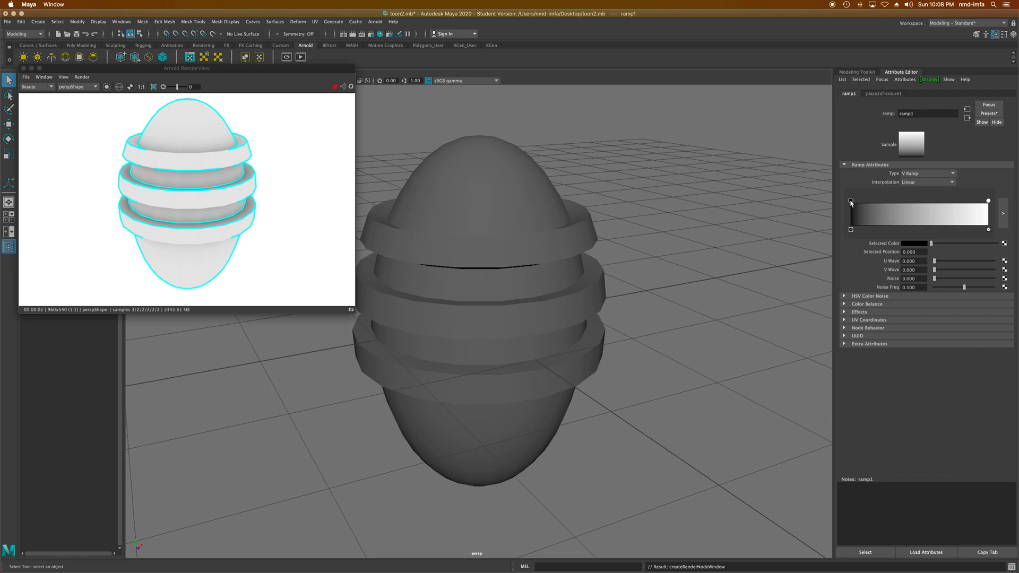
pyautogui.moveTo(907, 218)
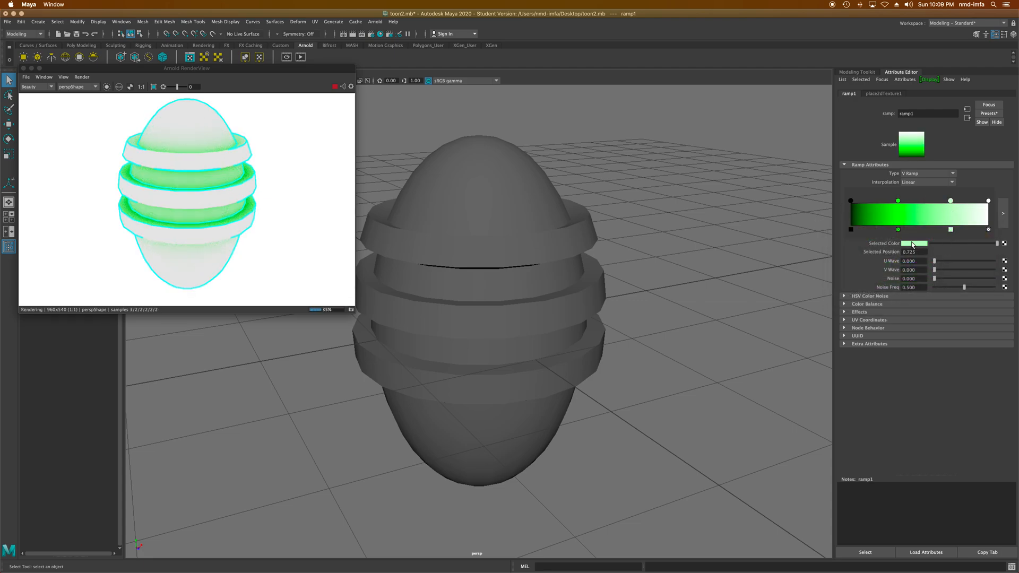
# Recolour the ramp's dark marker yellow in the colour picker, giving a yellow-to-white gradient
pyautogui.click(910, 243)
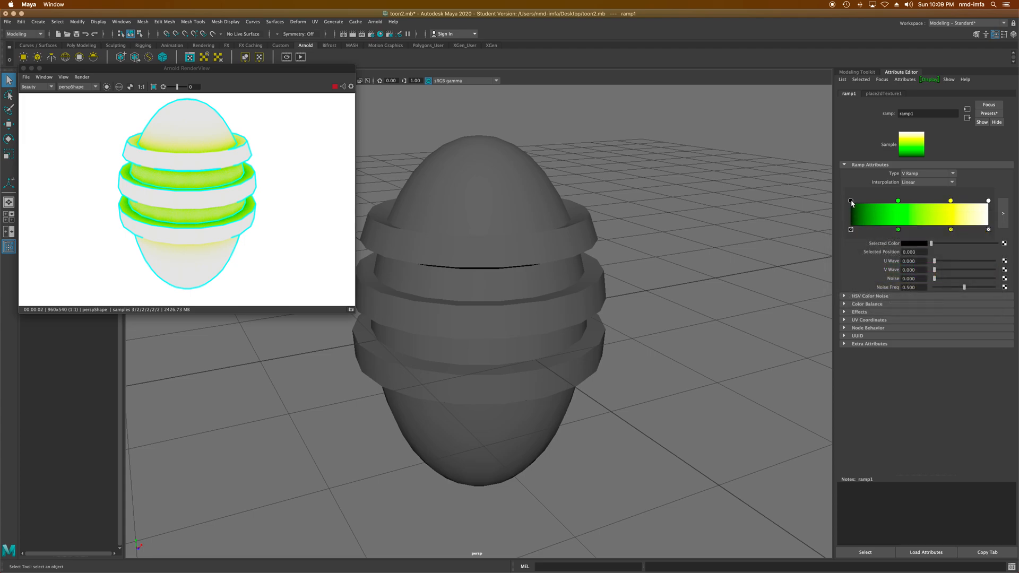
pyautogui.click(850, 201)
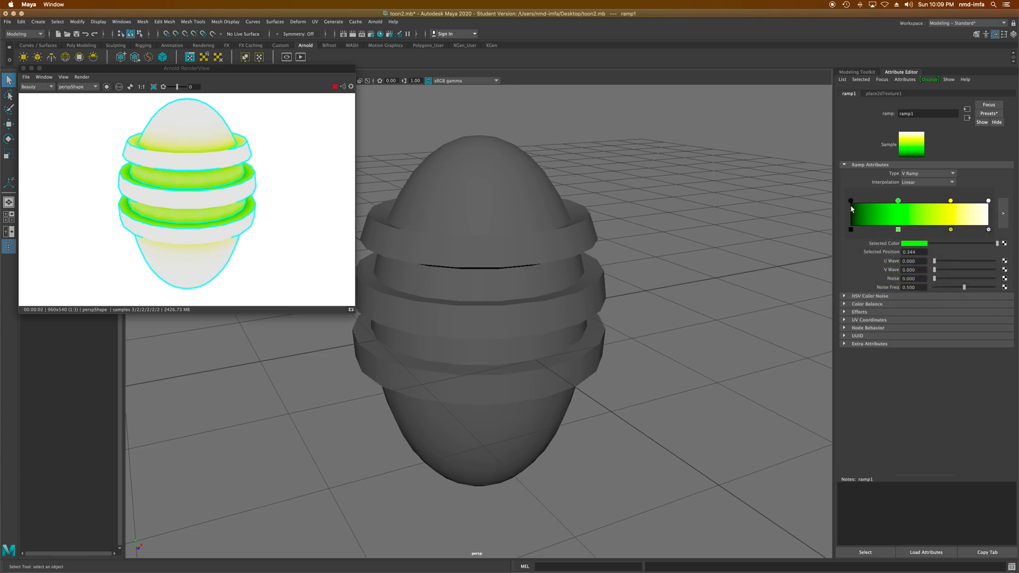
pyautogui.click(910, 241)
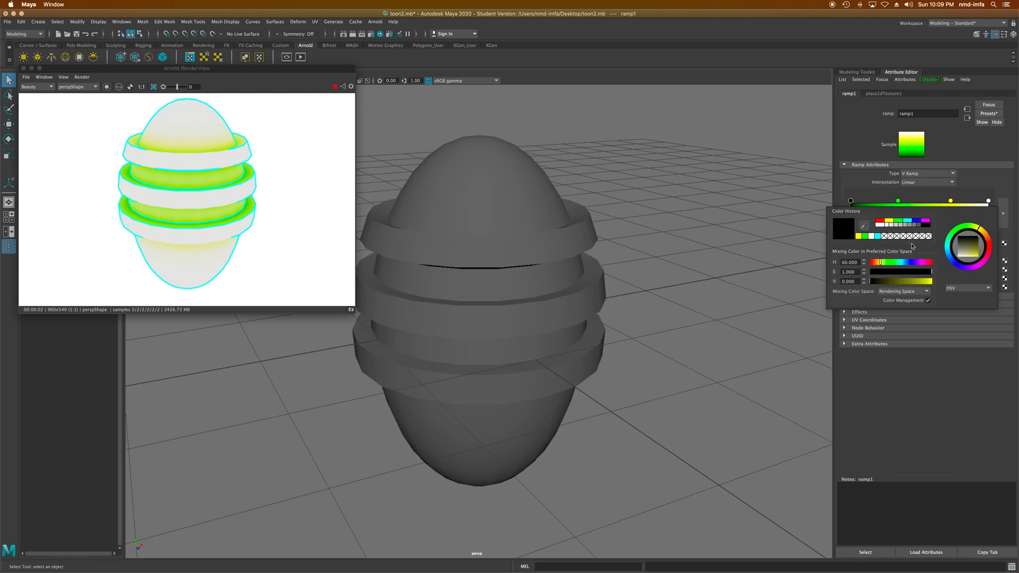
pyautogui.click(967, 245)
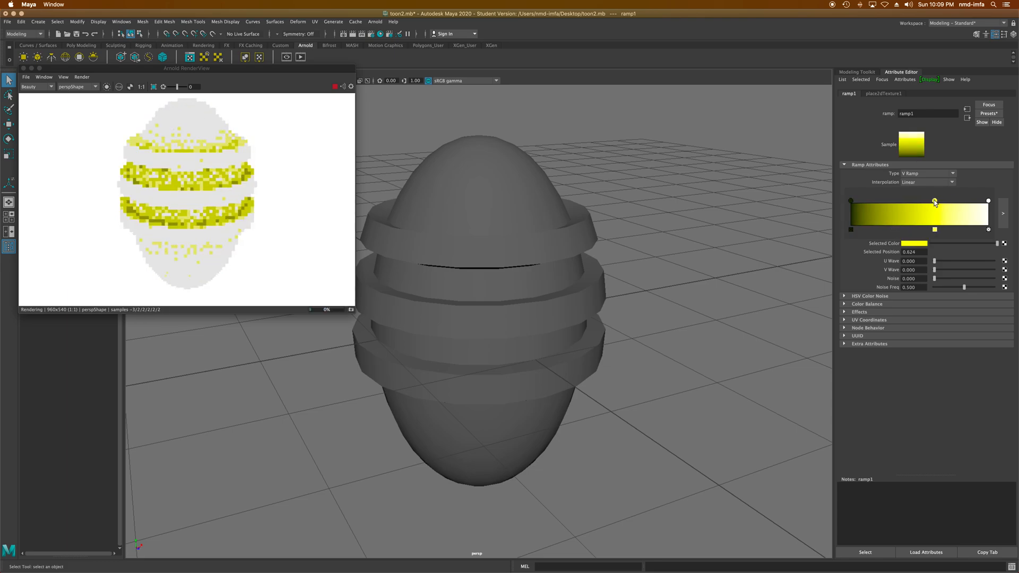
# Slide the yellow marker along ramp1 to shape the gradient for the egg's ring shading
pyautogui.moveTo(934, 202); pyautogui.dragTo(919, 202)
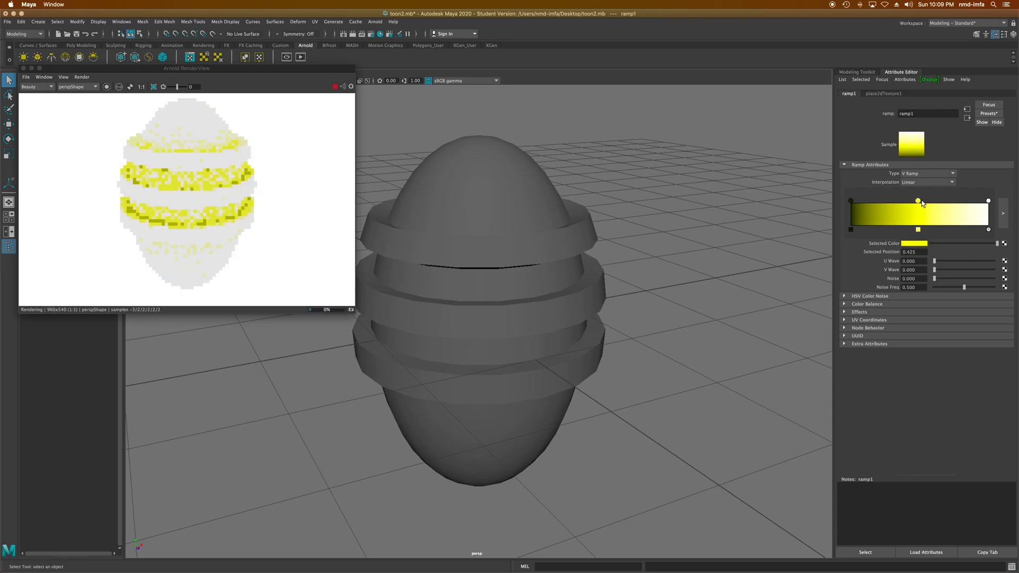
pyautogui.moveTo(918, 201); pyautogui.dragTo(946, 200)
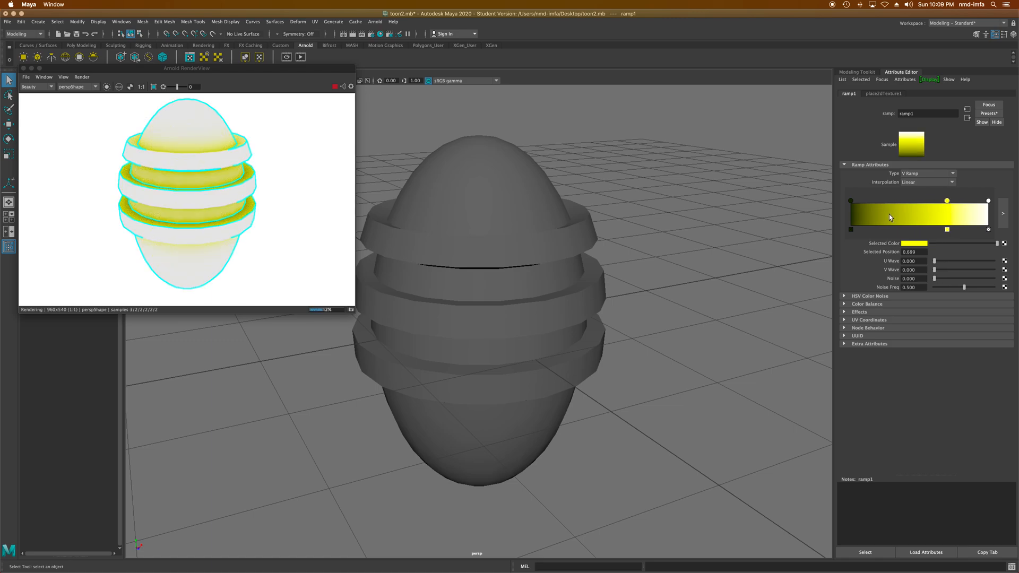
pyautogui.click(911, 242)
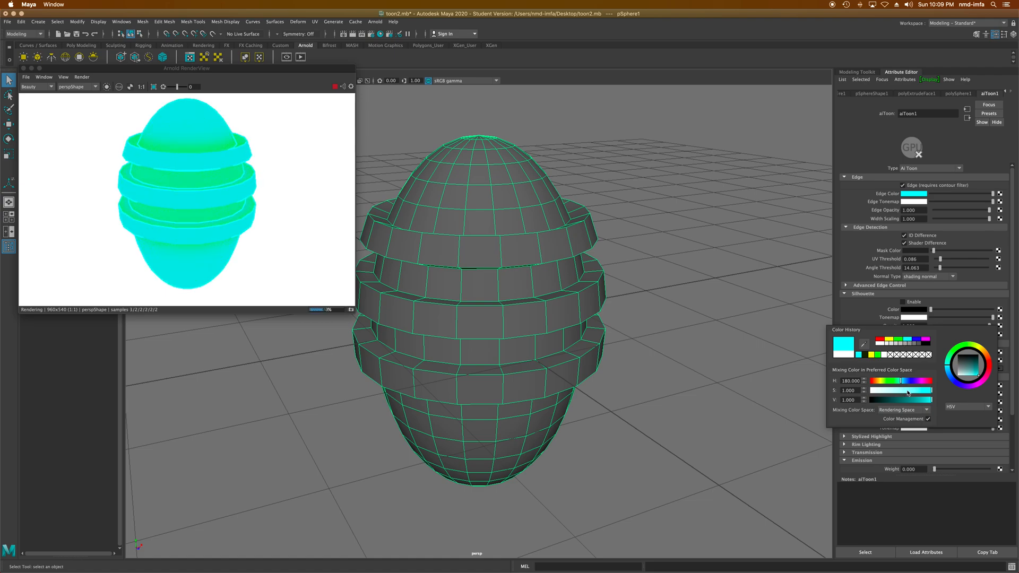
# Desaturate aiToon1 Base Color from cyan to a pale pastel green tint
pyautogui.moveTo(930, 389); pyautogui.dragTo(897, 389)
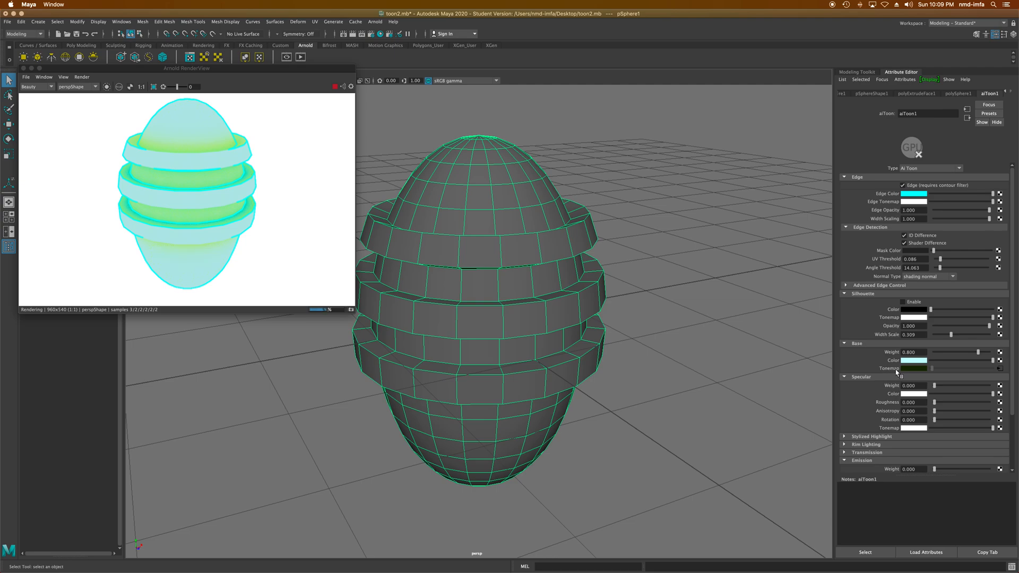
pyautogui.click(912, 360)
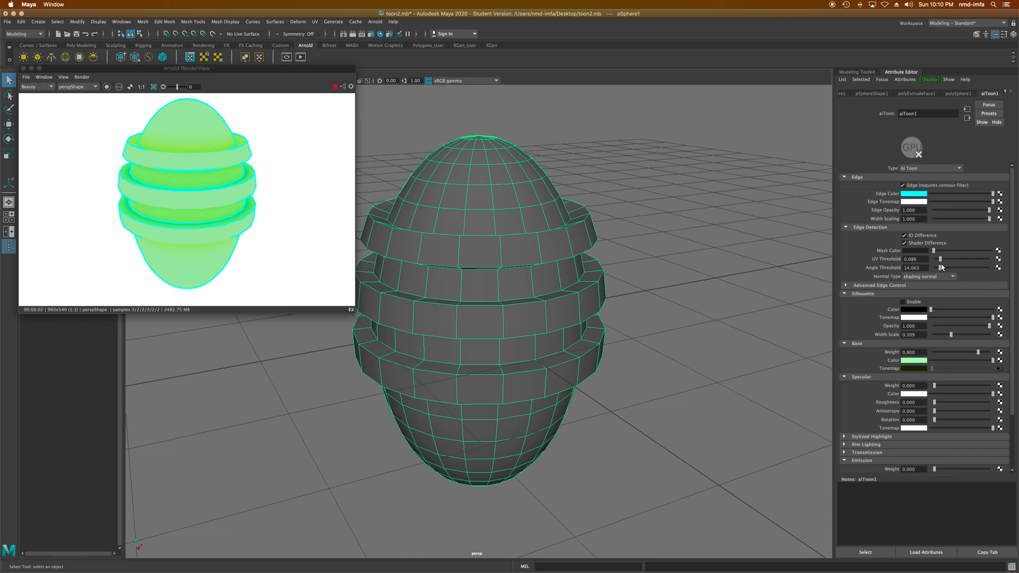
# Set aiToon1 UV Threshold to 0 and settle Angle Threshold around 8.4
pyautogui.moveTo(936, 267); pyautogui.dragTo(962, 267)
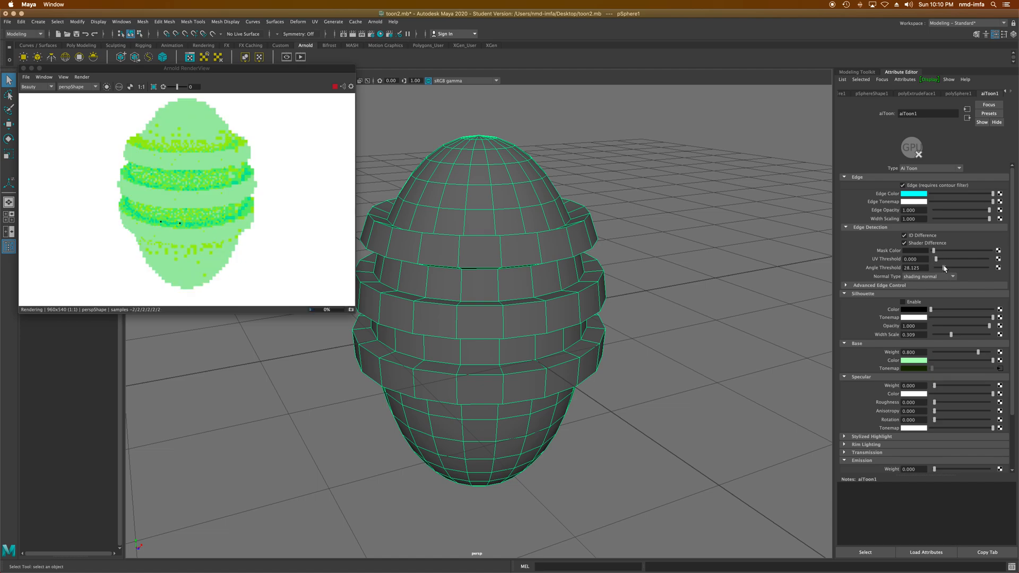
pyautogui.moveTo(942, 267); pyautogui.dragTo(974, 267)
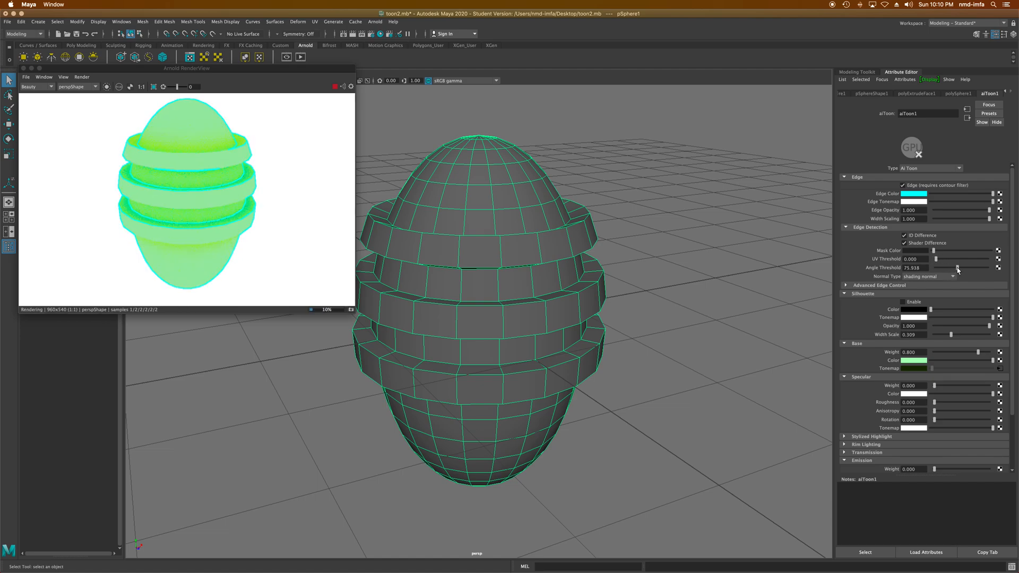
pyautogui.moveTo(968, 268); pyautogui.dragTo(939, 268)
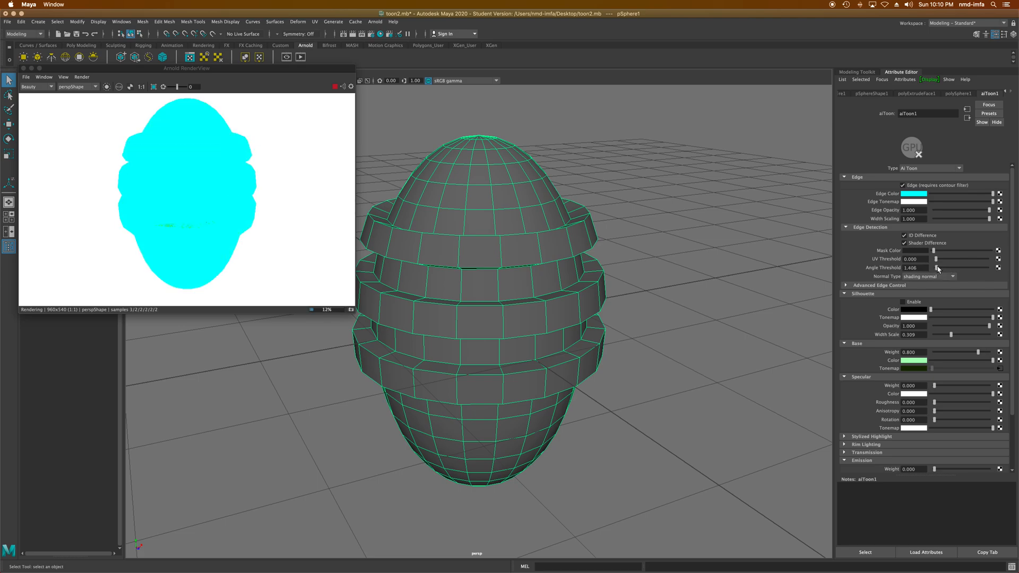
pyautogui.moveTo(935, 267); pyautogui.dragTo(968, 268)
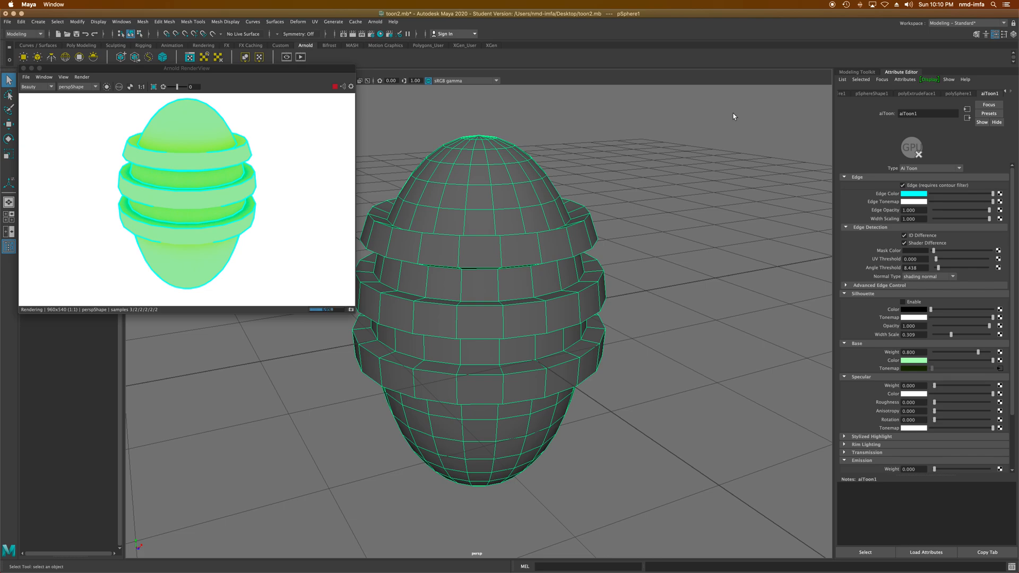
pyautogui.click(957, 93)
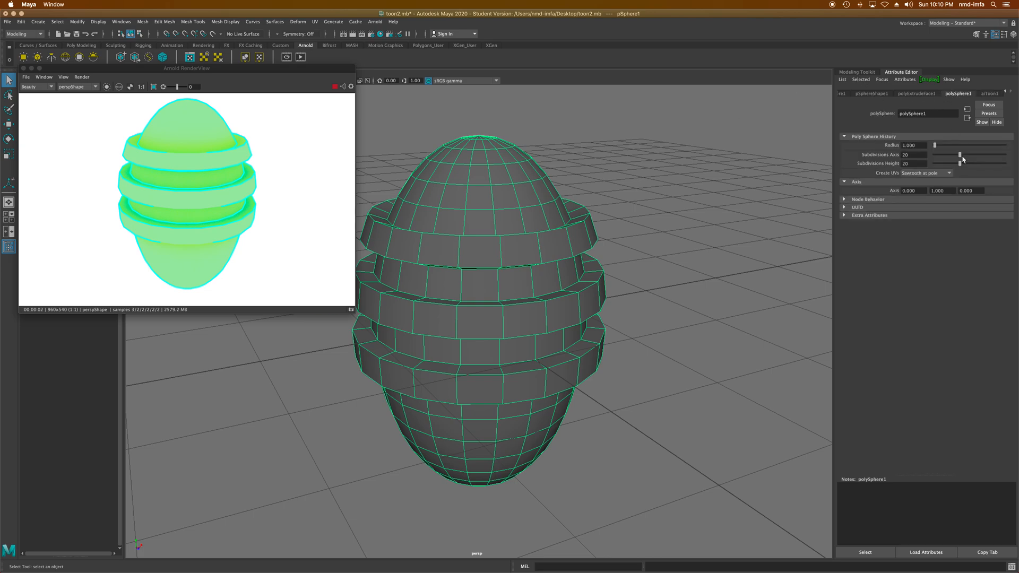
# Adjust polySphere1 subdivisions, raising Subdivisions Height above 20 for a denser banded egg
pyautogui.moveTo(959, 155); pyautogui.dragTo(969, 155)
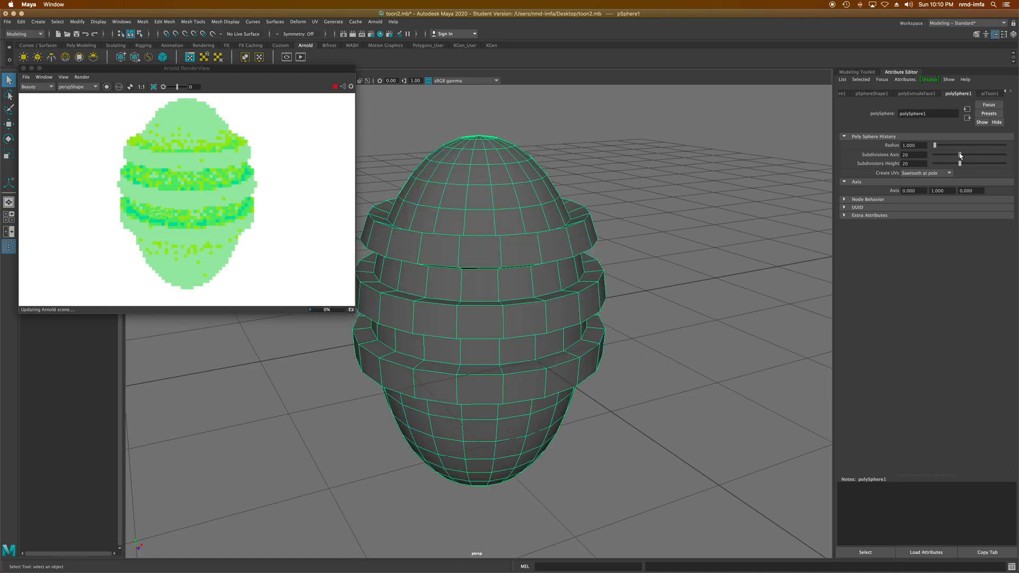
pyautogui.moveTo(968, 163); pyautogui.dragTo(959, 164)
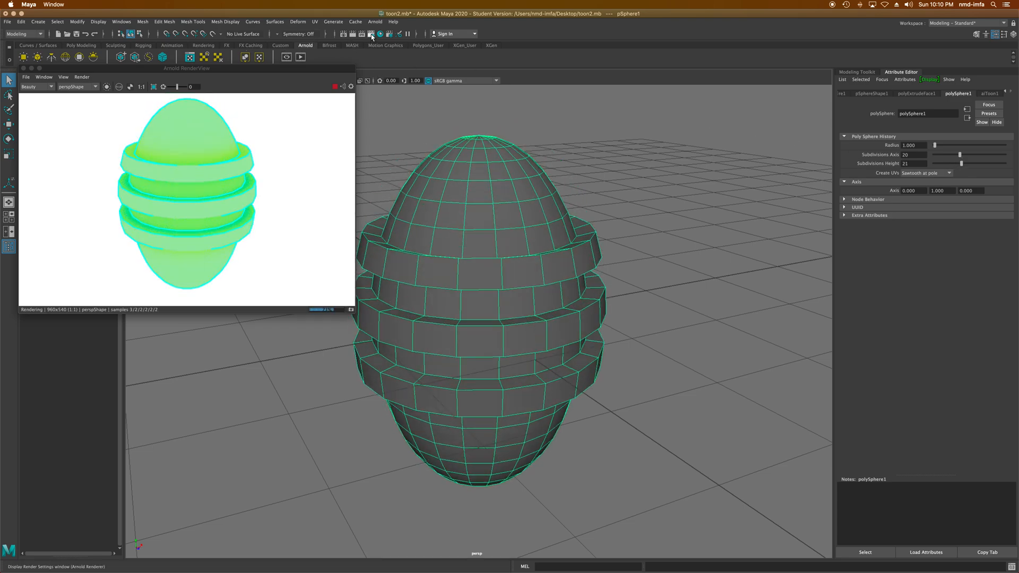
# Set Arnold contour Filter Width to 5.000 in Render Settings and close the window
pyautogui.click(371, 33)
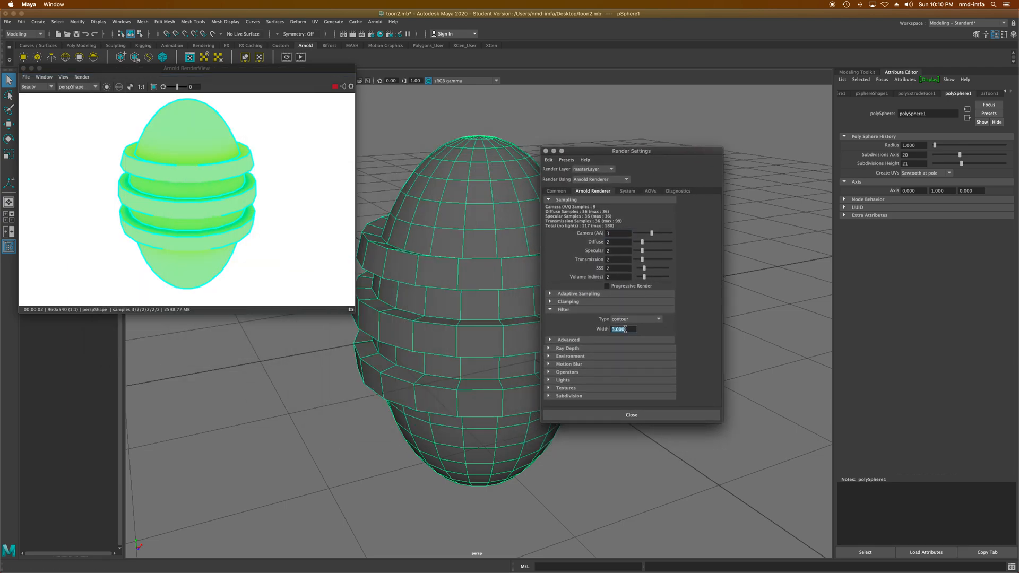
pyautogui.write('2.000')
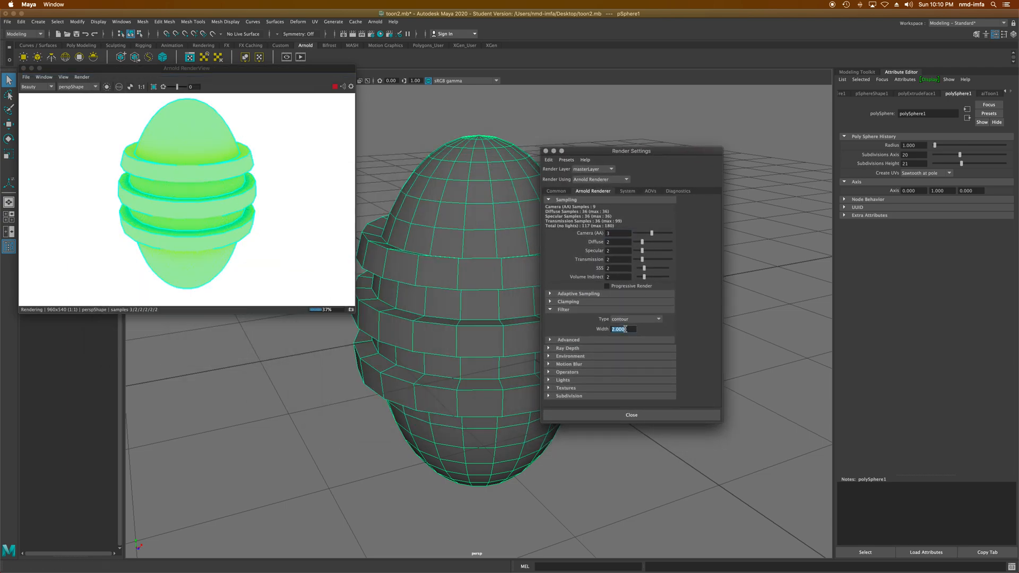
pyautogui.write('5.000')
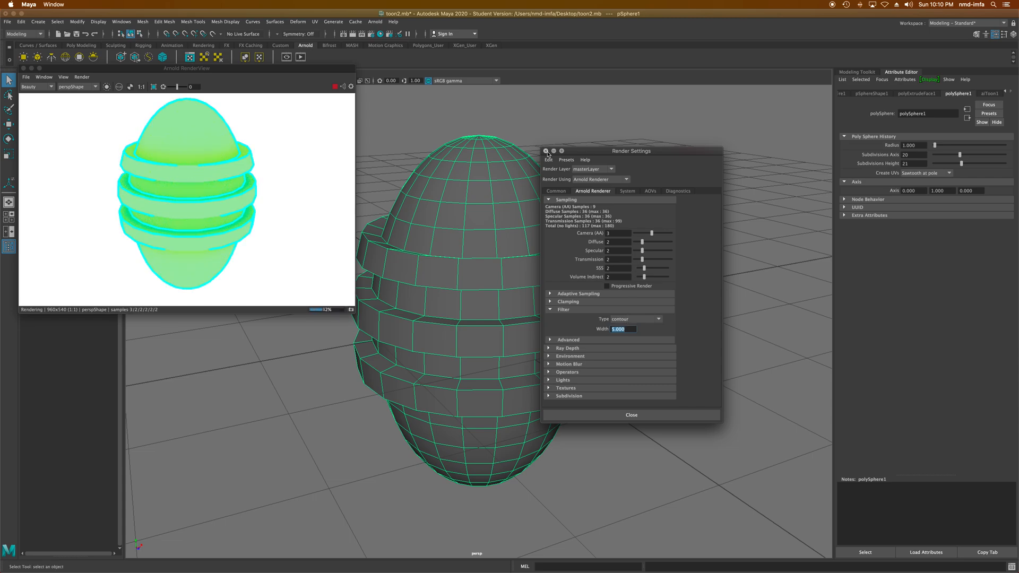
pyautogui.click(630, 415)
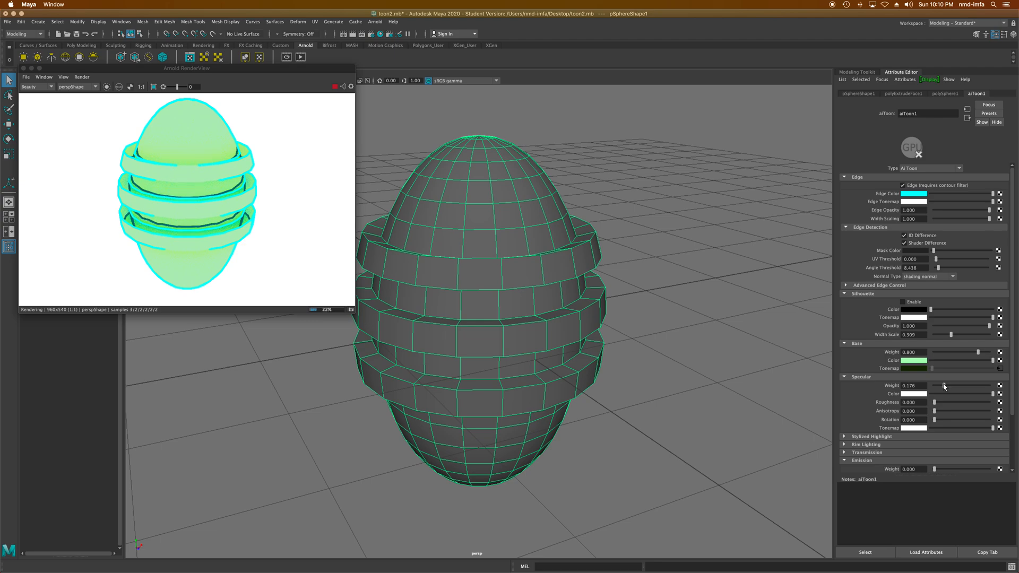
# Give aiToon1 a low specular weight, some roughness and anisotropy about 0.25
pyautogui.moveTo(944, 385); pyautogui.dragTo(939, 386)
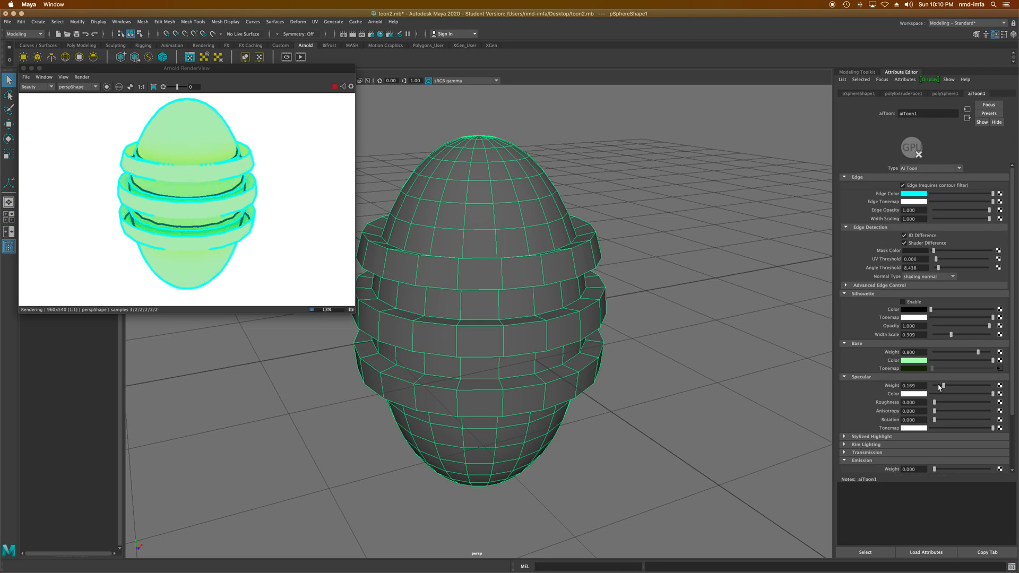
pyautogui.moveTo(936, 401); pyautogui.dragTo(949, 402)
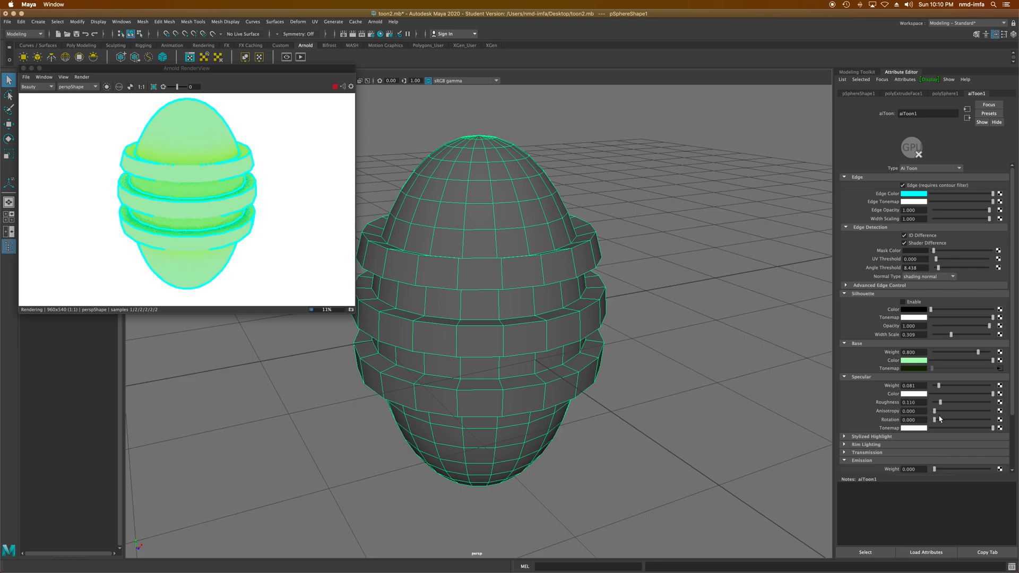
pyautogui.moveTo(934, 410); pyautogui.dragTo(945, 410)
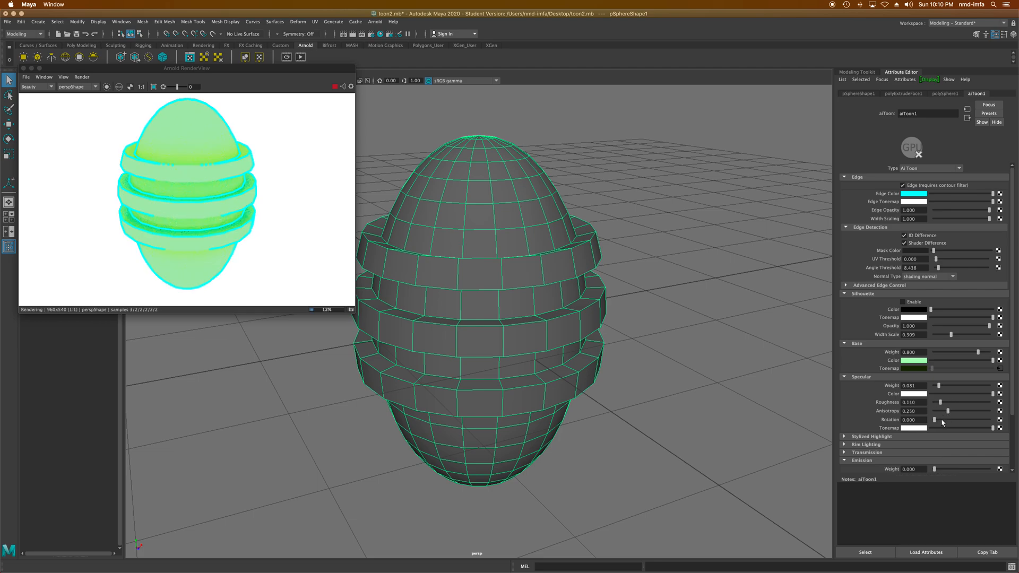
pyautogui.moveTo(948, 419); pyautogui.dragTo(961, 419)
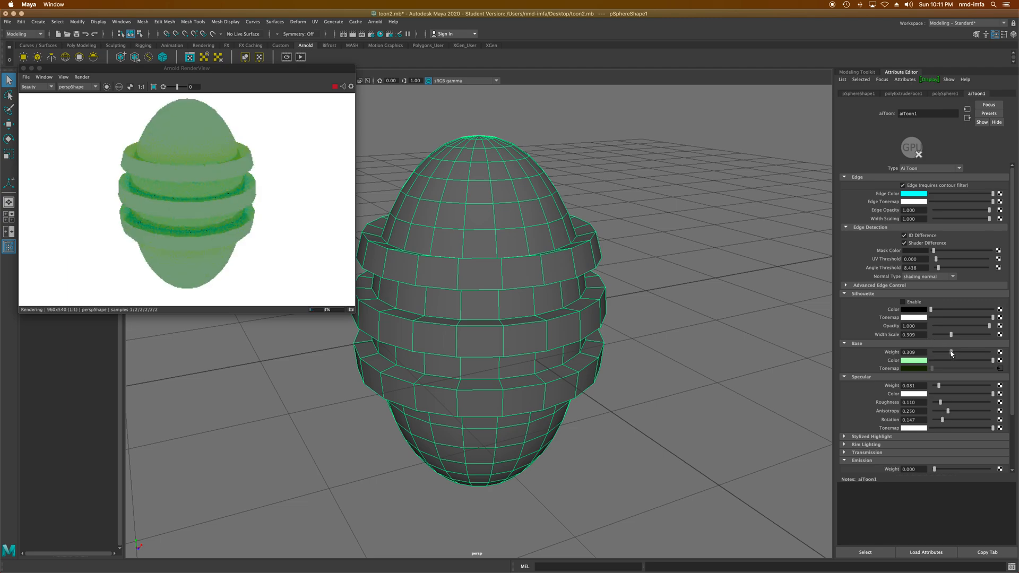
# Set base weight near 0.76, adjust silhouette width and angle threshold, then close Arnold RenderView
pyautogui.moveTo(953, 352); pyautogui.dragTo(967, 353)
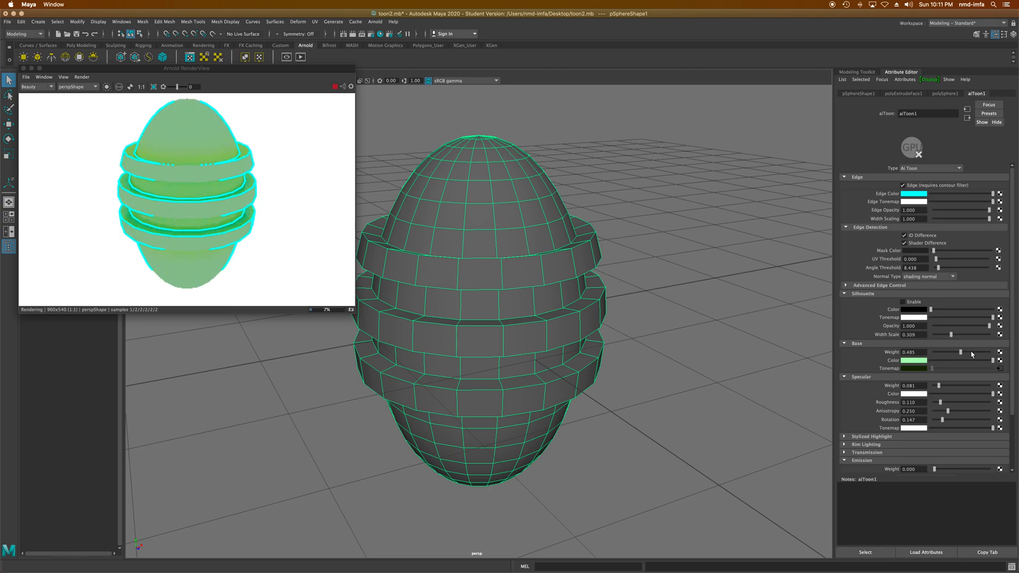
pyautogui.moveTo(949, 351); pyautogui.dragTo(967, 351)
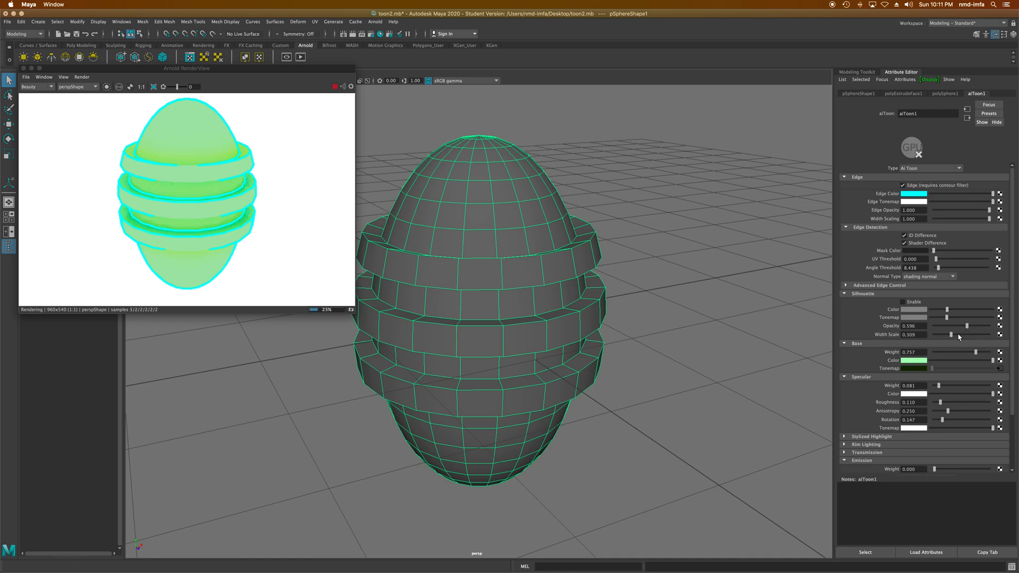
pyautogui.moveTo(947, 335); pyautogui.dragTo(955, 335)
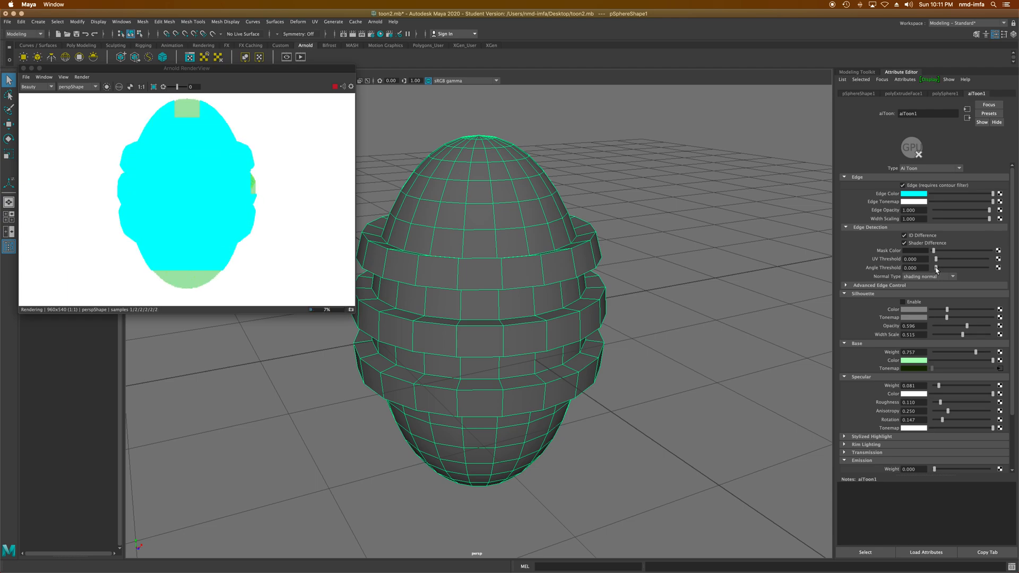
pyautogui.moveTo(936, 268); pyautogui.dragTo(945, 268)
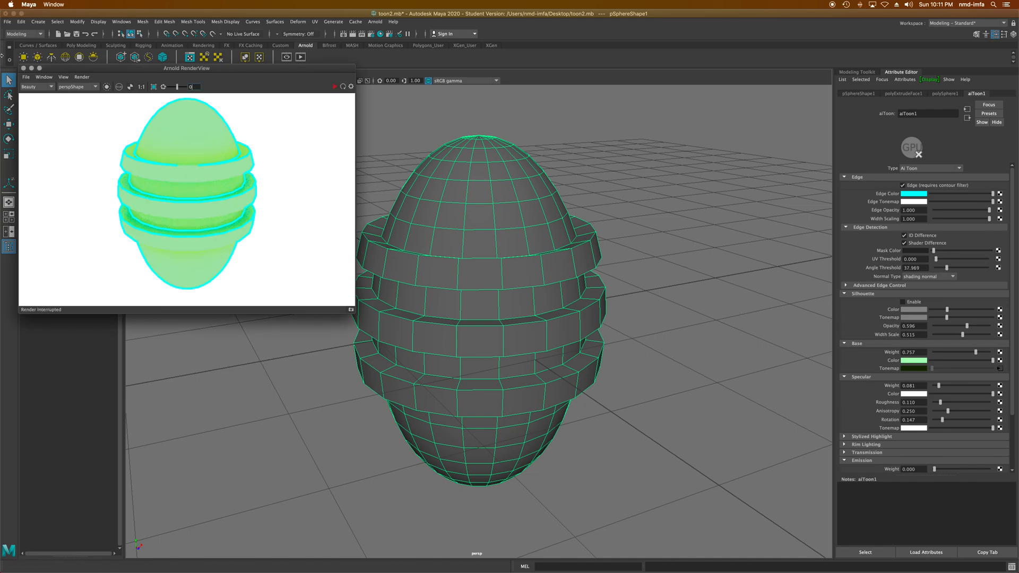
pyautogui.click(22, 69)
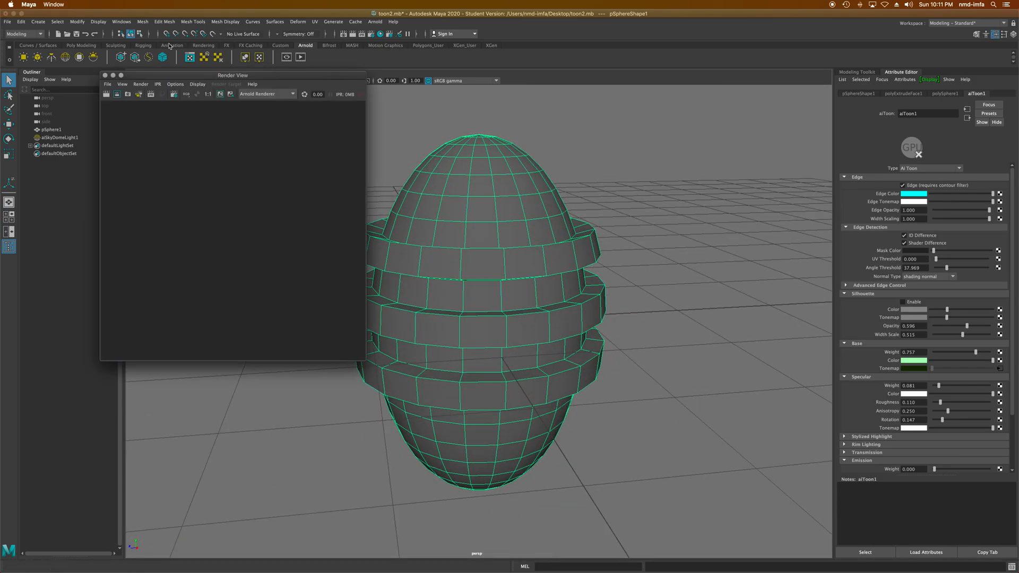
# Render the green, cyan-outlined egg in Render View, then close the render window
pyautogui.click(106, 95)
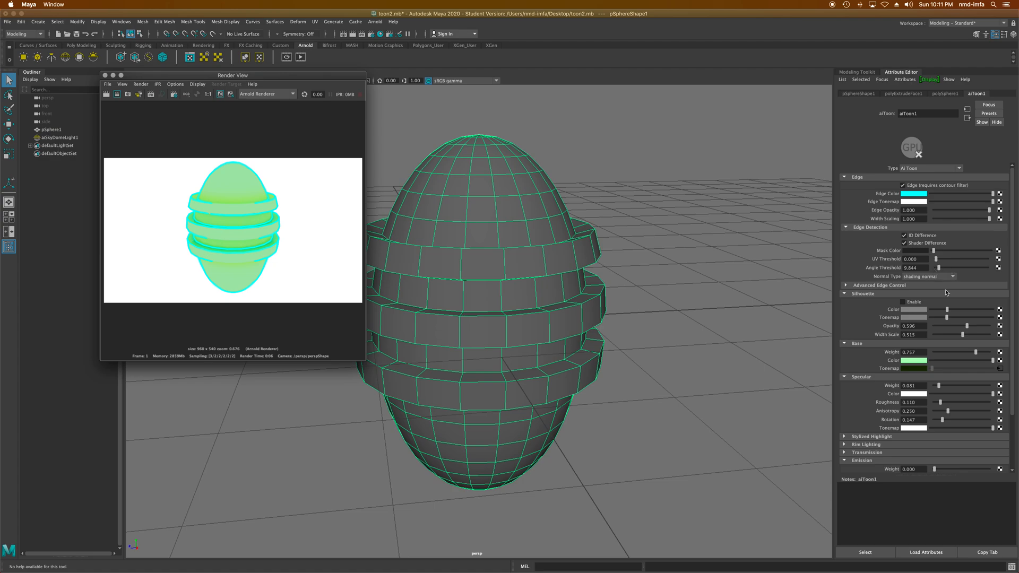
pyautogui.moveTo(904, 304)
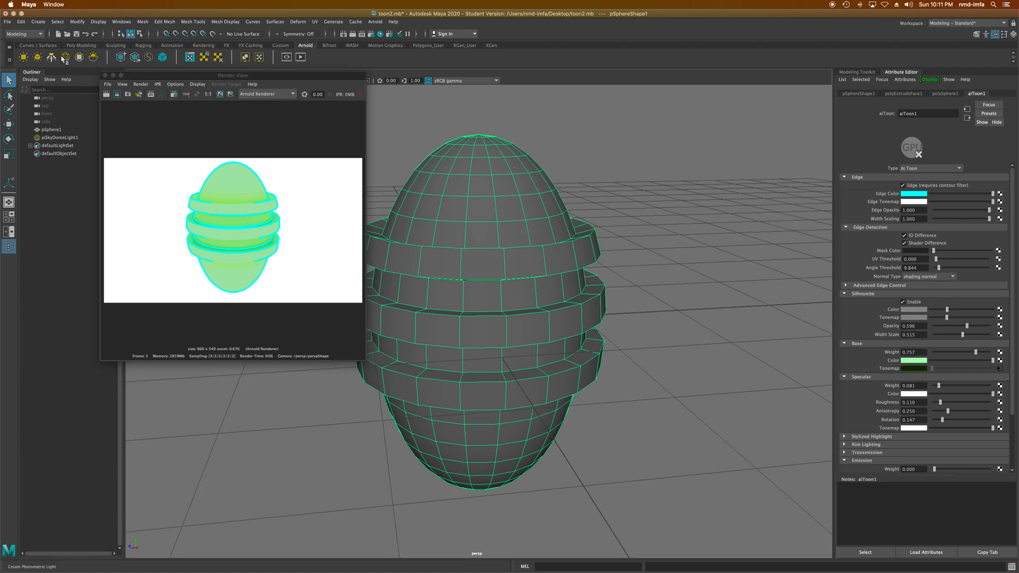
pyautogui.click(106, 94)
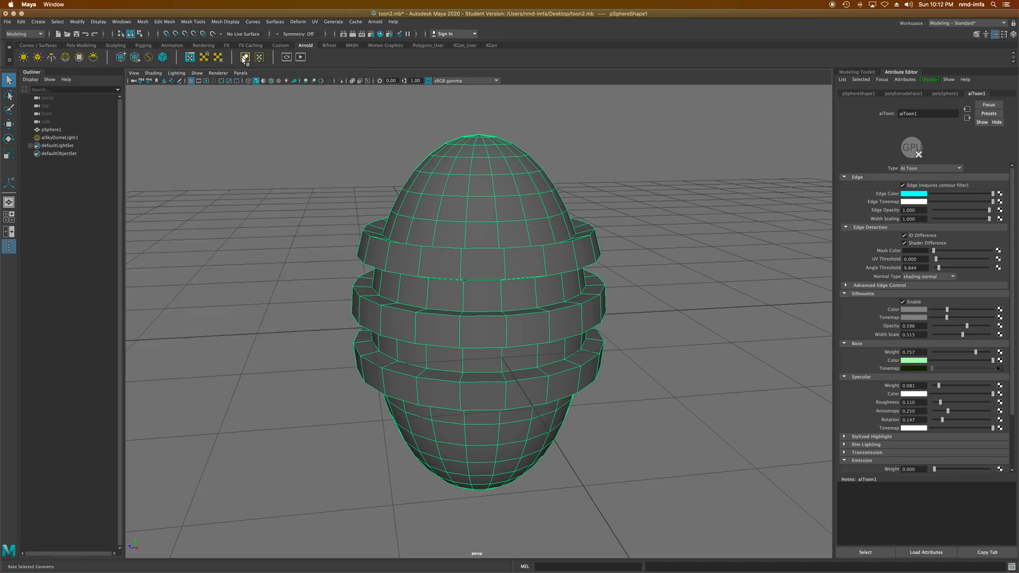
# Start Arnold RenderView and set aiToon1 Width Scaling to 0.472 and Edge Opacity to 0.713
pyautogui.click(245, 57)
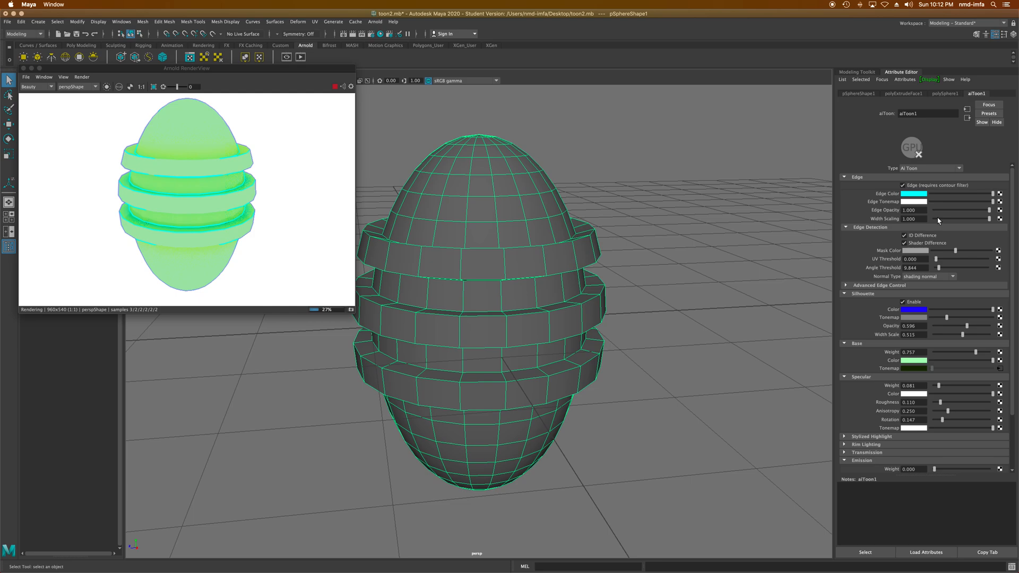
pyautogui.moveTo(974, 219); pyautogui.dragTo(955, 219)
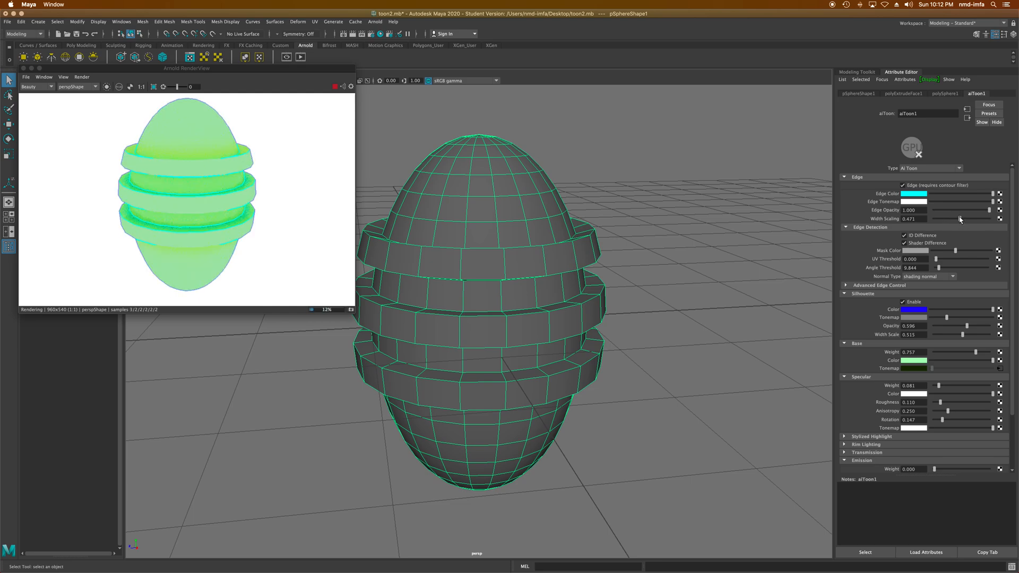
pyautogui.moveTo(970, 210); pyautogui.dragTo(973, 209)
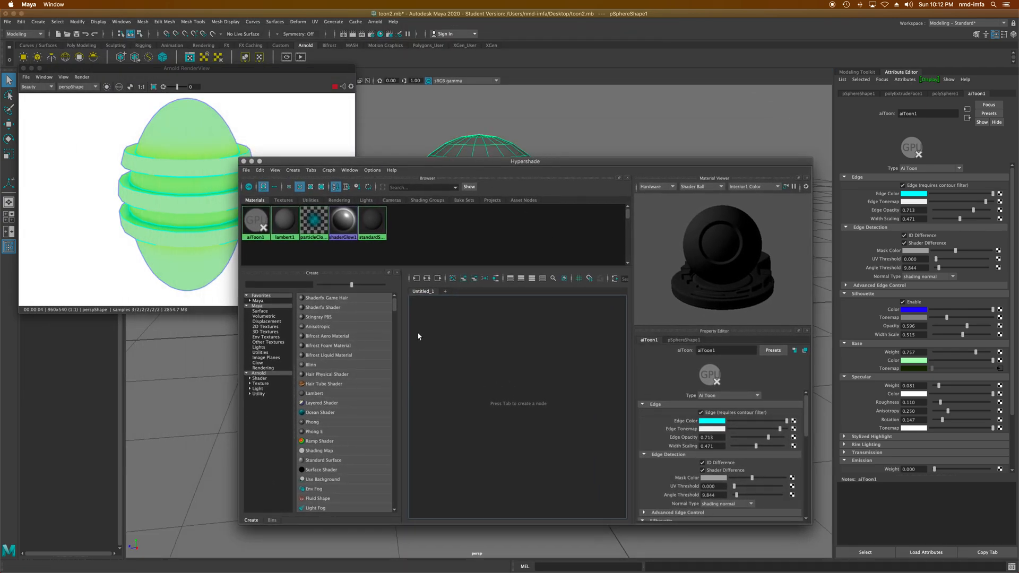
# Graph the aiToon1 network in Hypershade and inspect the ramp1 texture's cyan-to-yellow gradient
pyautogui.click(255, 221)
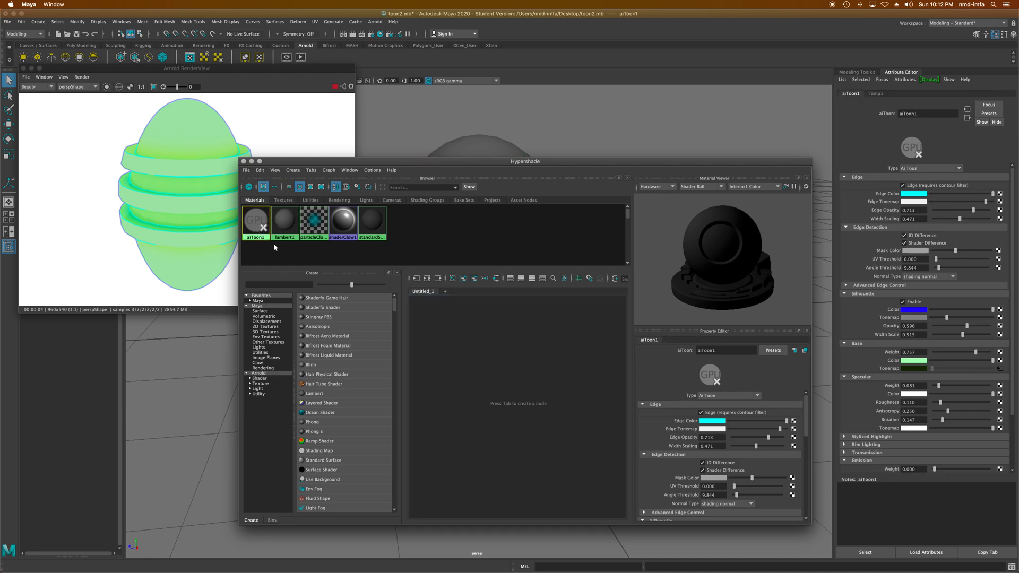
pyautogui.click(463, 278)
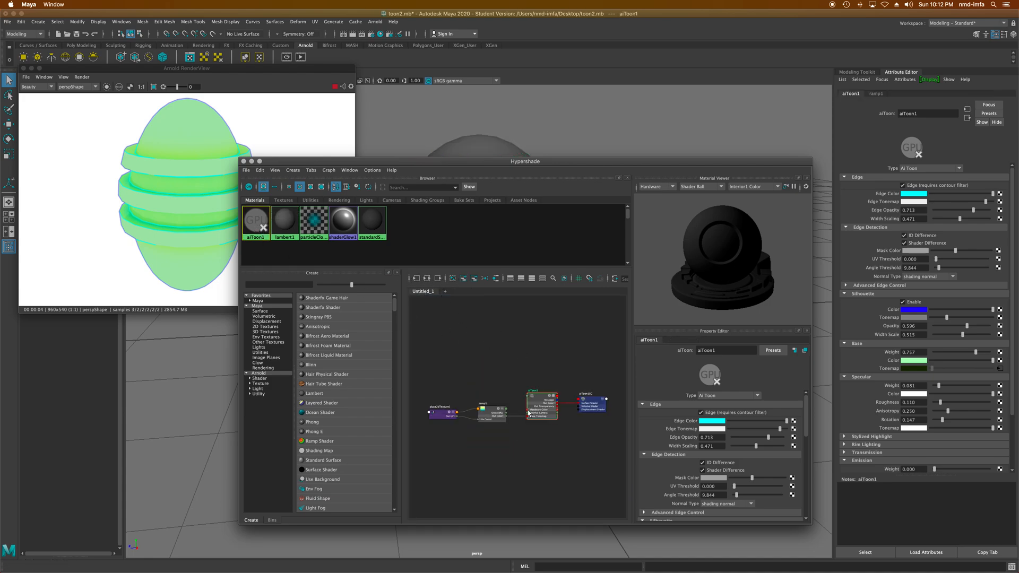
pyautogui.click(484, 412)
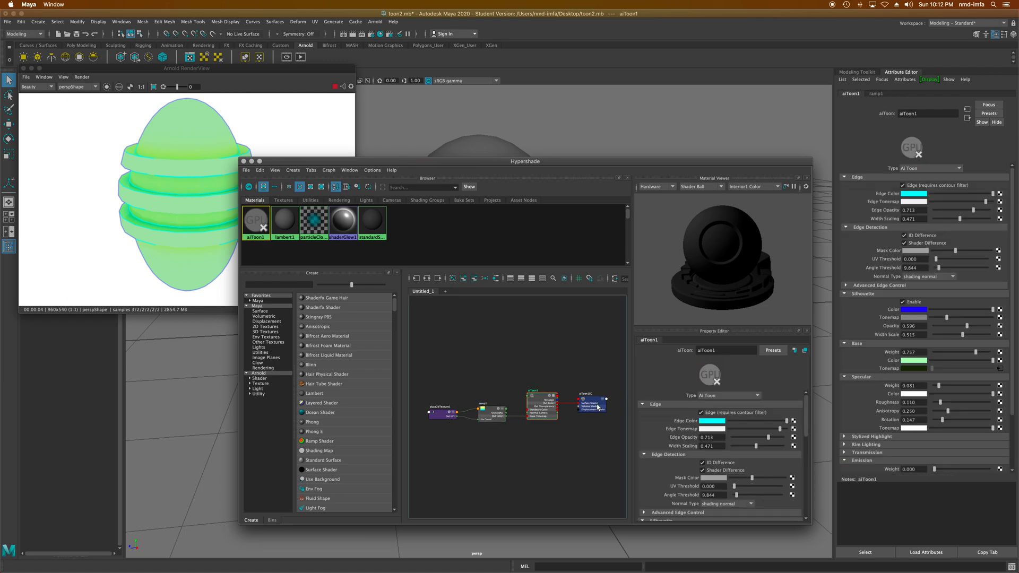
pyautogui.click(589, 405)
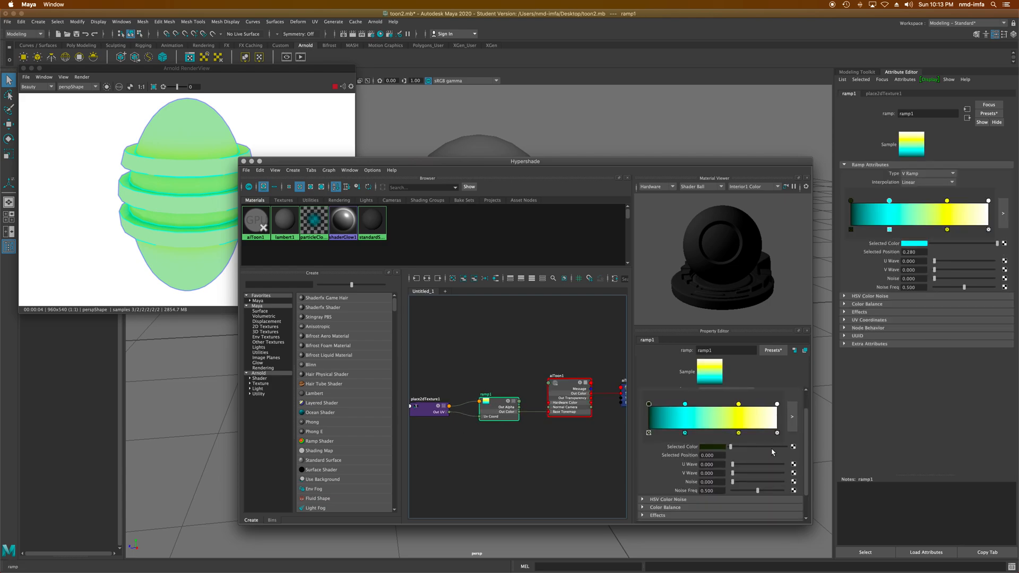
pyautogui.moveTo(757, 490)
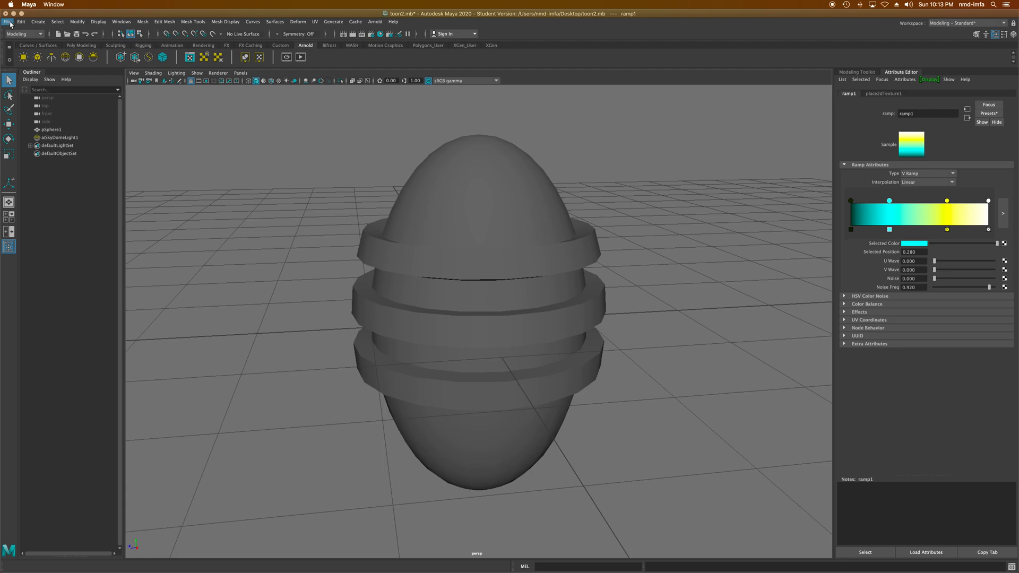
# Reopen Toon Shader.mb from Recent Files, continue past the student dialog, and select the egg pSphere1
pyautogui.click(7, 22)
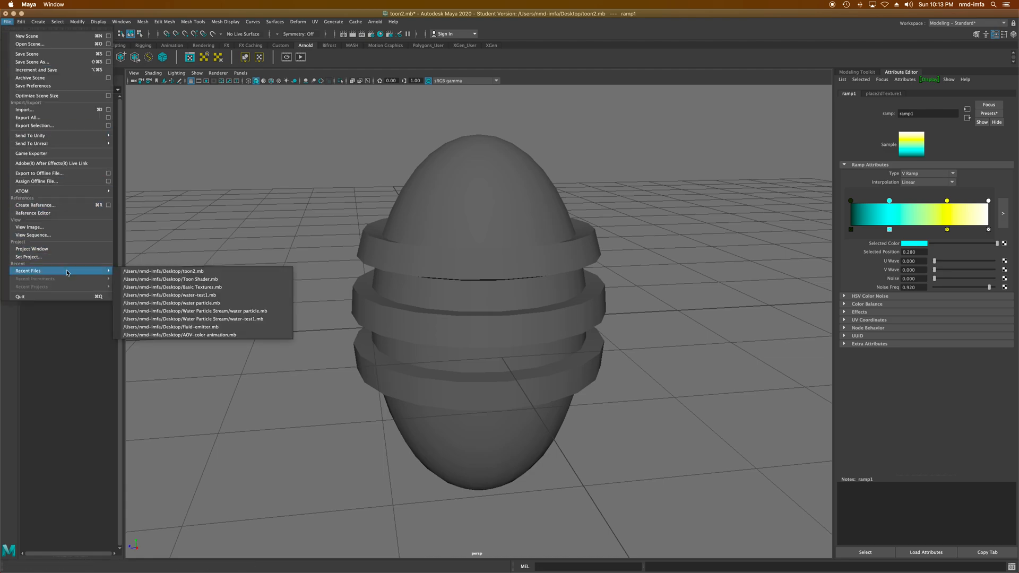
pyautogui.click(165, 271)
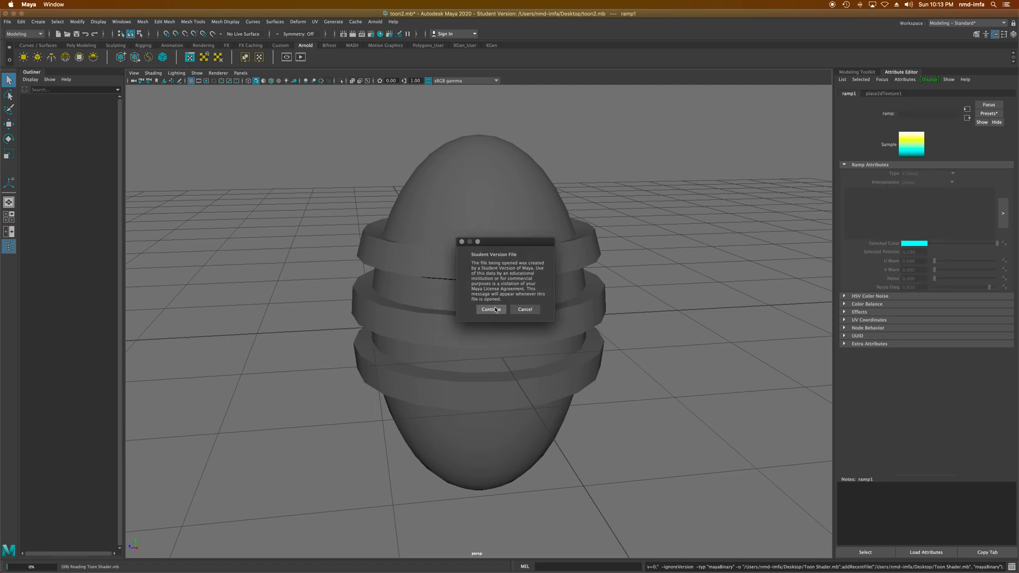
pyautogui.click(492, 309)
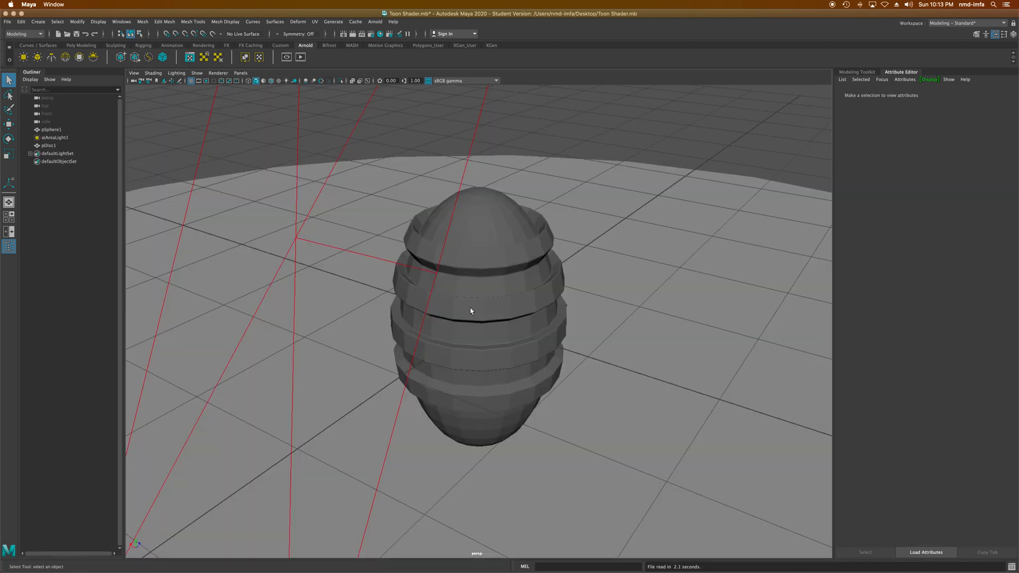
pyautogui.click(470, 311)
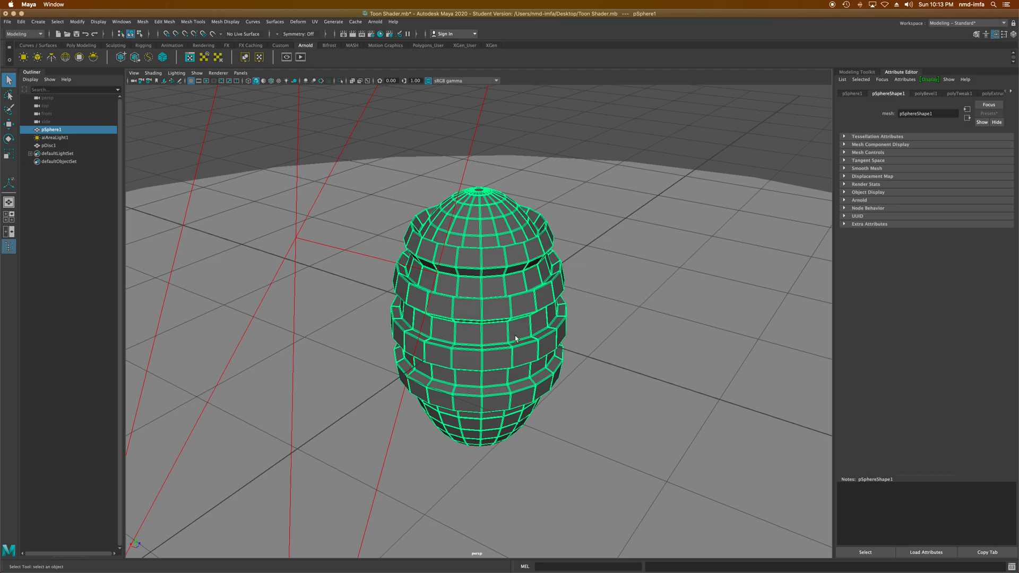
pyautogui.moveTo(513, 337); pyautogui.dragTo(445, 336)
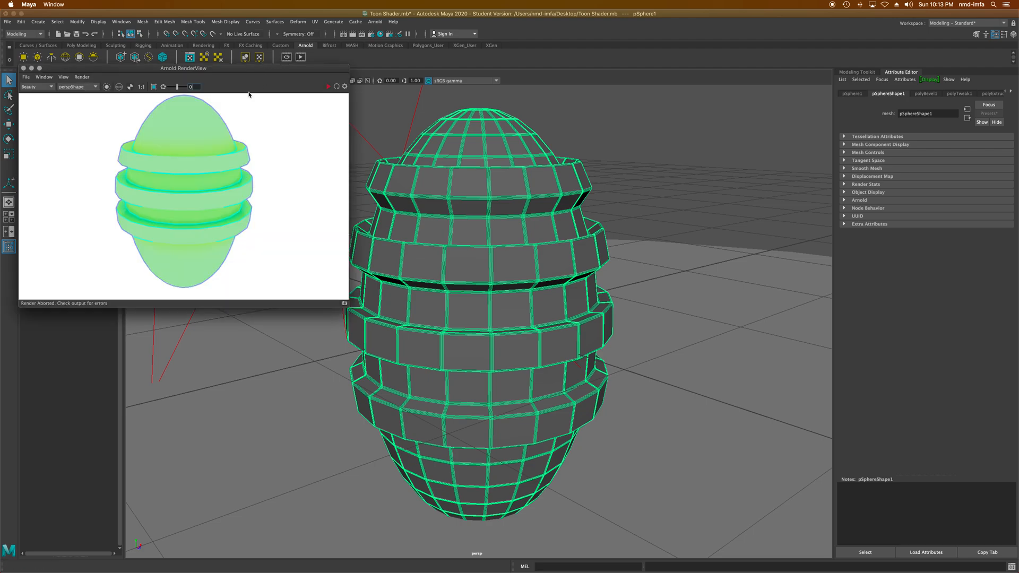
# Render in Arnold, then raise aiAreaLight1 to Intensity 2.5 and Exposure about 2.9
pyautogui.click(328, 86)
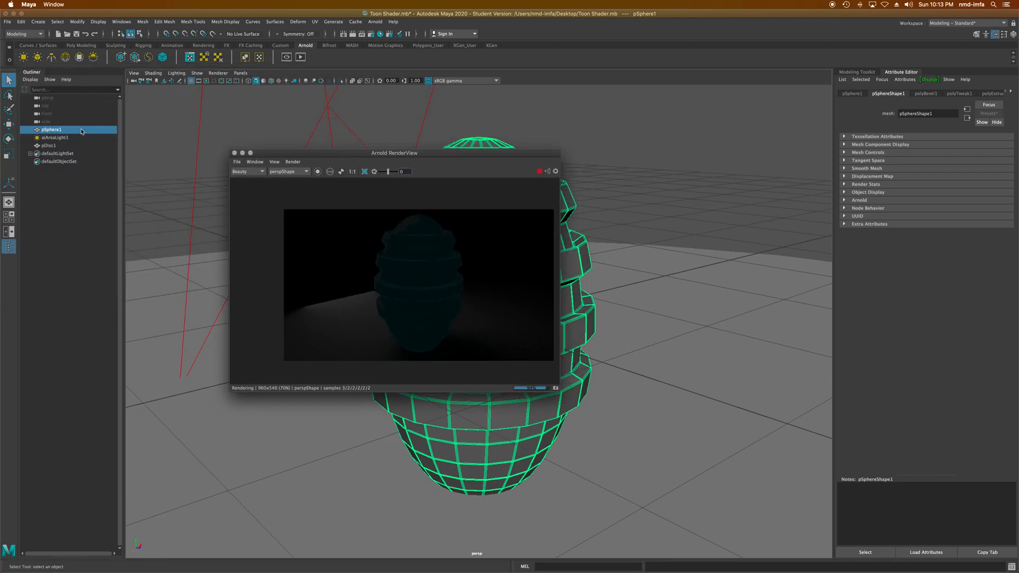
pyautogui.click(54, 136)
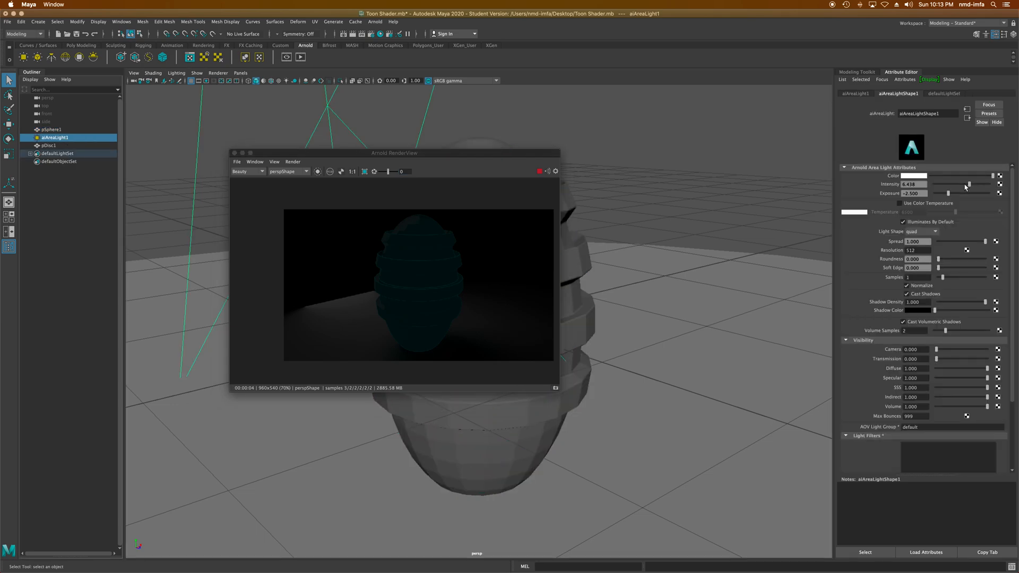
pyautogui.moveTo(964, 193); pyautogui.dragTo(968, 193)
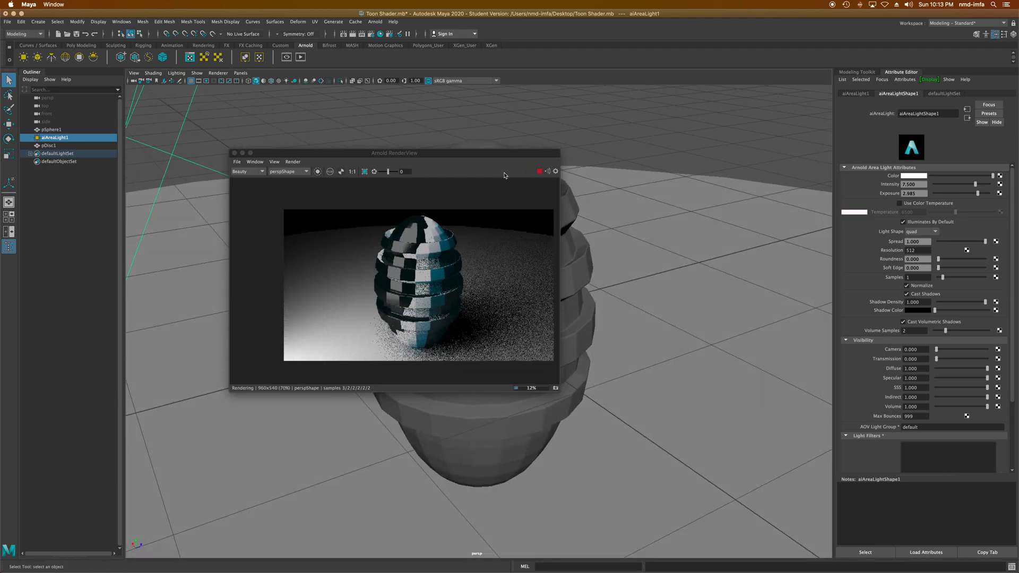
pyautogui.moveTo(393, 153); pyautogui.dragTo(153, 108)
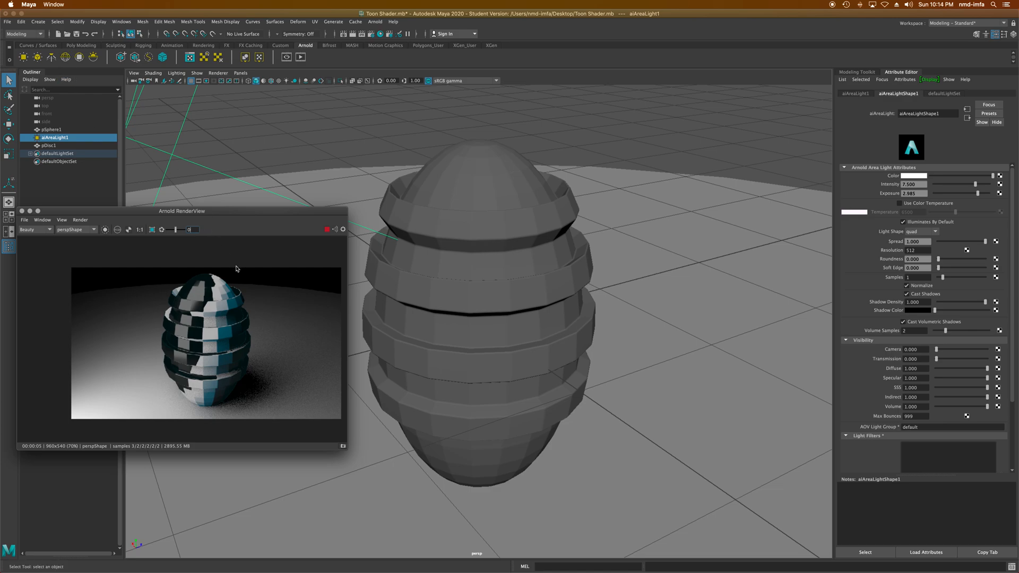
pyautogui.moveTo(466, 354)
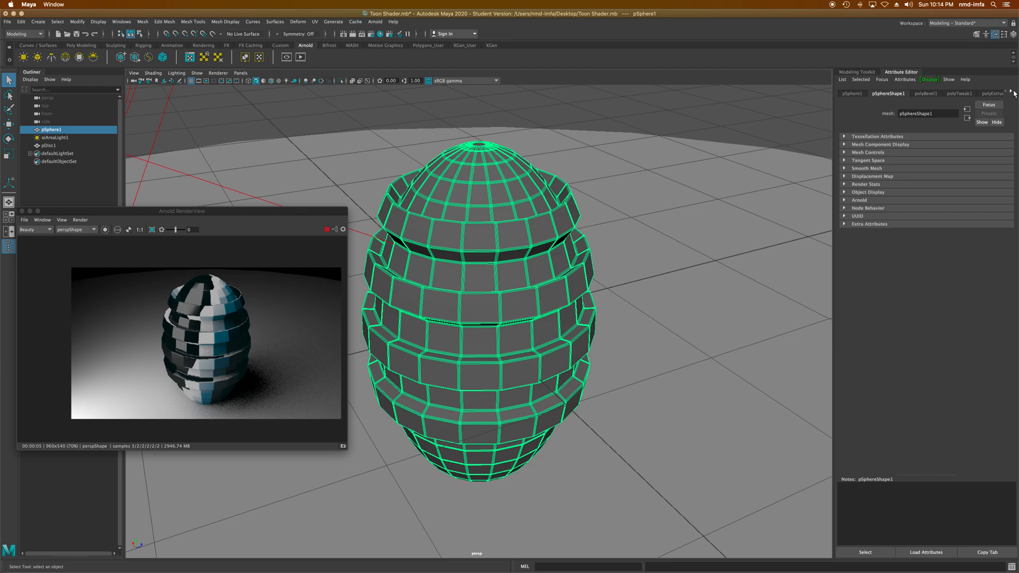
# Set aiToon1 Edge Width Scaling to around 0.206 on the banded egg
pyautogui.click(988, 94)
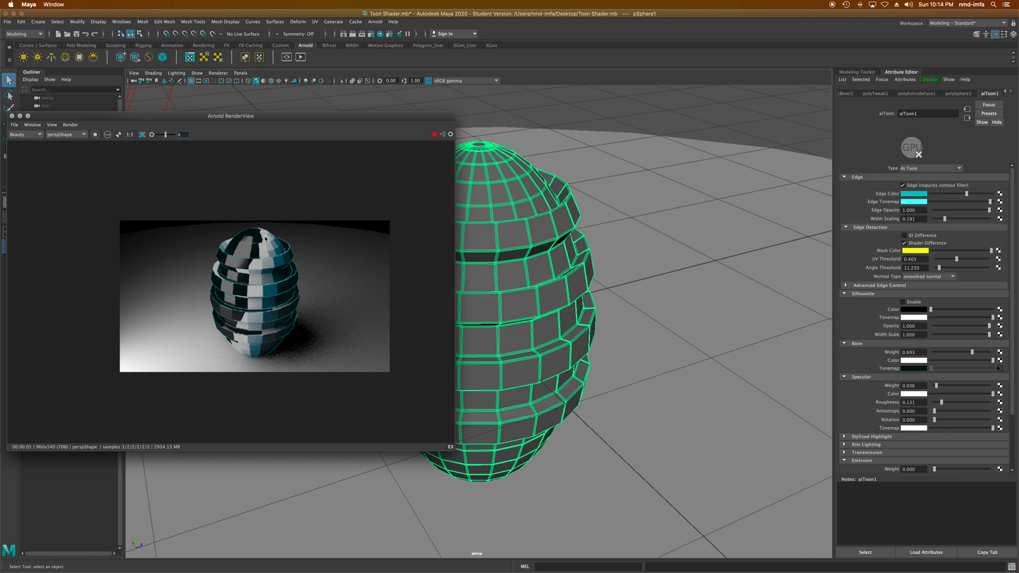
pyautogui.moveTo(250, 306)
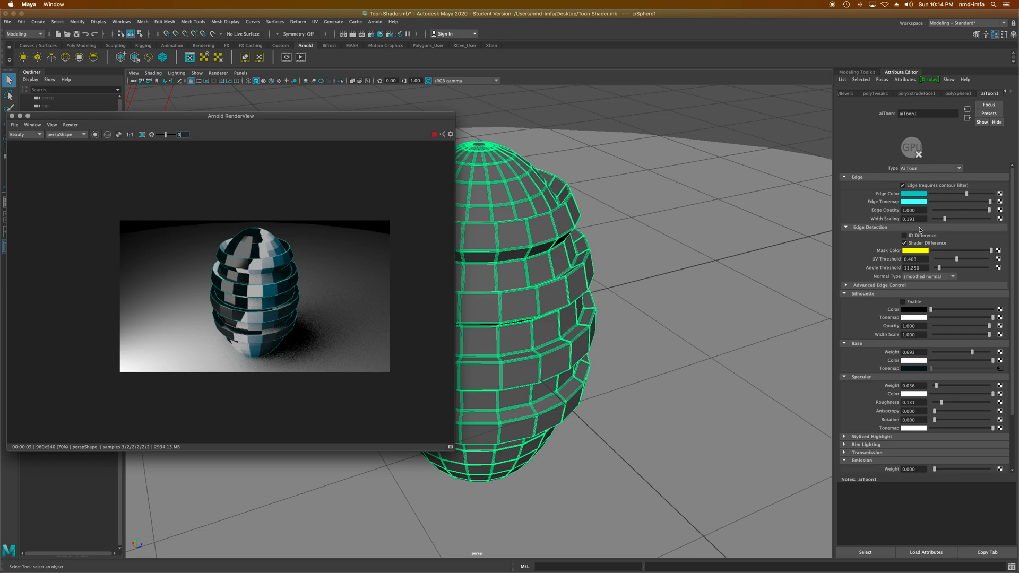
pyautogui.moveTo(946, 219); pyautogui.dragTo(941, 218)
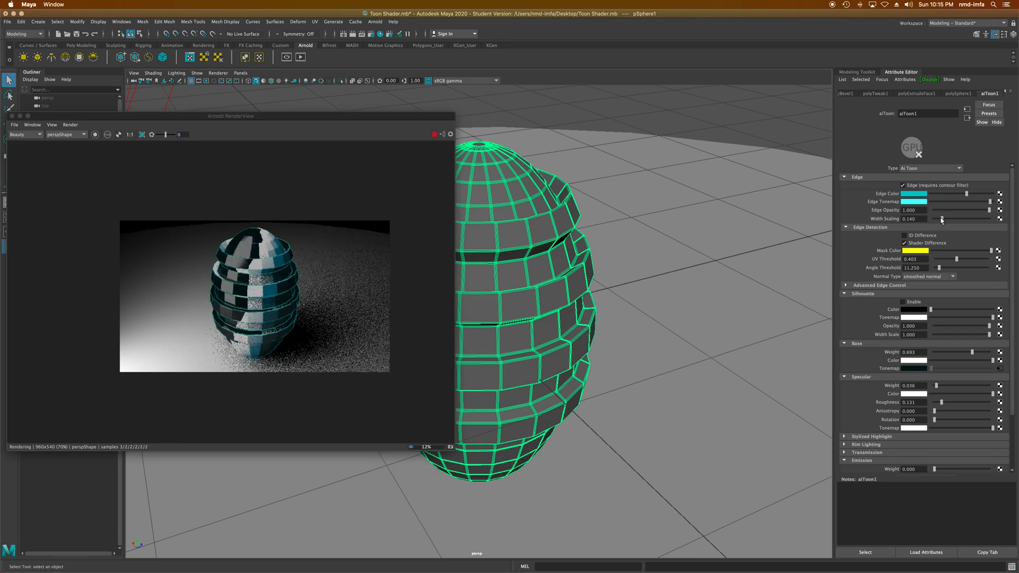
pyautogui.moveTo(939, 219); pyautogui.dragTo(945, 219)
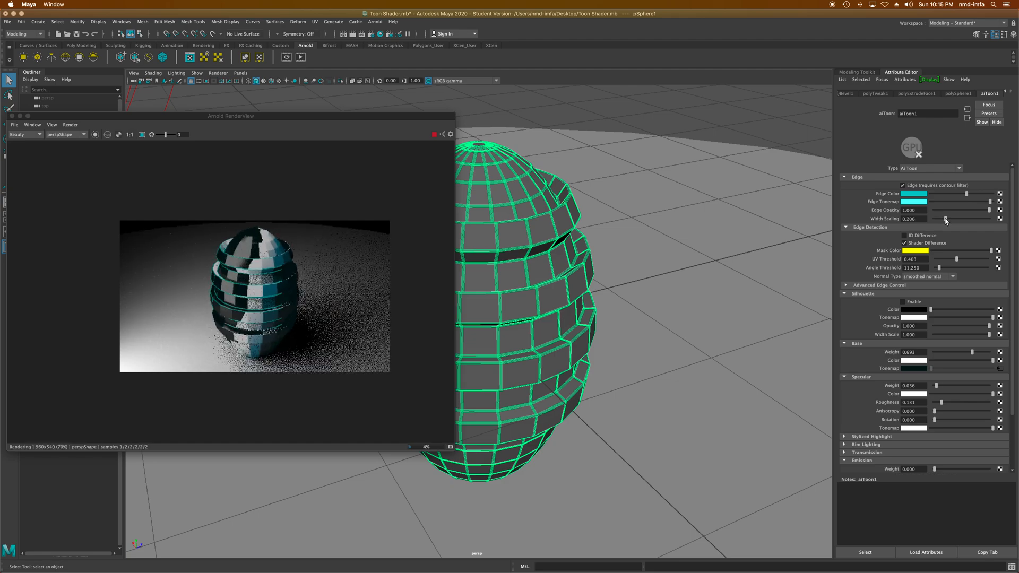